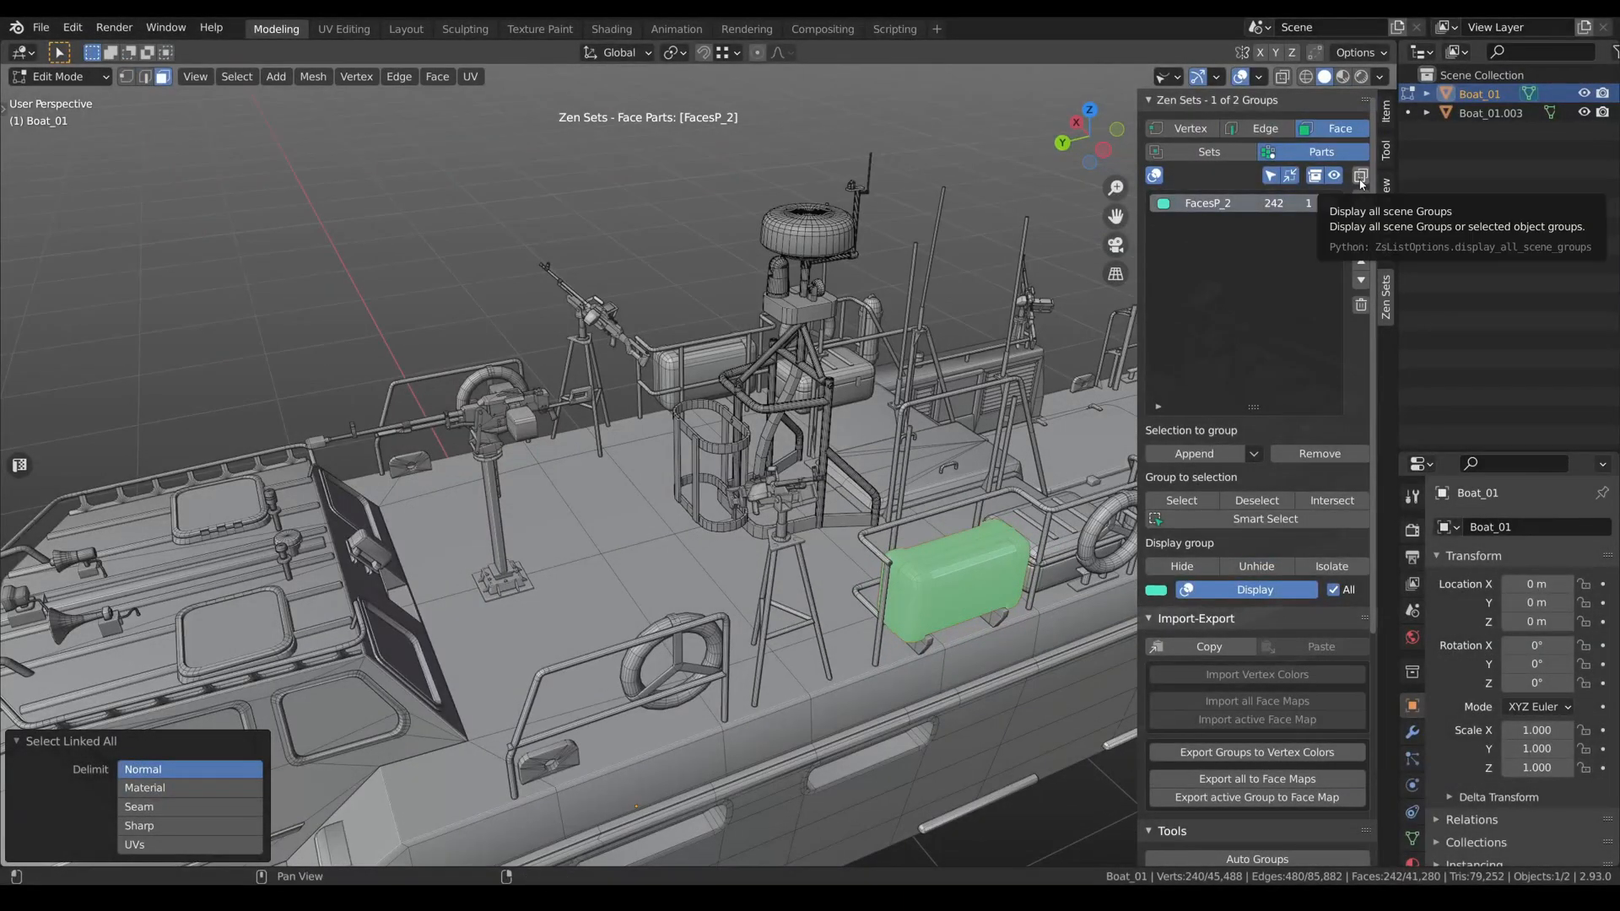
Show every scene object's groups and select all objects sharing the group.
click(1360, 174)
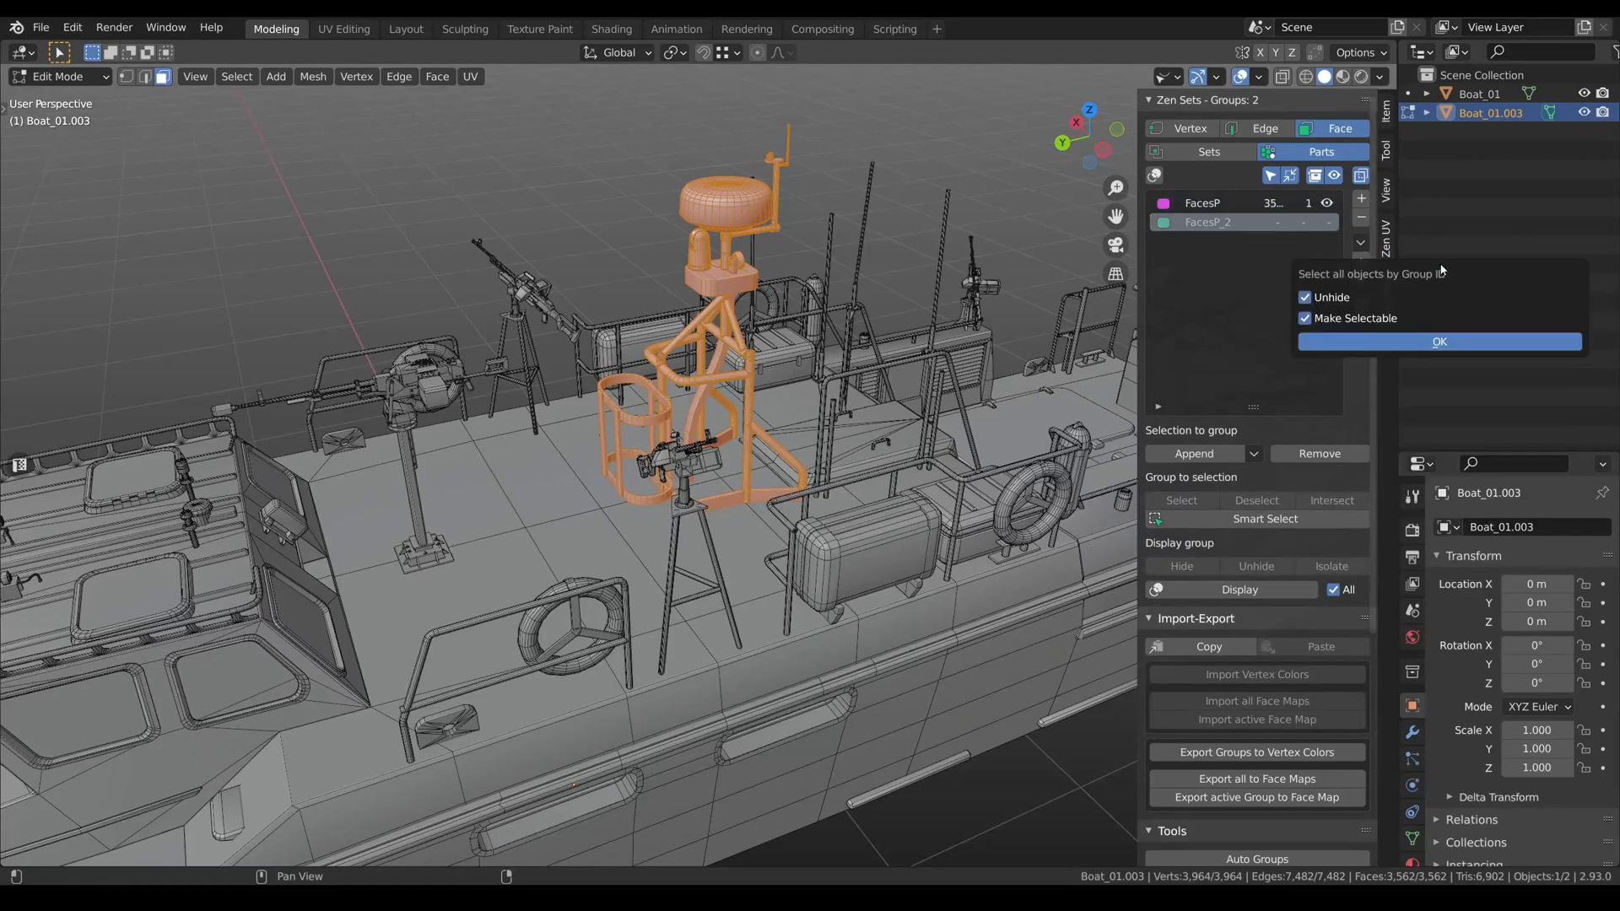
click(1437, 343)
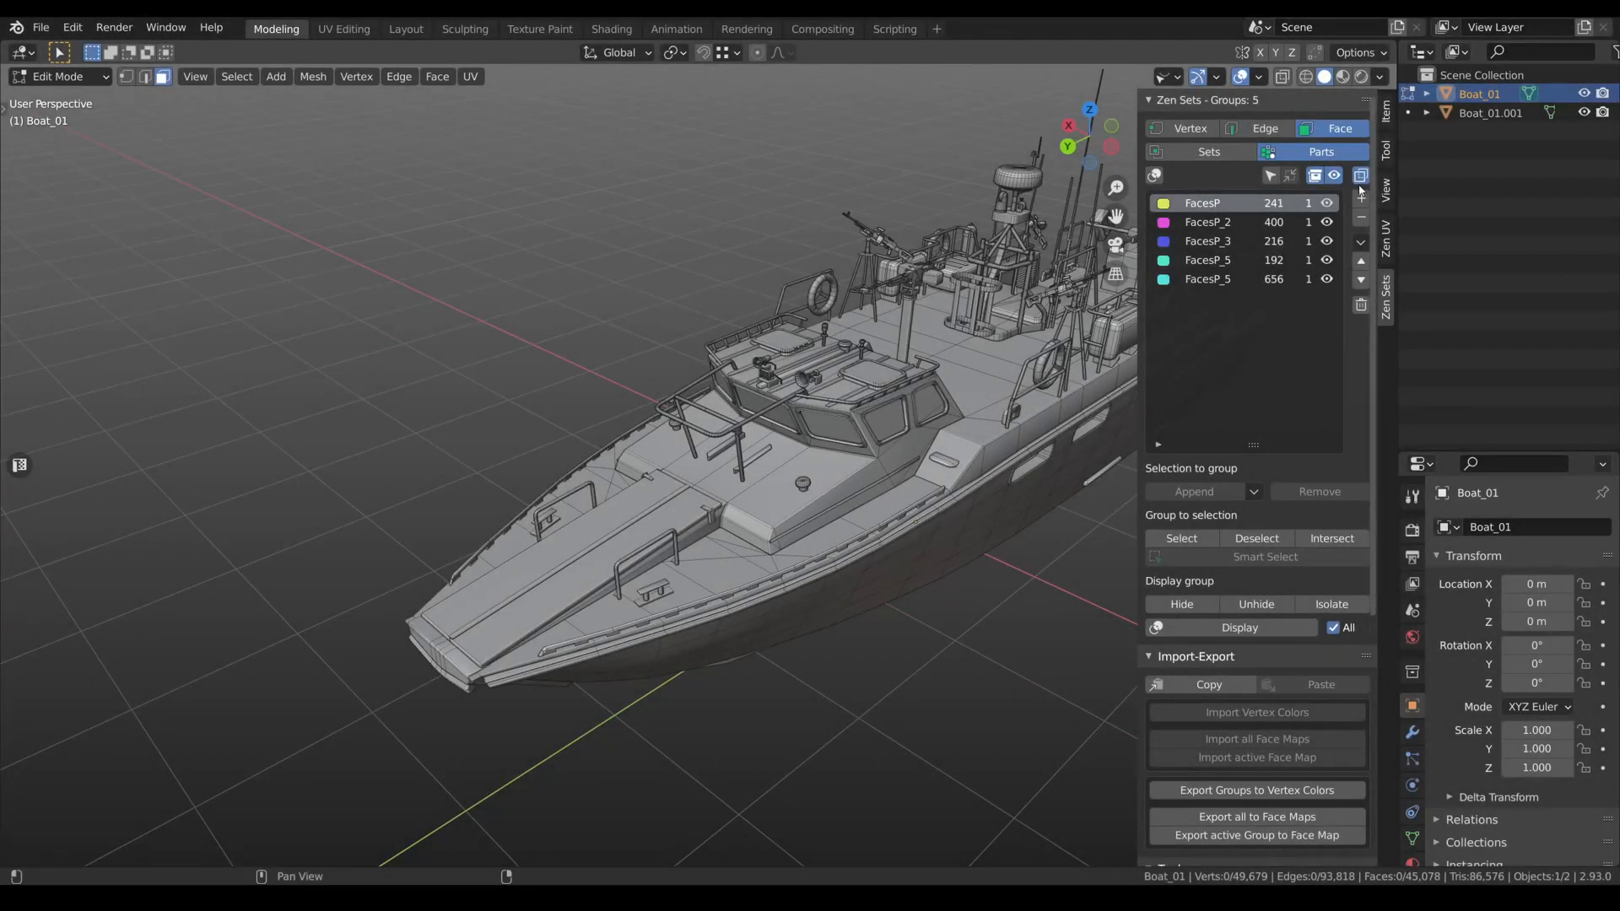
mouse_move(1154, 174)
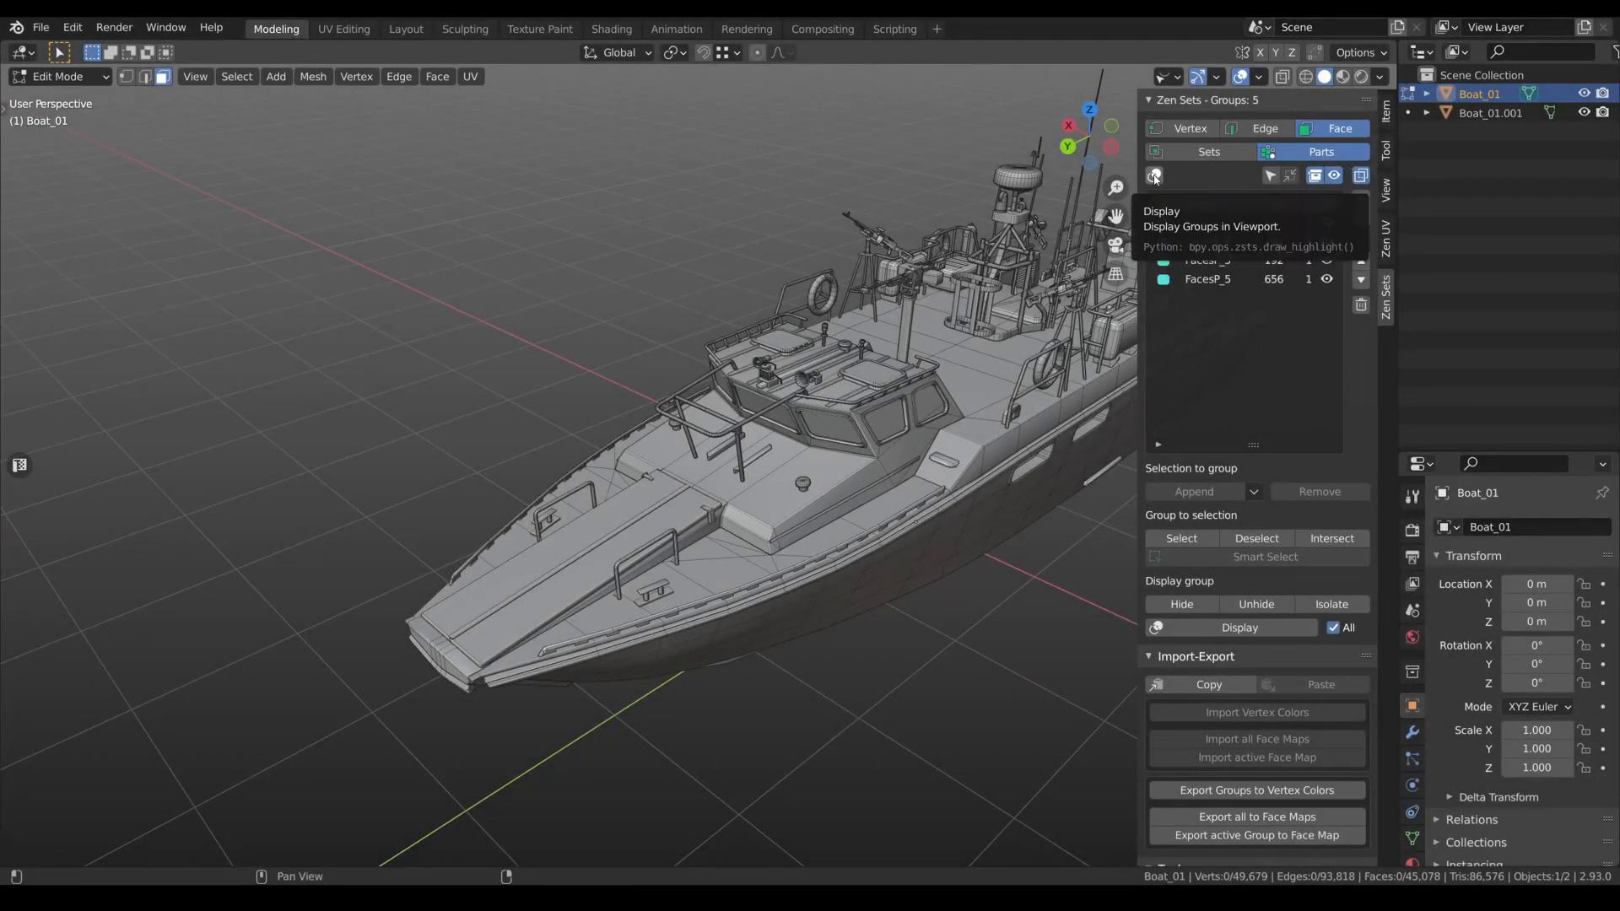
click(1237, 628)
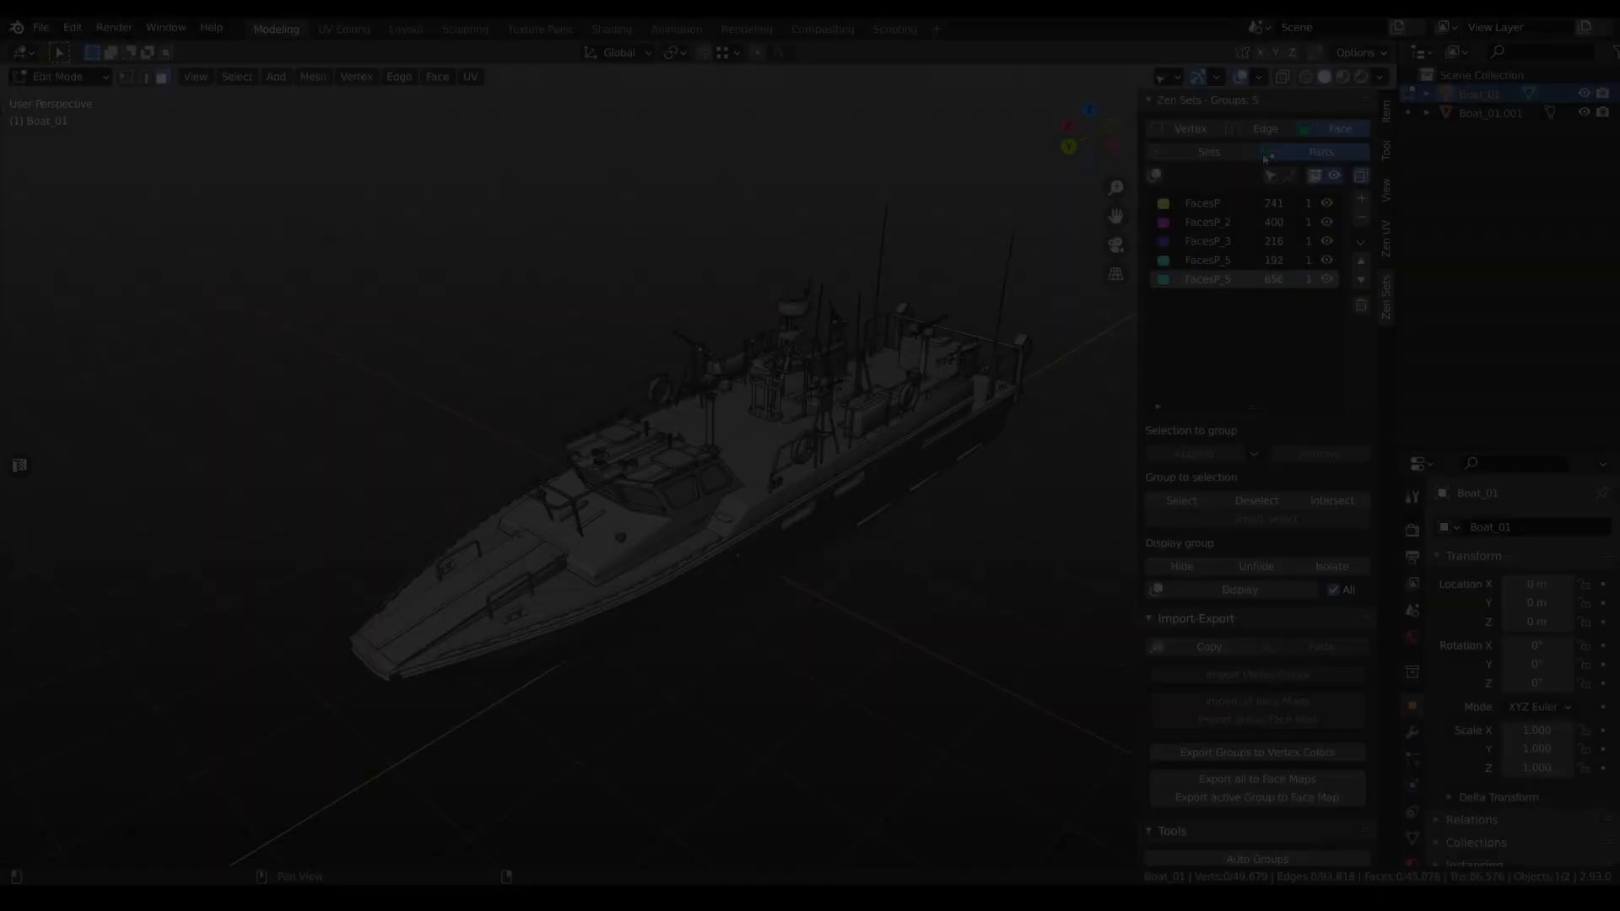
mouse_move(1269, 174)
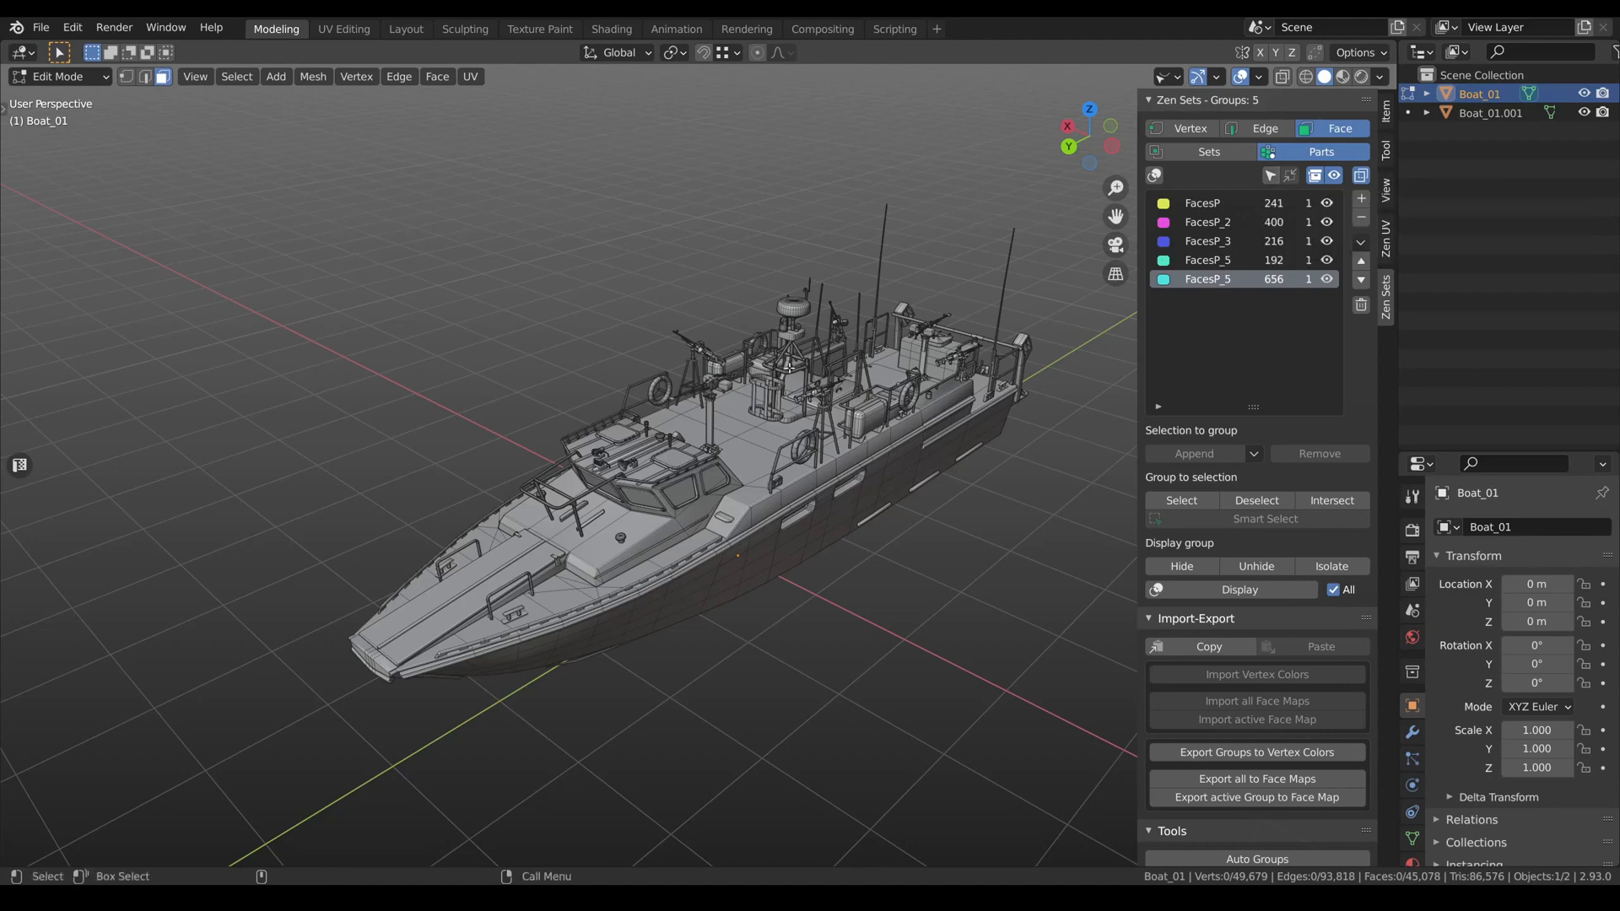
Select the 192-face window group, then the cabin and deck-hull face groups in turn.
click(1206, 260)
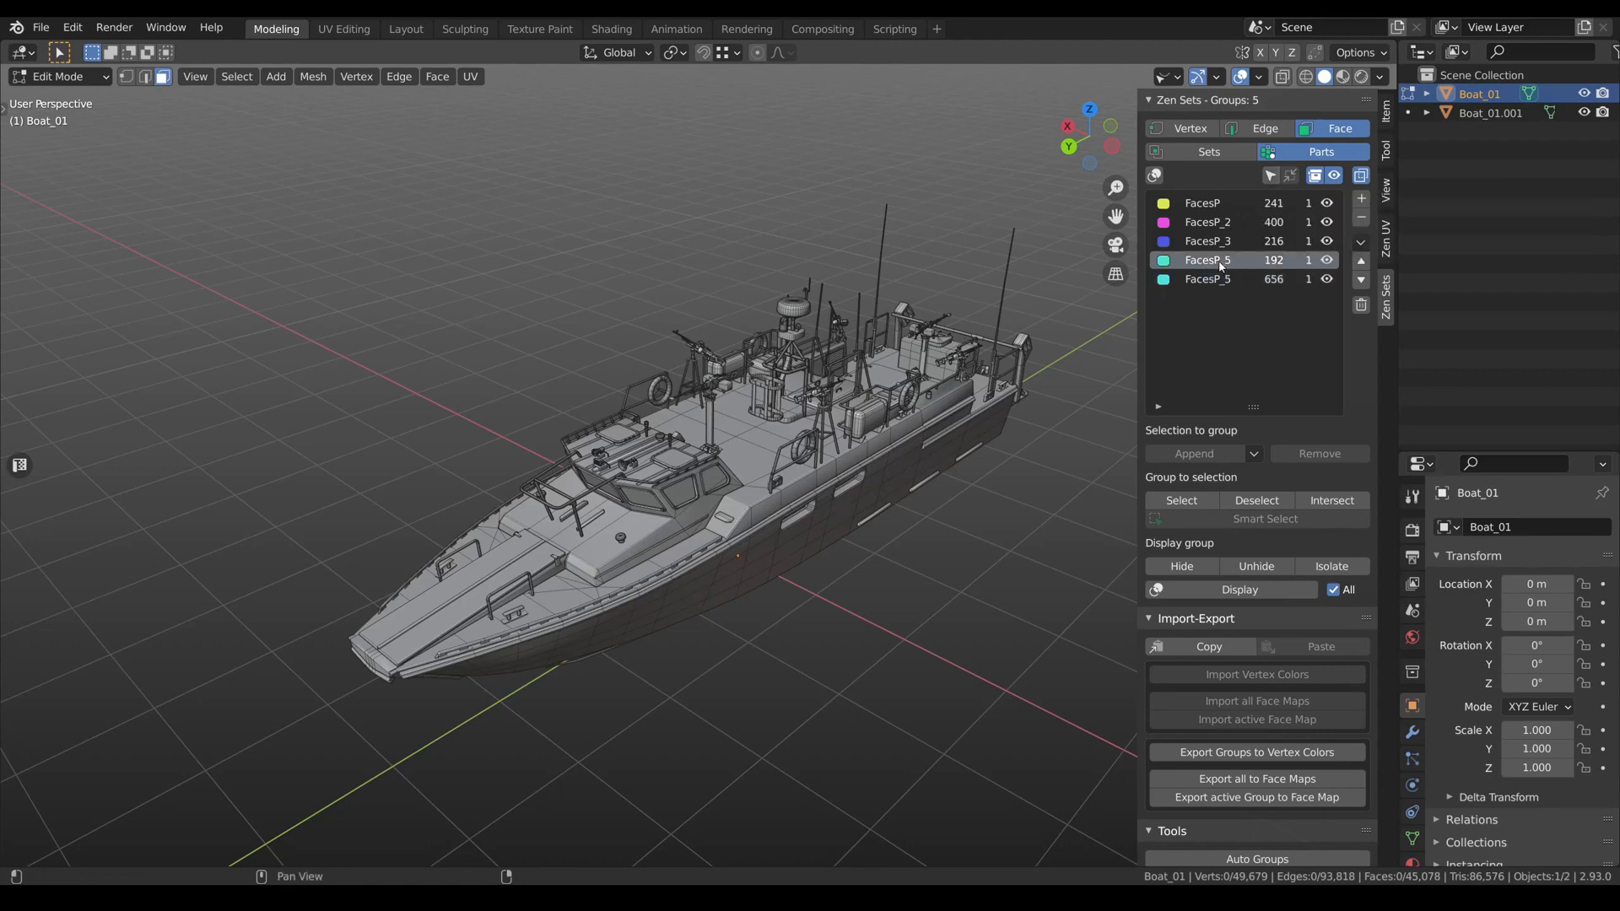
click(1181, 504)
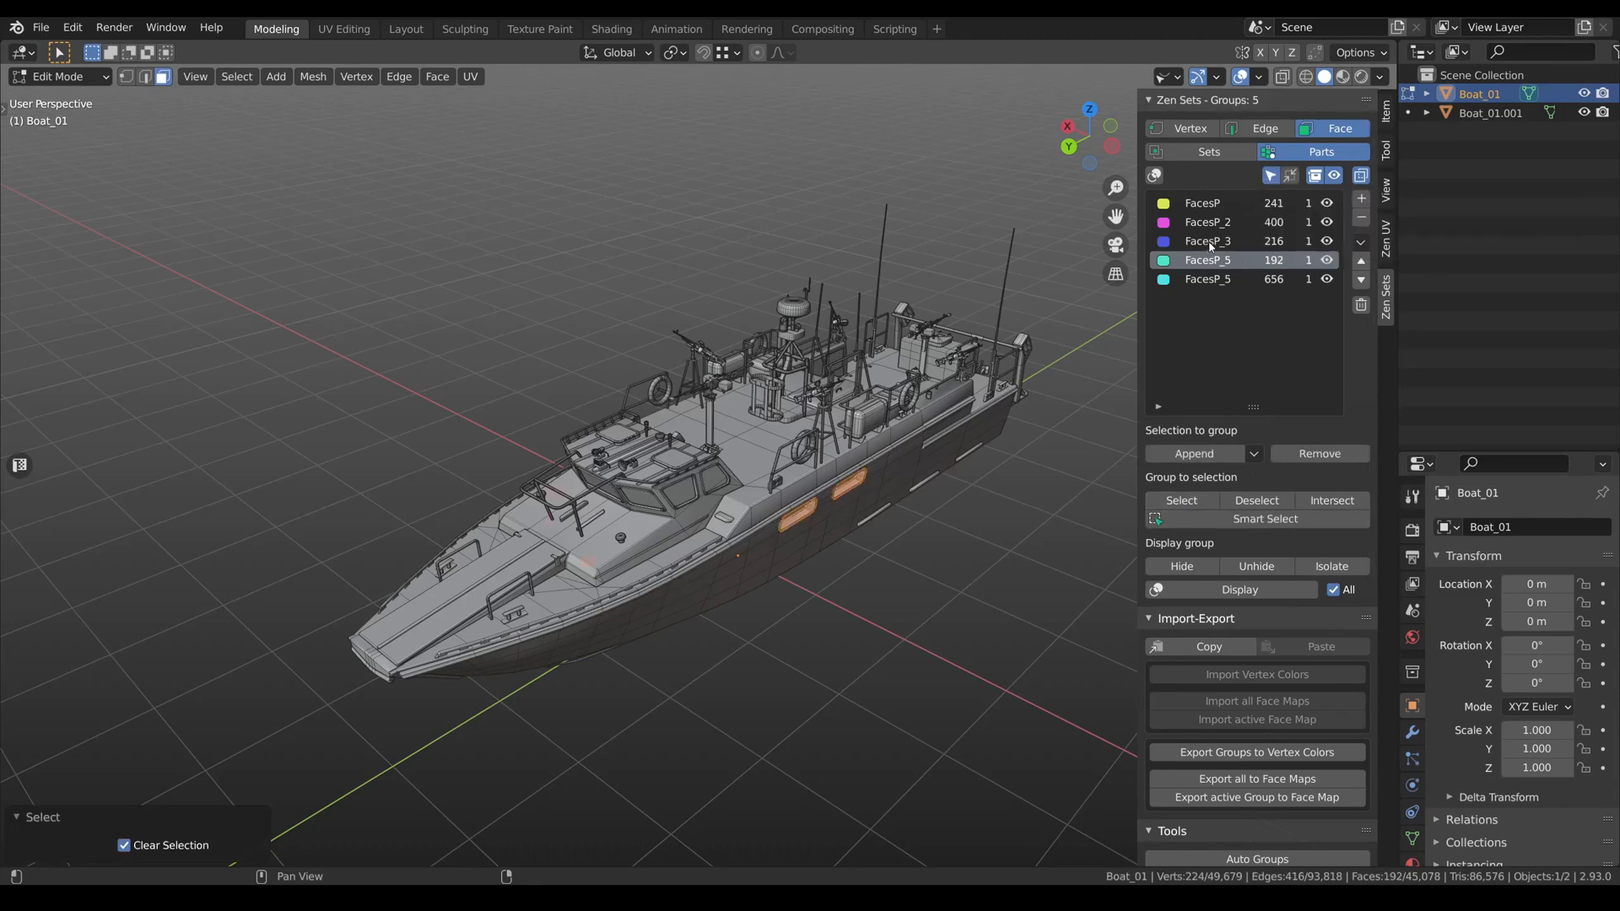
click(1207, 241)
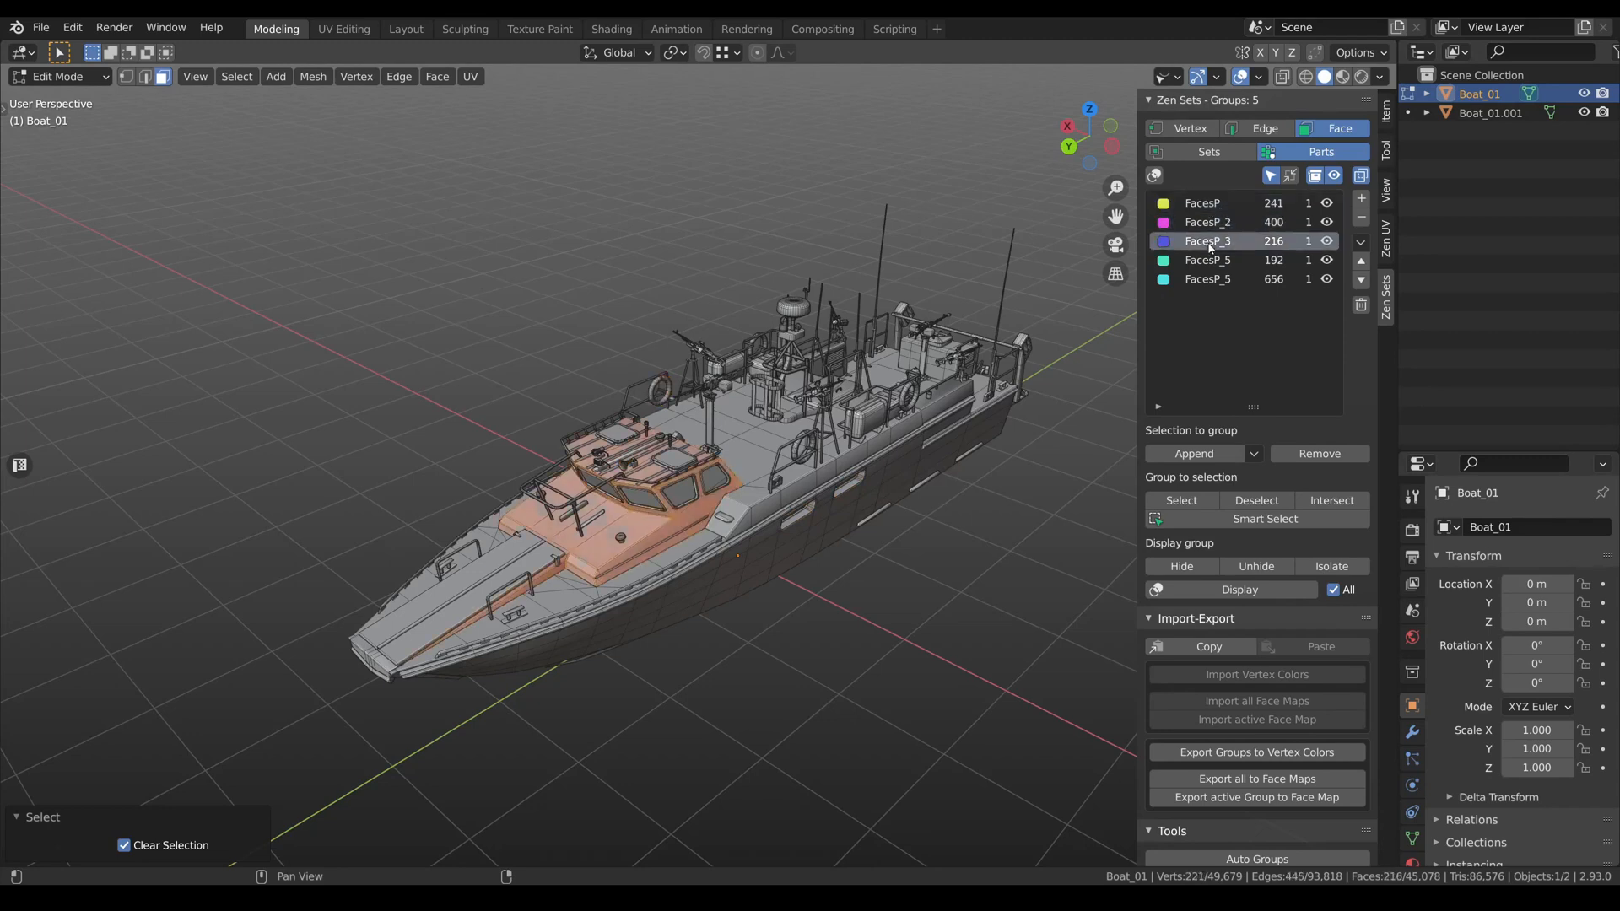
click(1207, 278)
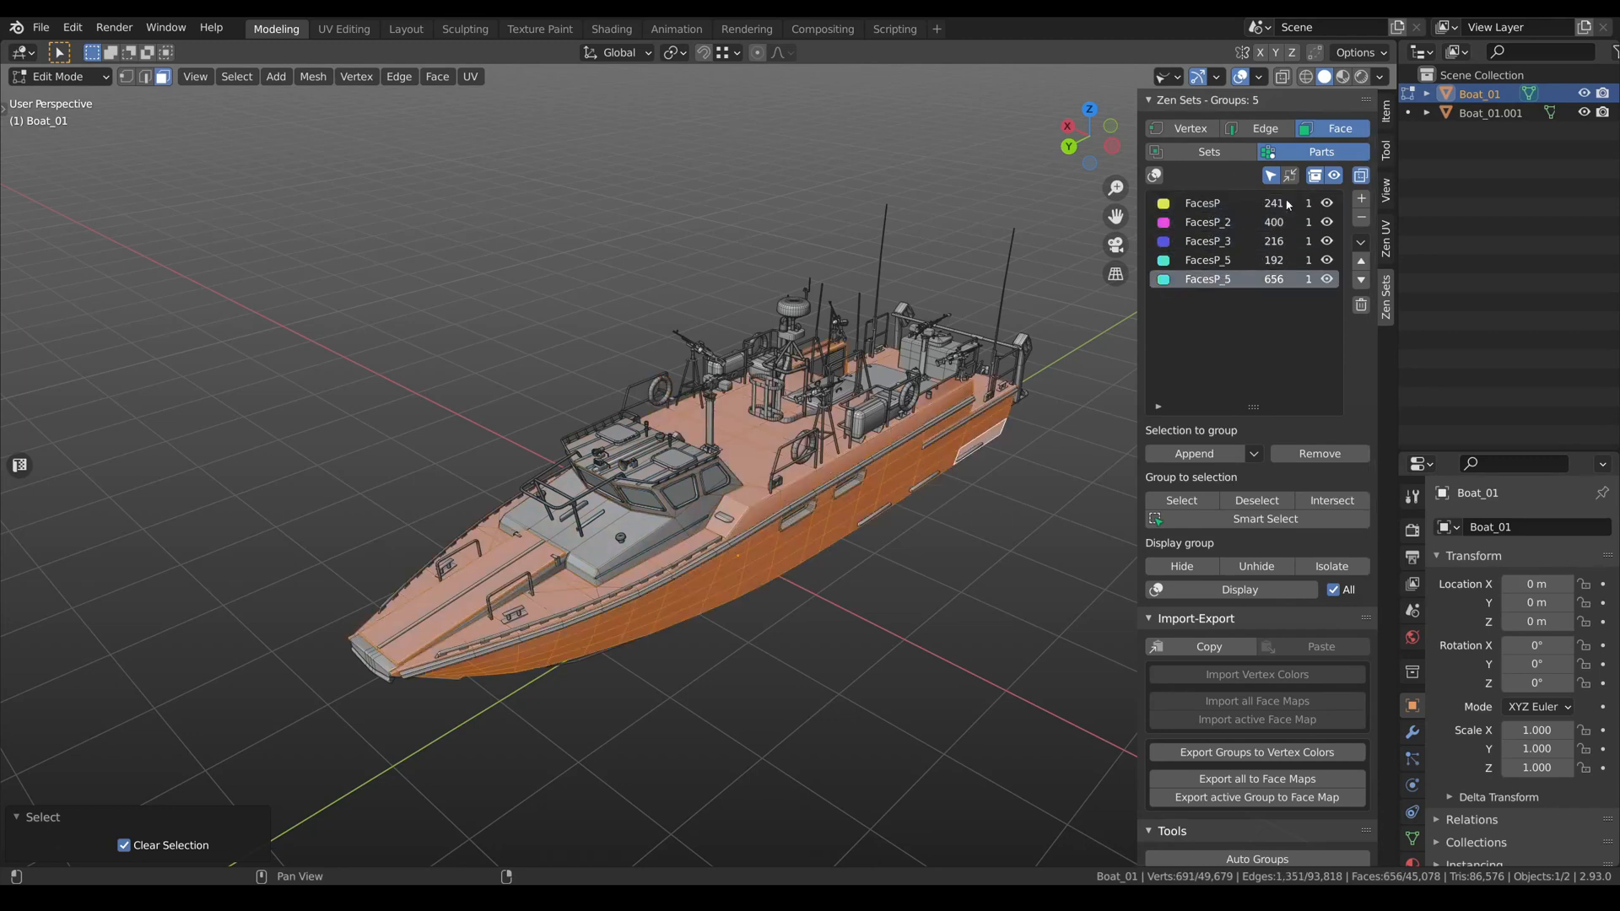
mouse_move(1291, 174)
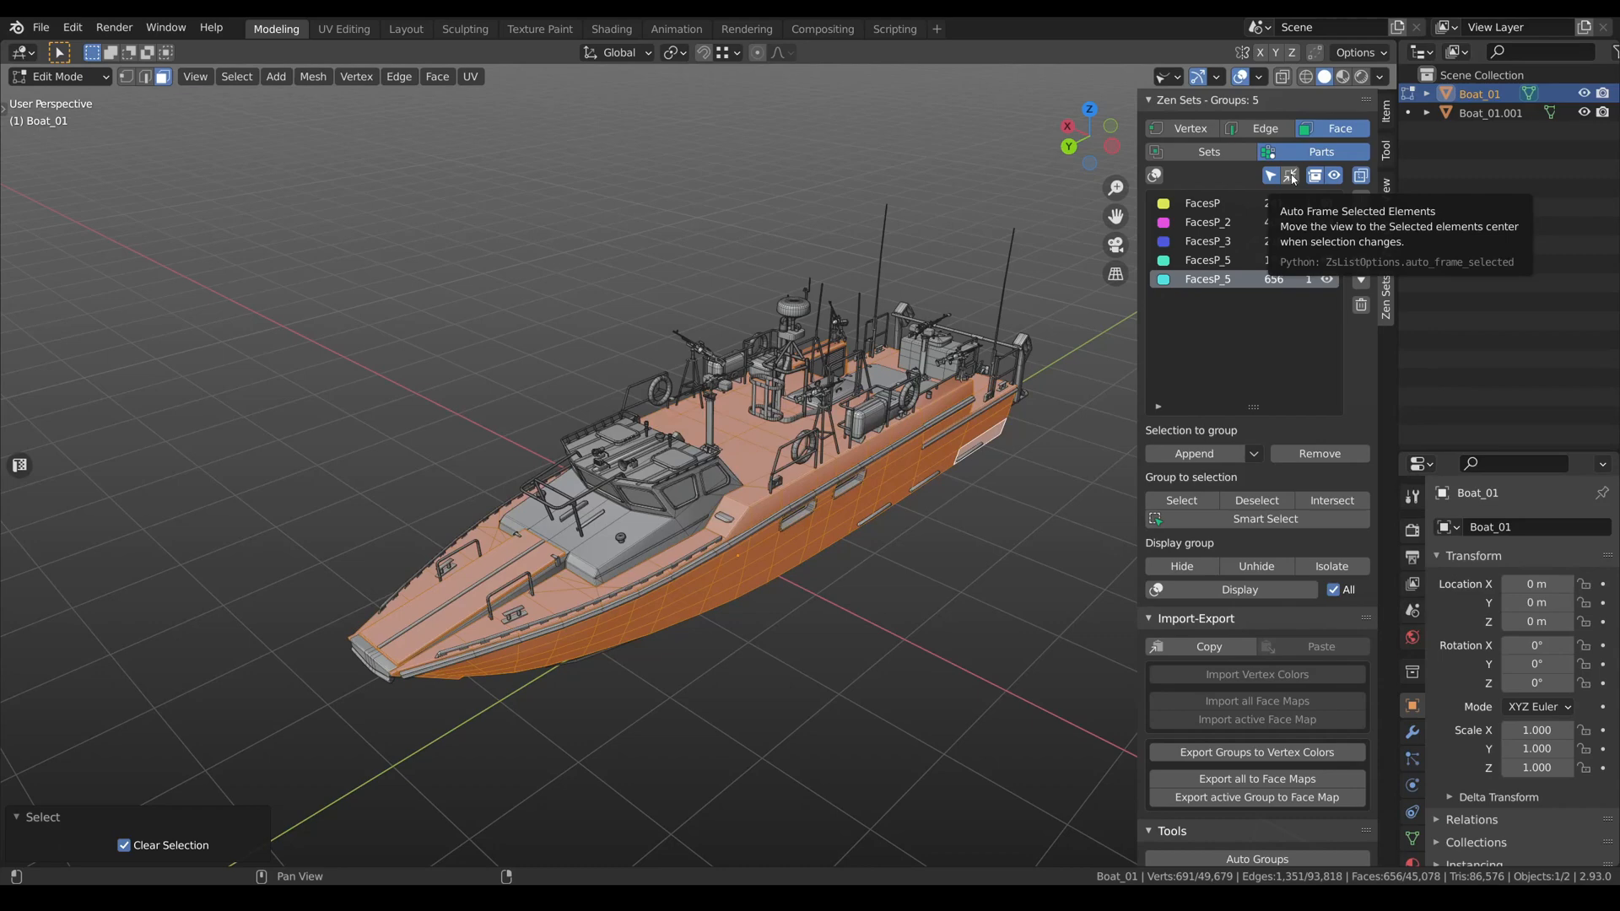
Enable Auto Frame Selected Elements and frame the lifebuoy group FacesP_2.
click(1206, 259)
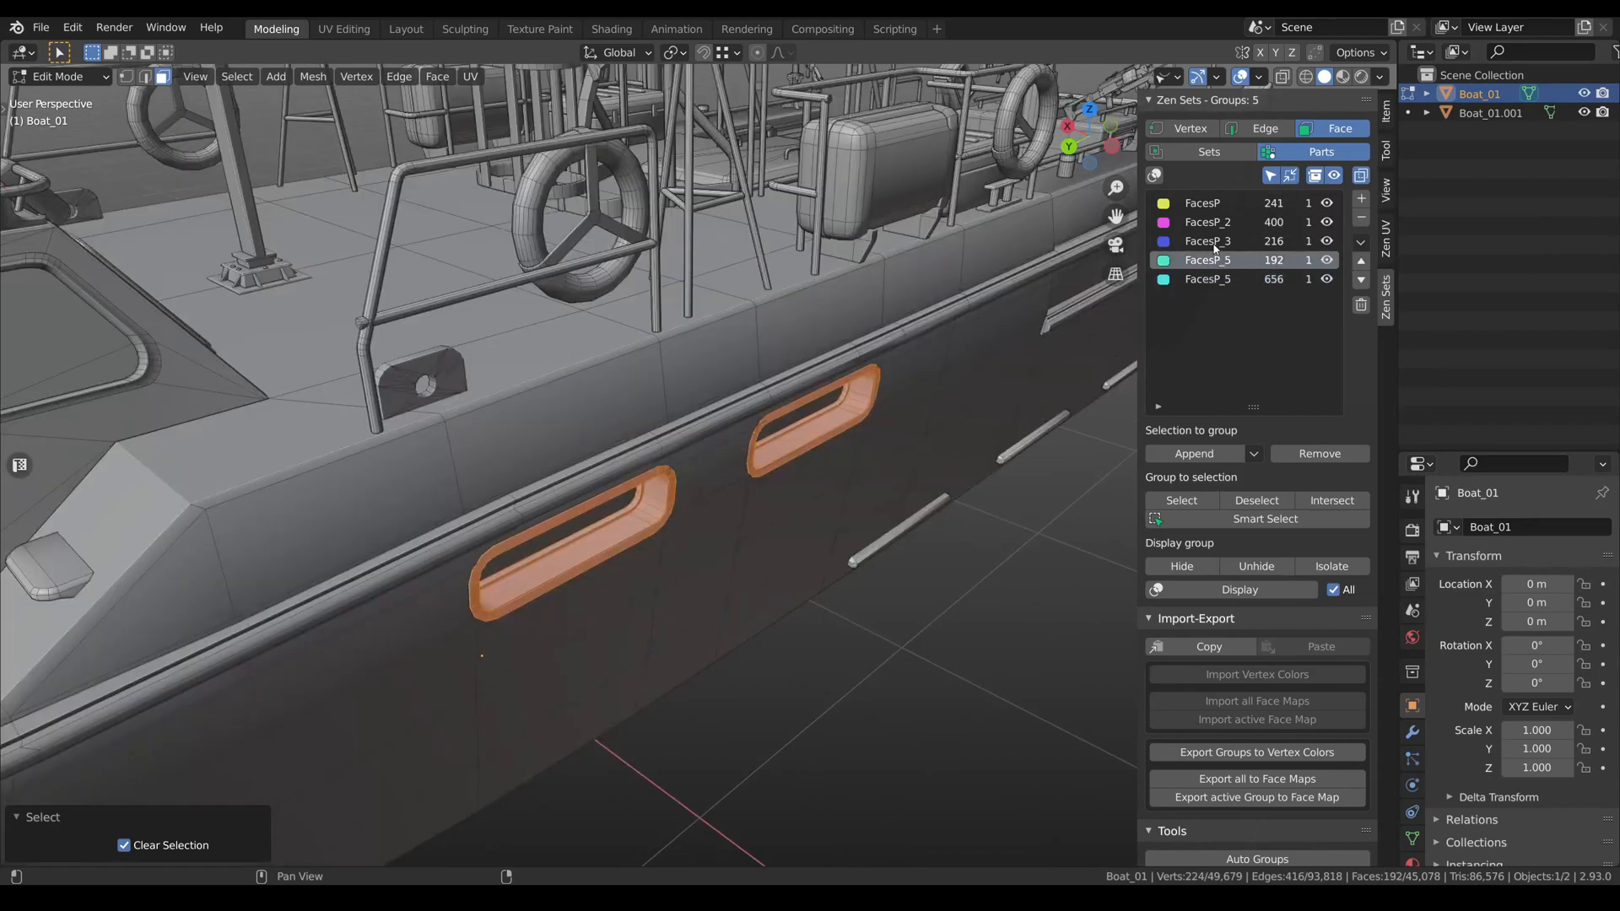
click(1207, 221)
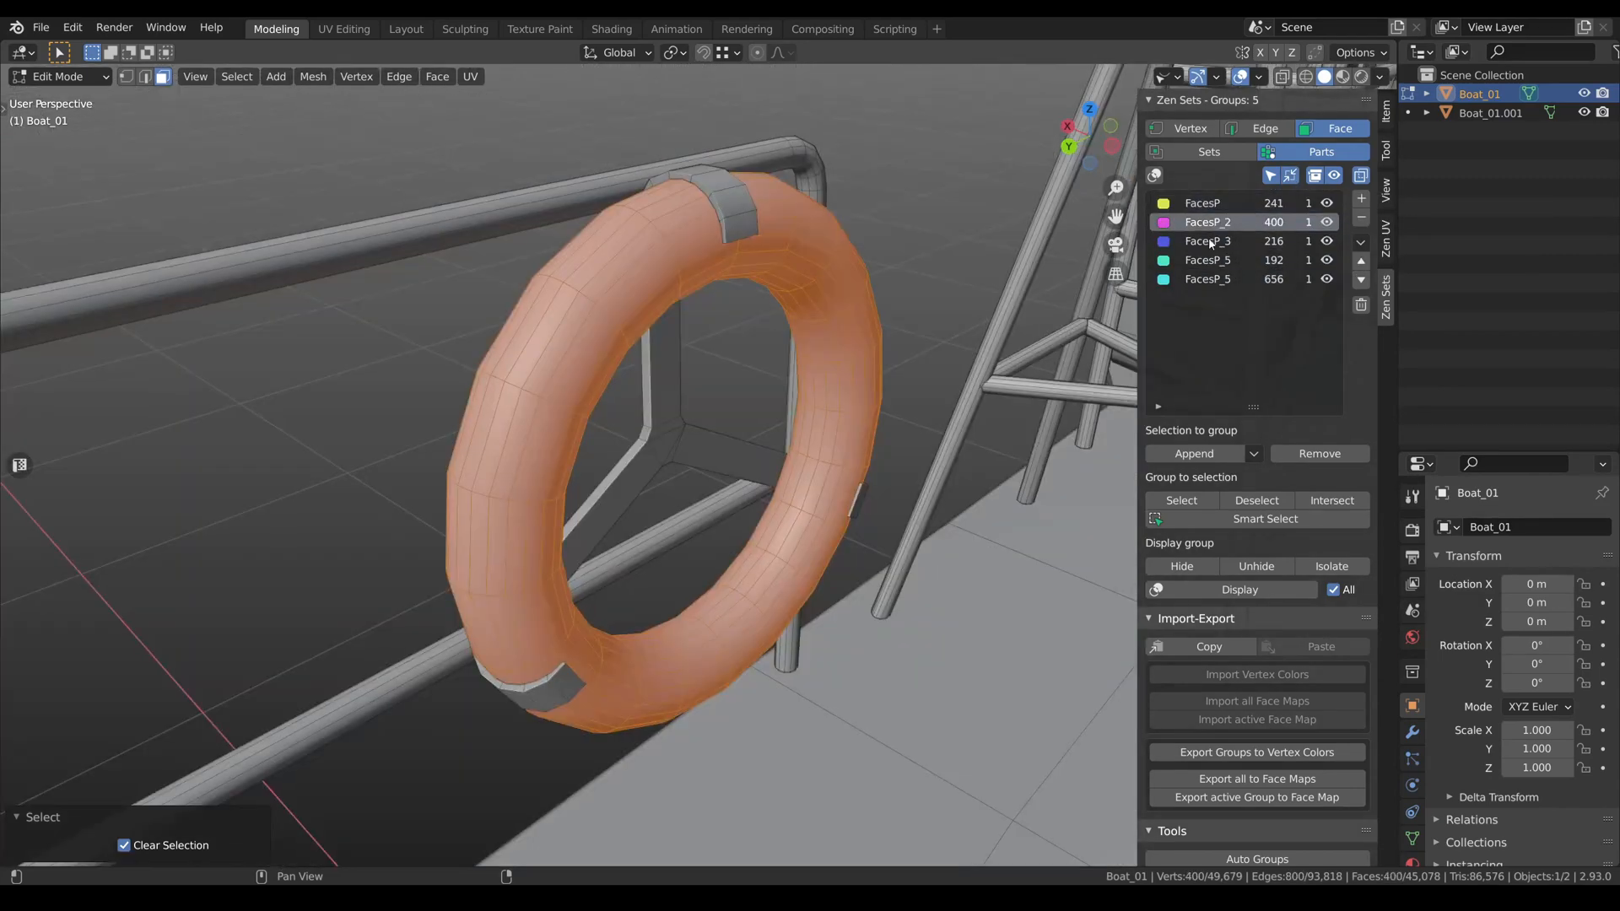
click(1206, 278)
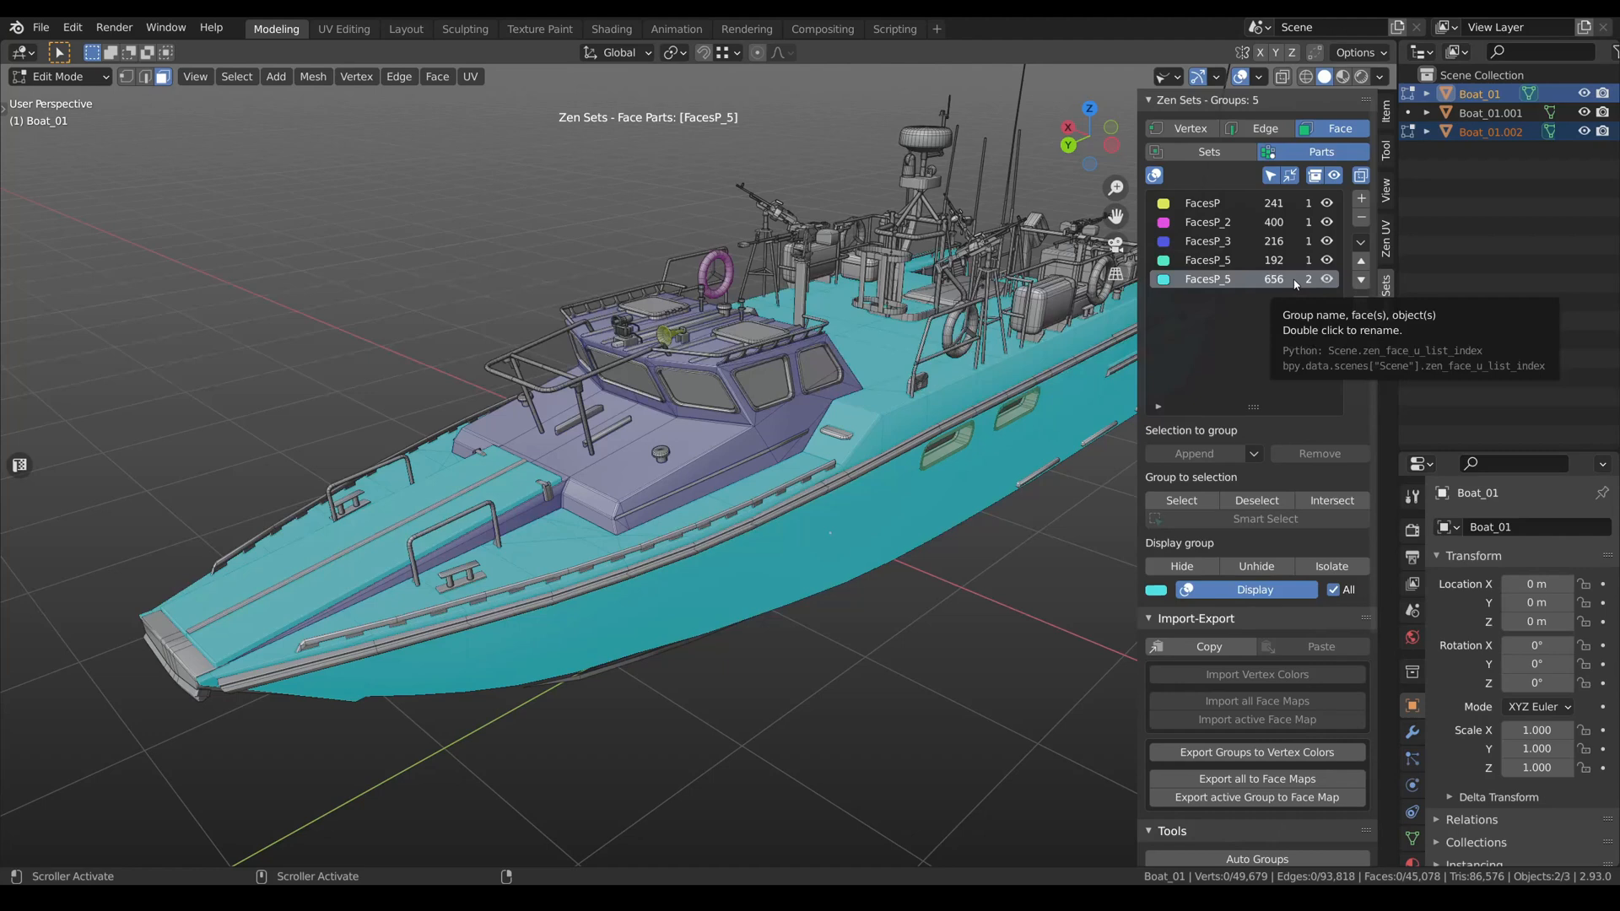
mouse_move(1310, 224)
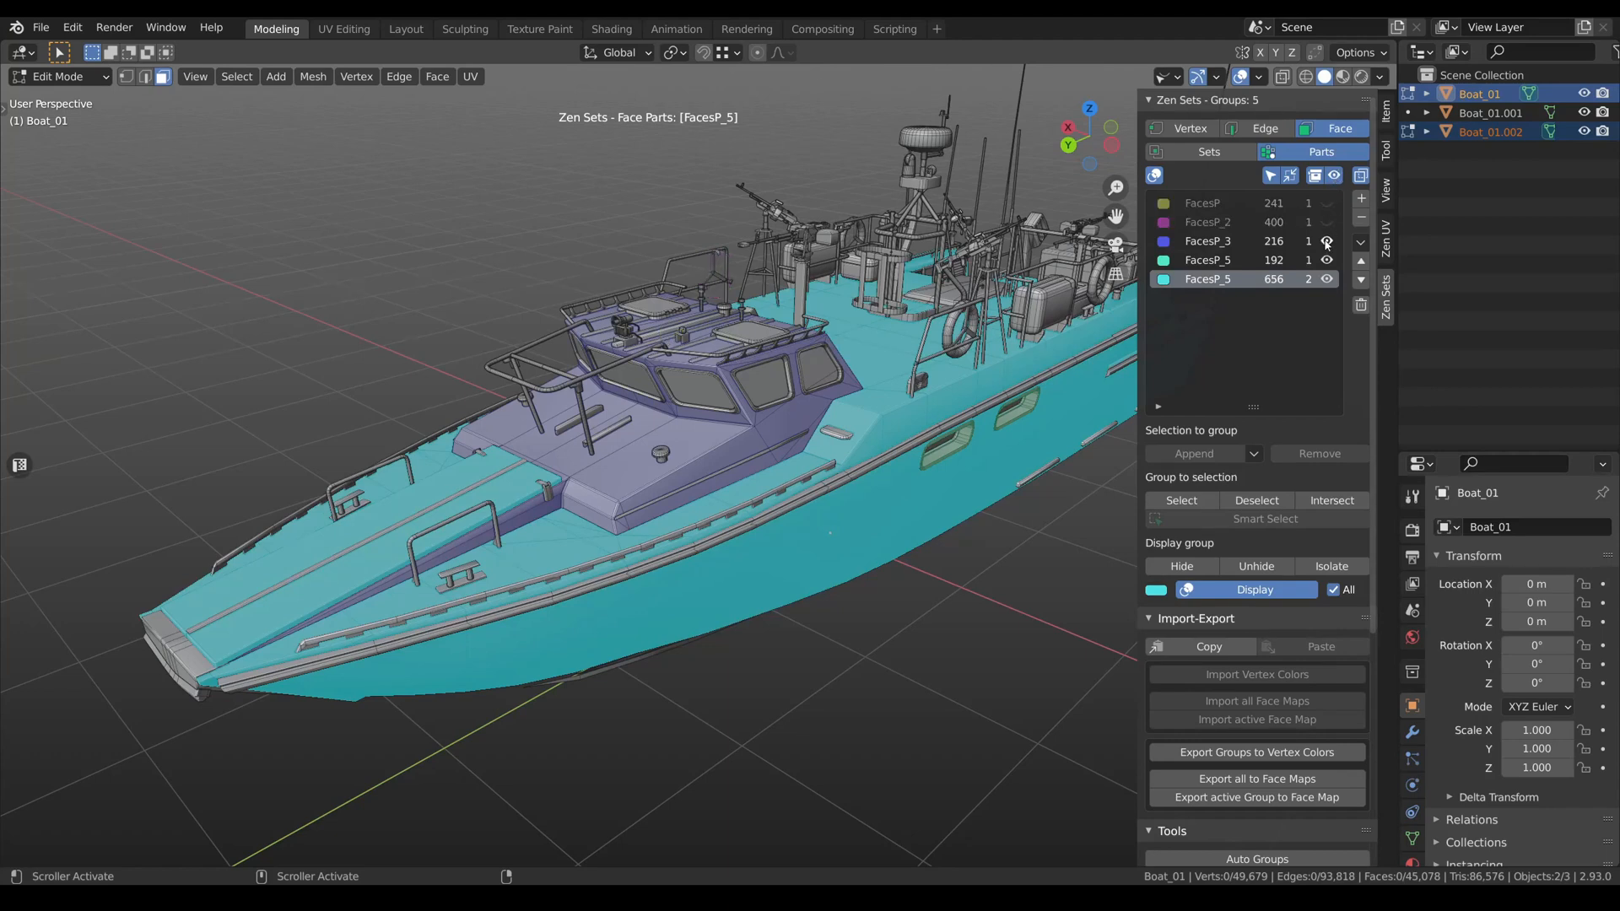
Hide the FacesP_3 group using its visibility eye icon.
click(1328, 241)
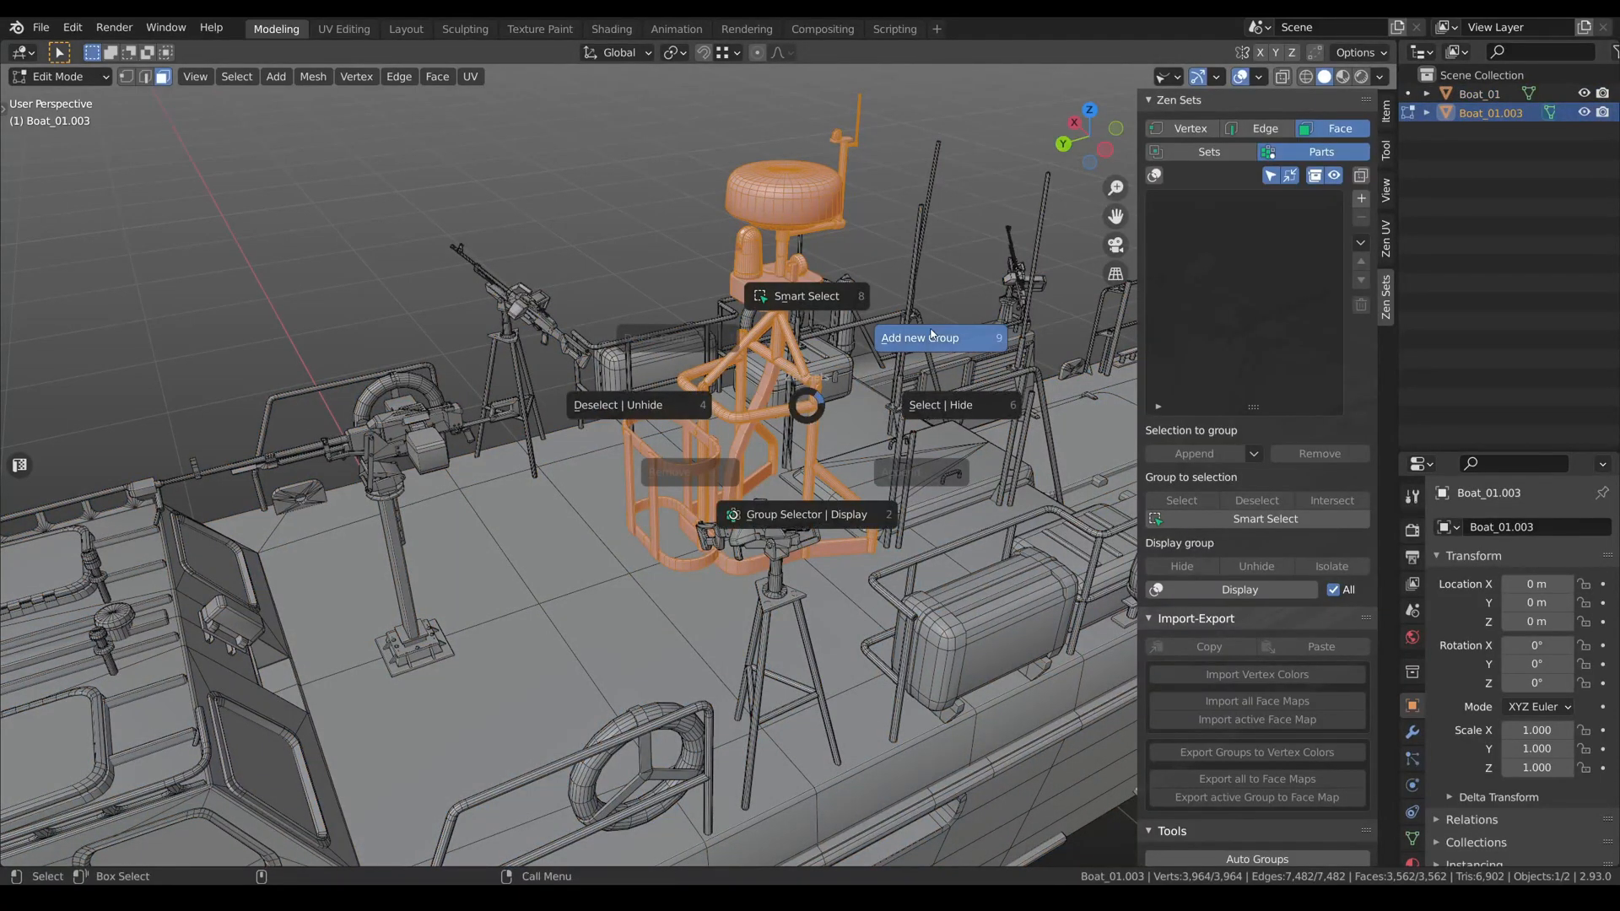
Create a new face group from the selected radar tower via the Zen Sets pie menu.
click(920, 338)
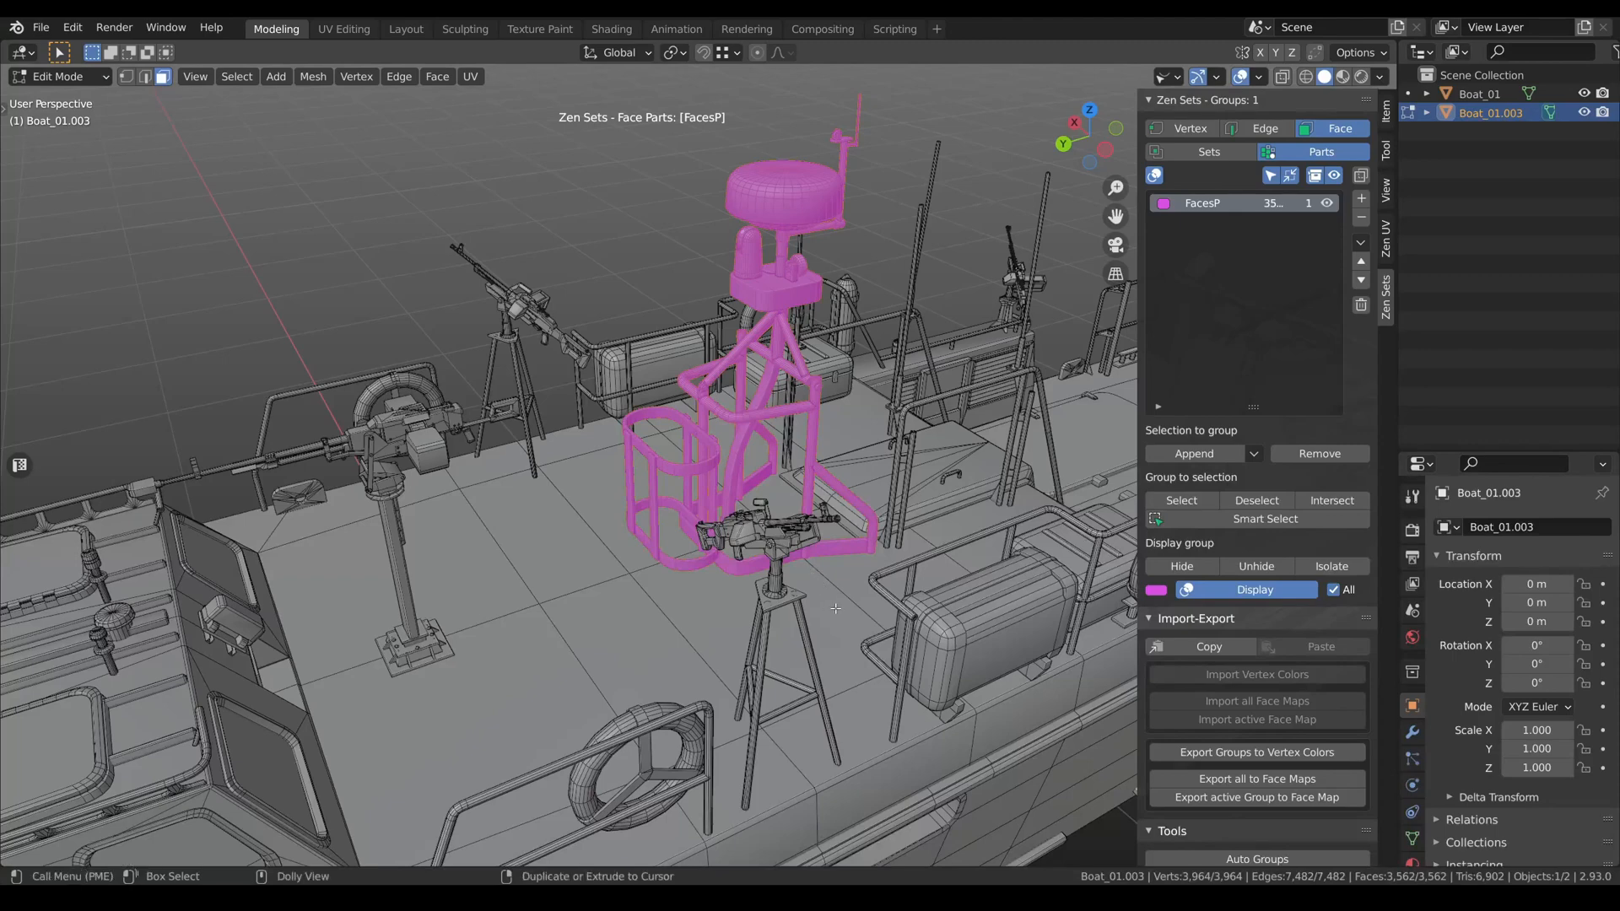
click(1478, 93)
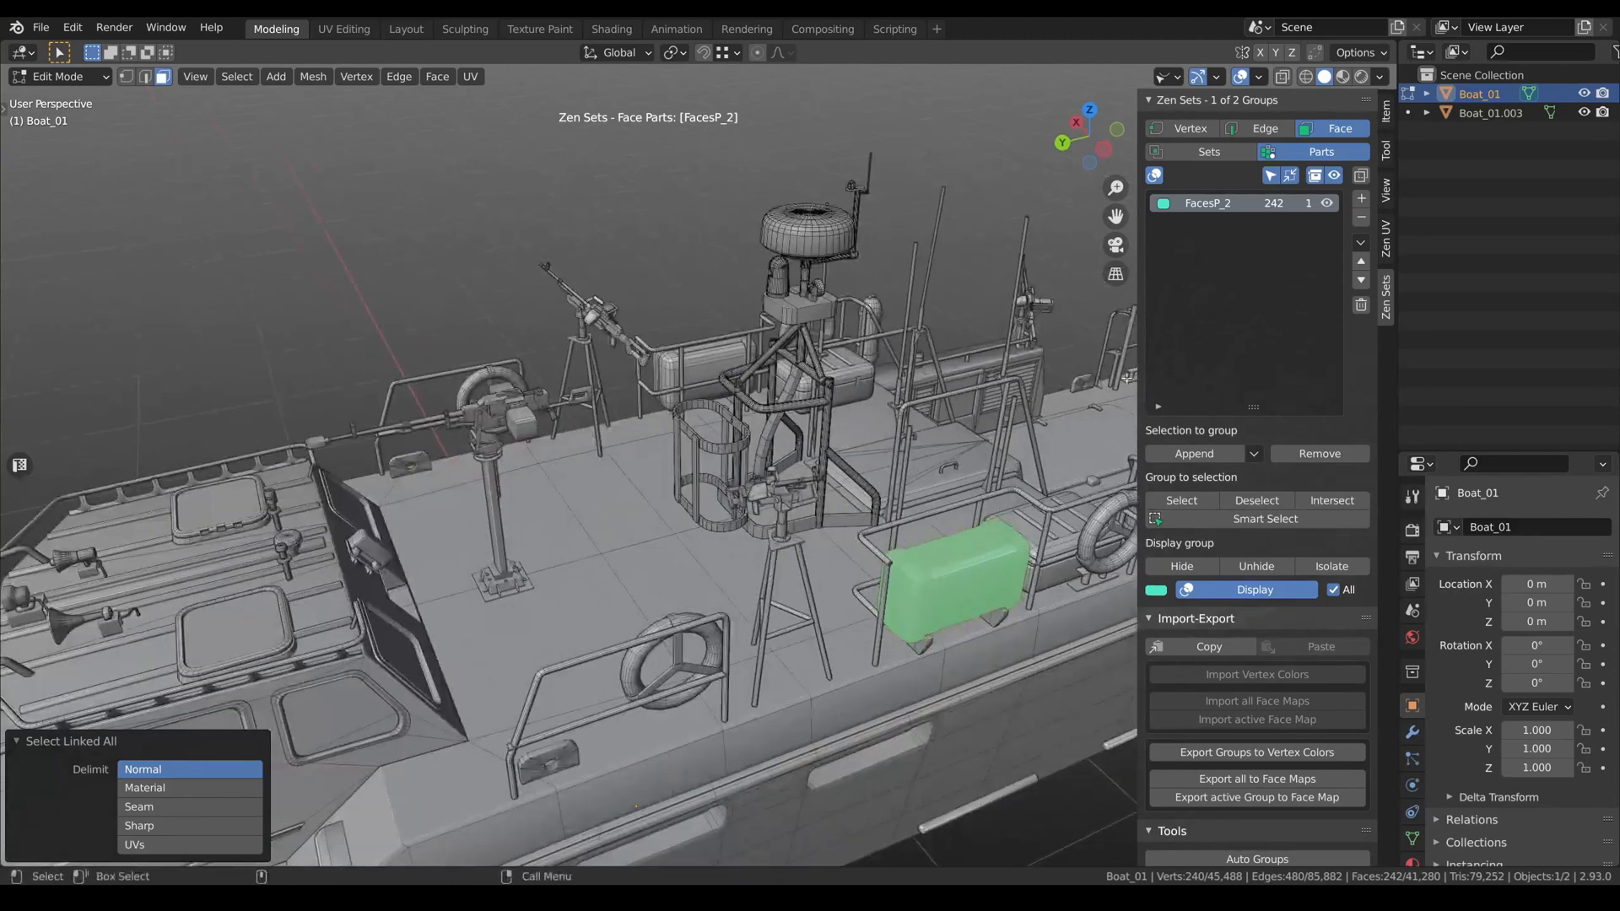
mouse_move(1362, 176)
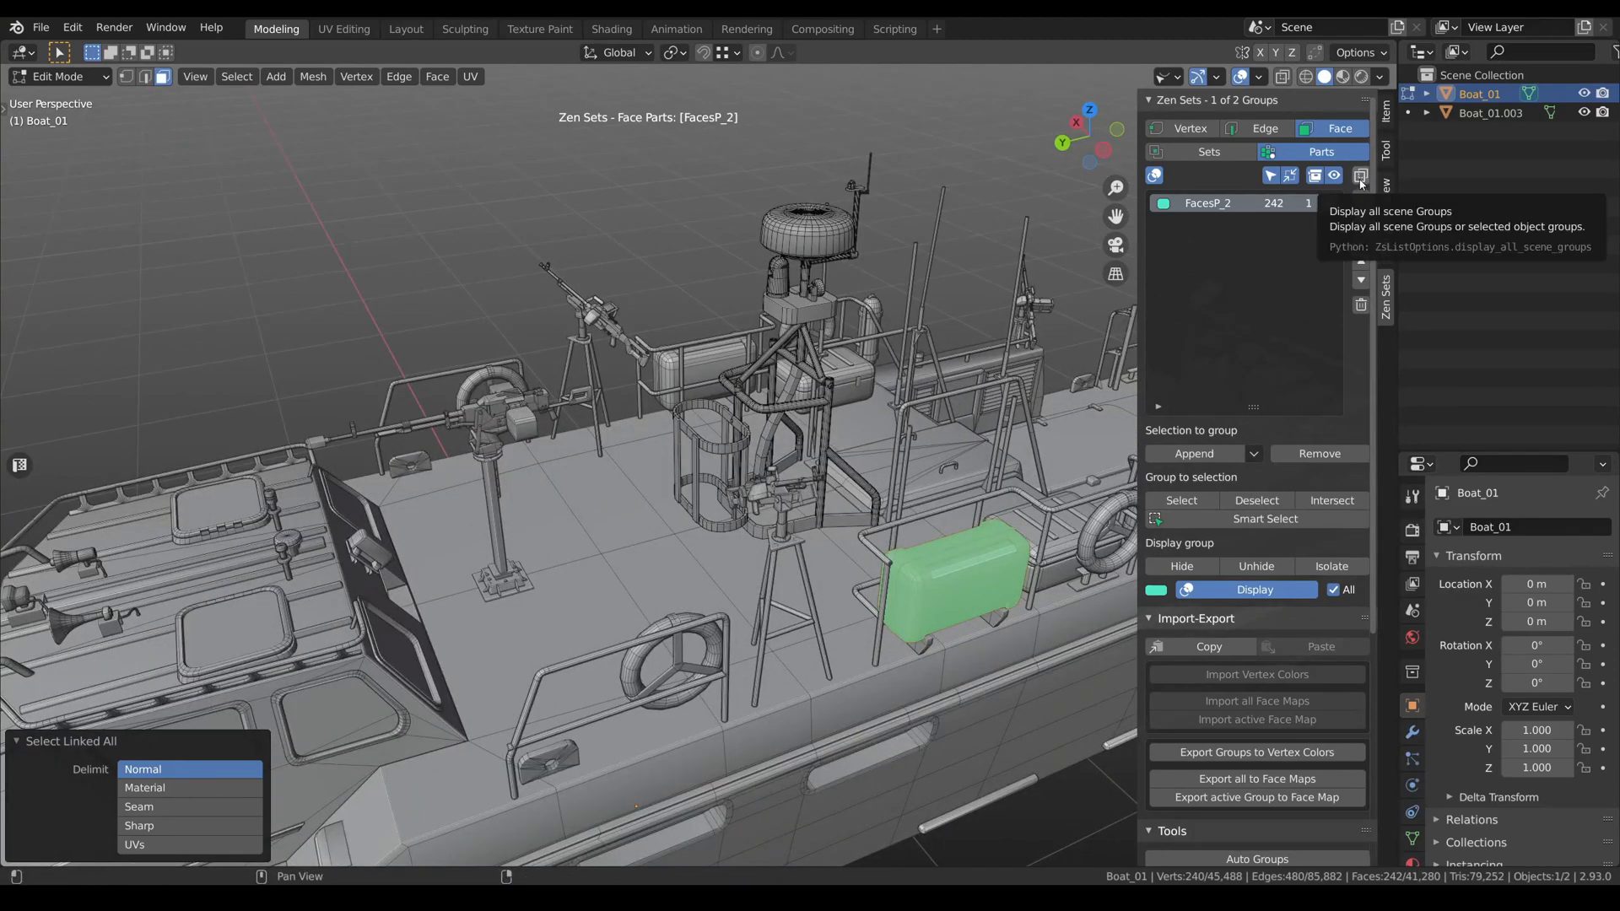
Show the groups of every object in the scene in the Zen Sets list.
click(1360, 174)
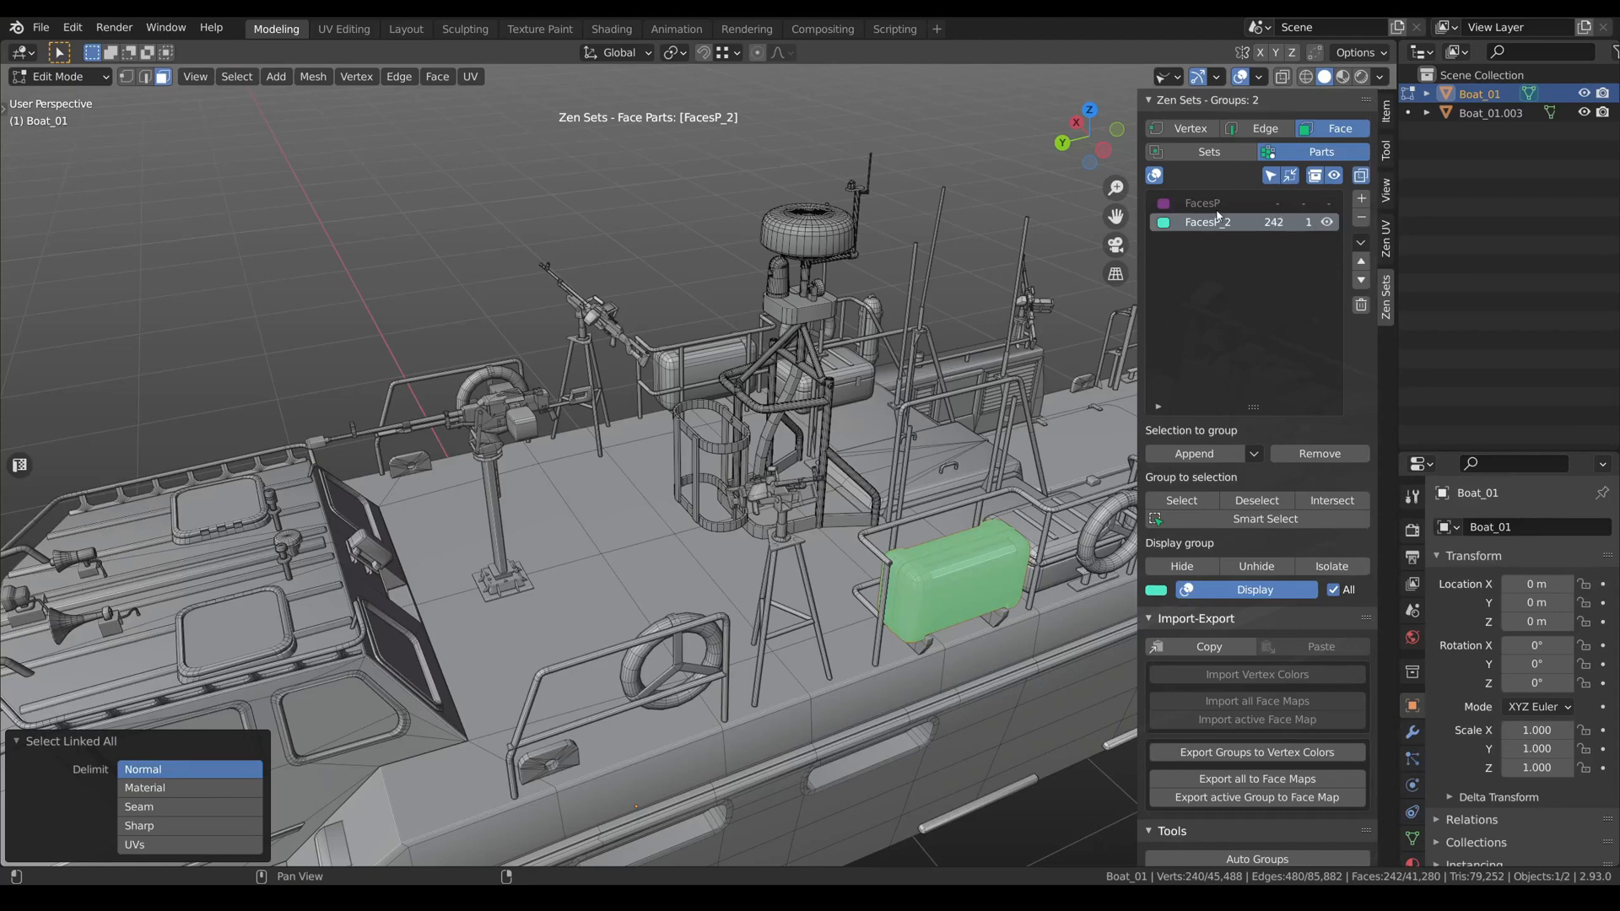
mouse_move(1218, 214)
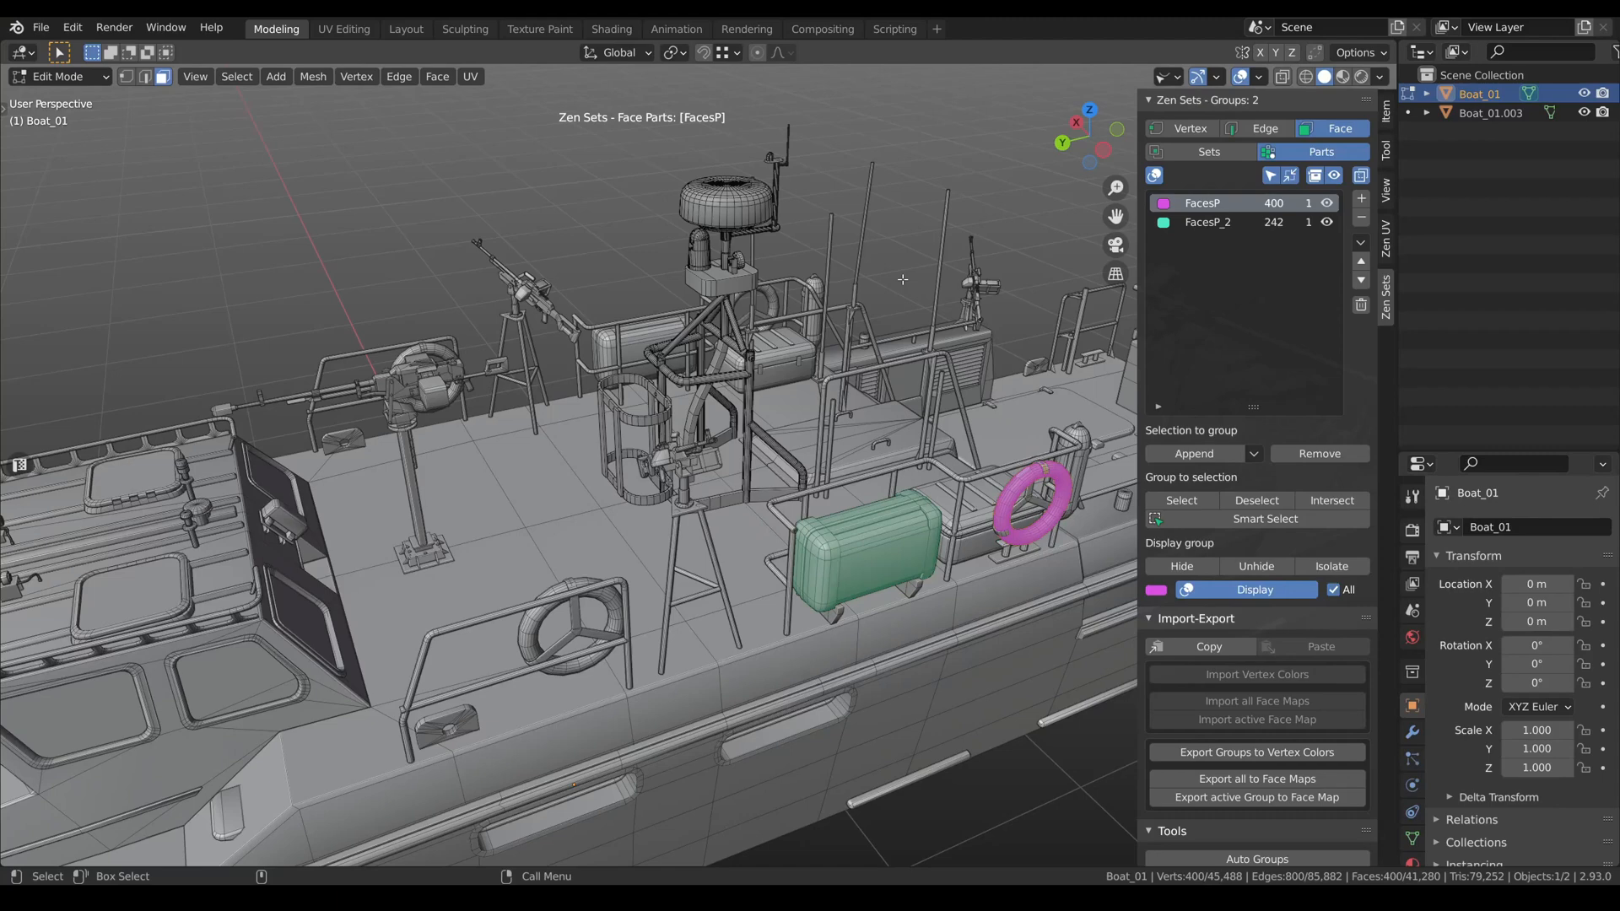
Edit Boat_01.003, pick FacesP_2 and select all objects by its Group ID.
key(Tab)
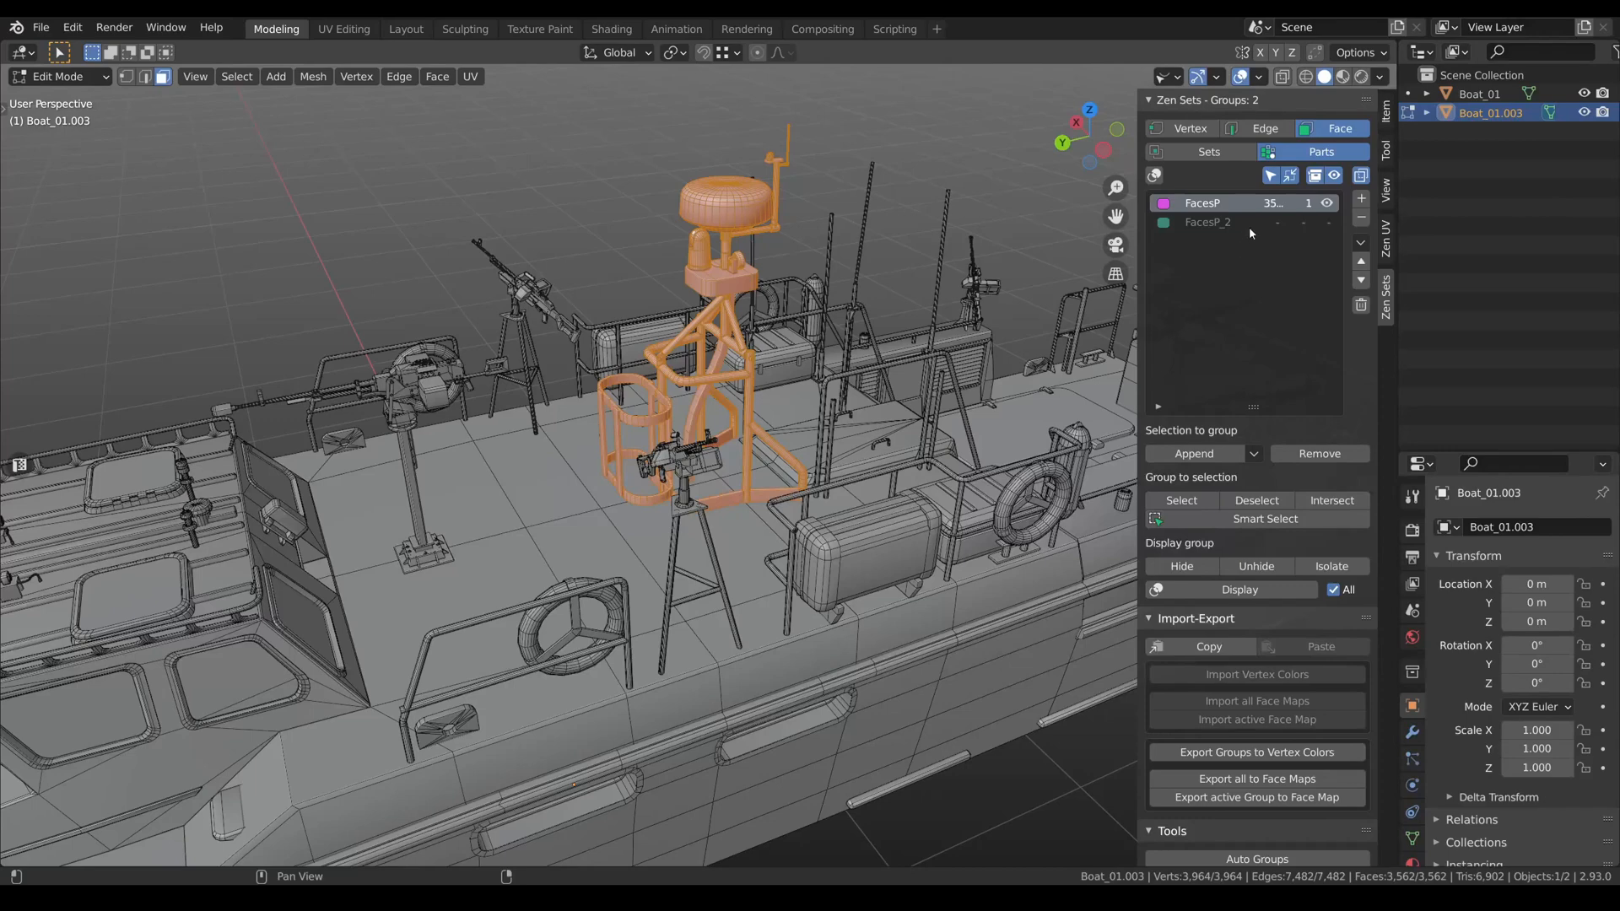
mouse_move(1254, 228)
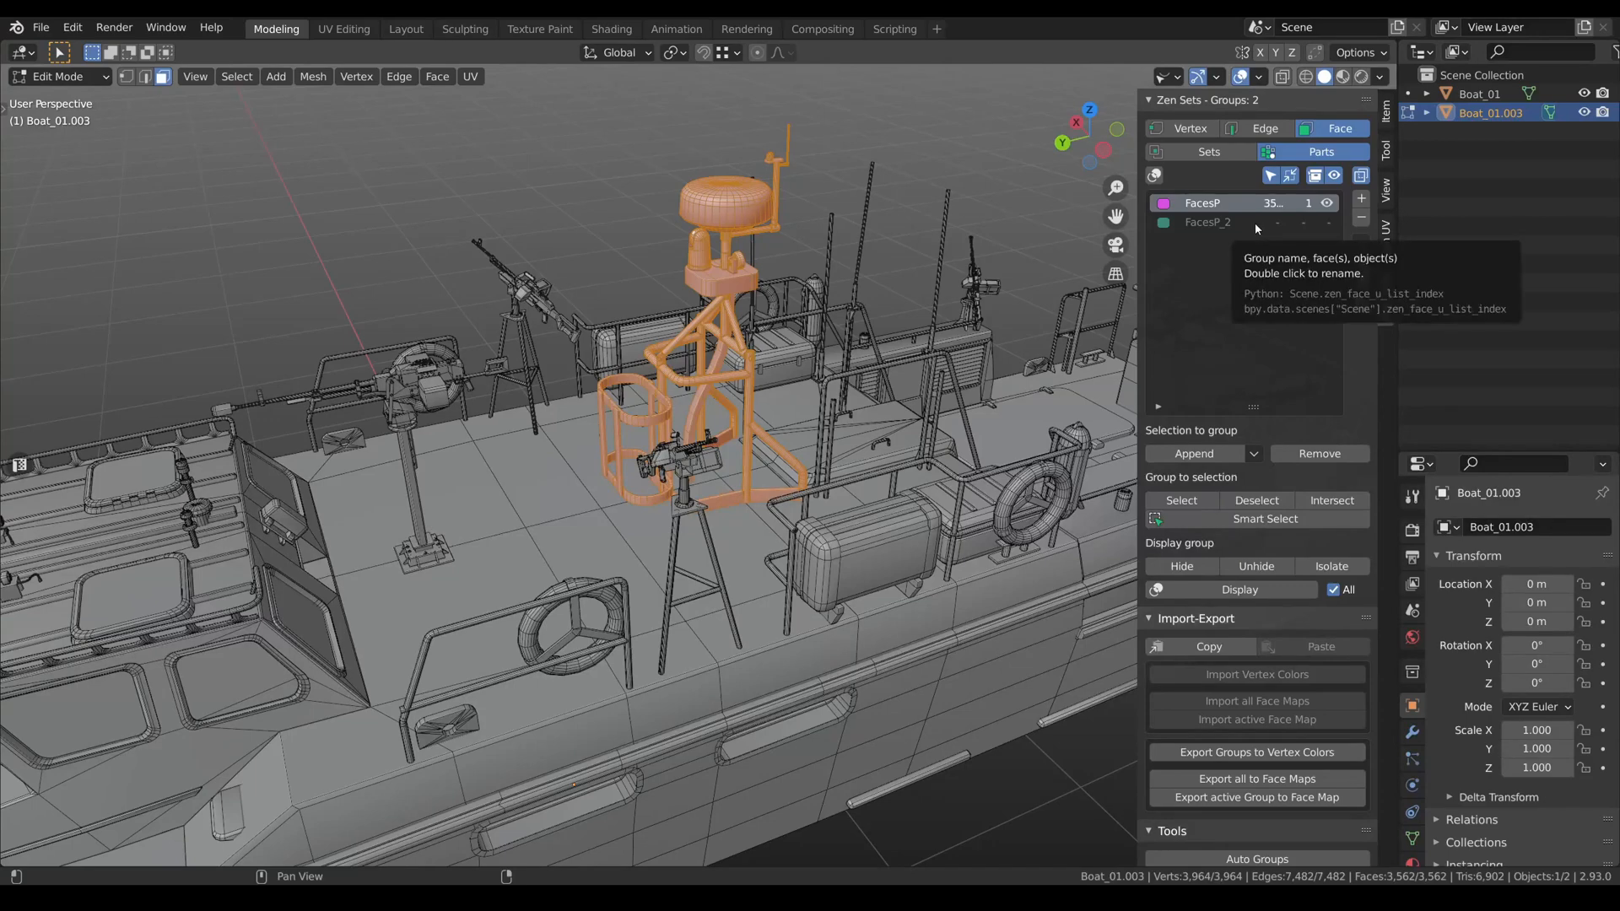
click(1206, 221)
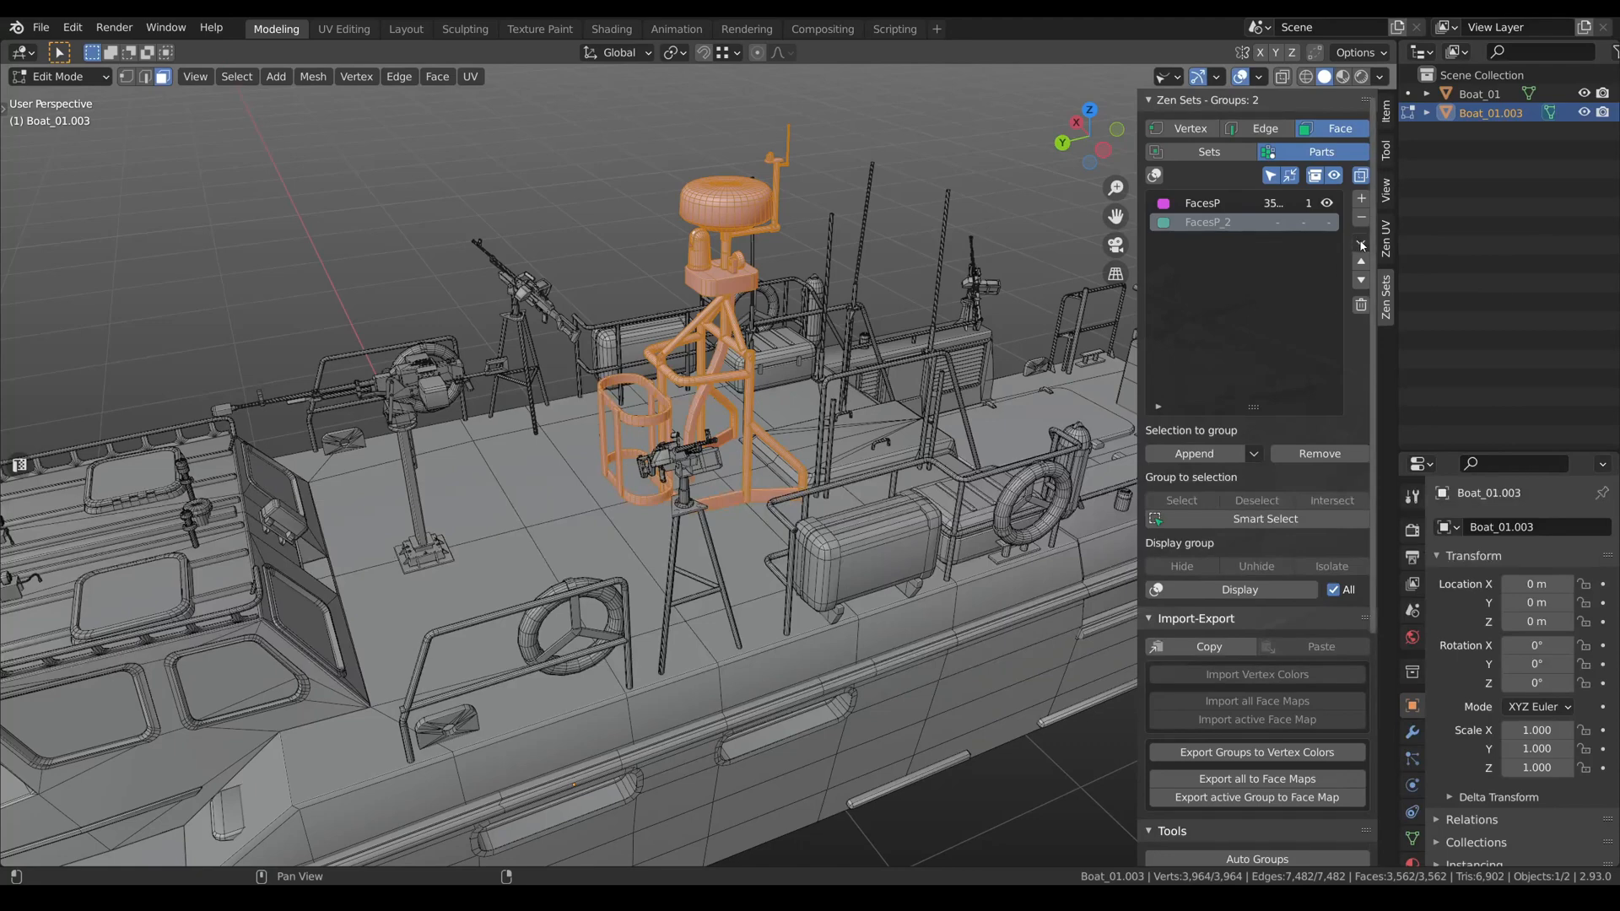
click(1360, 243)
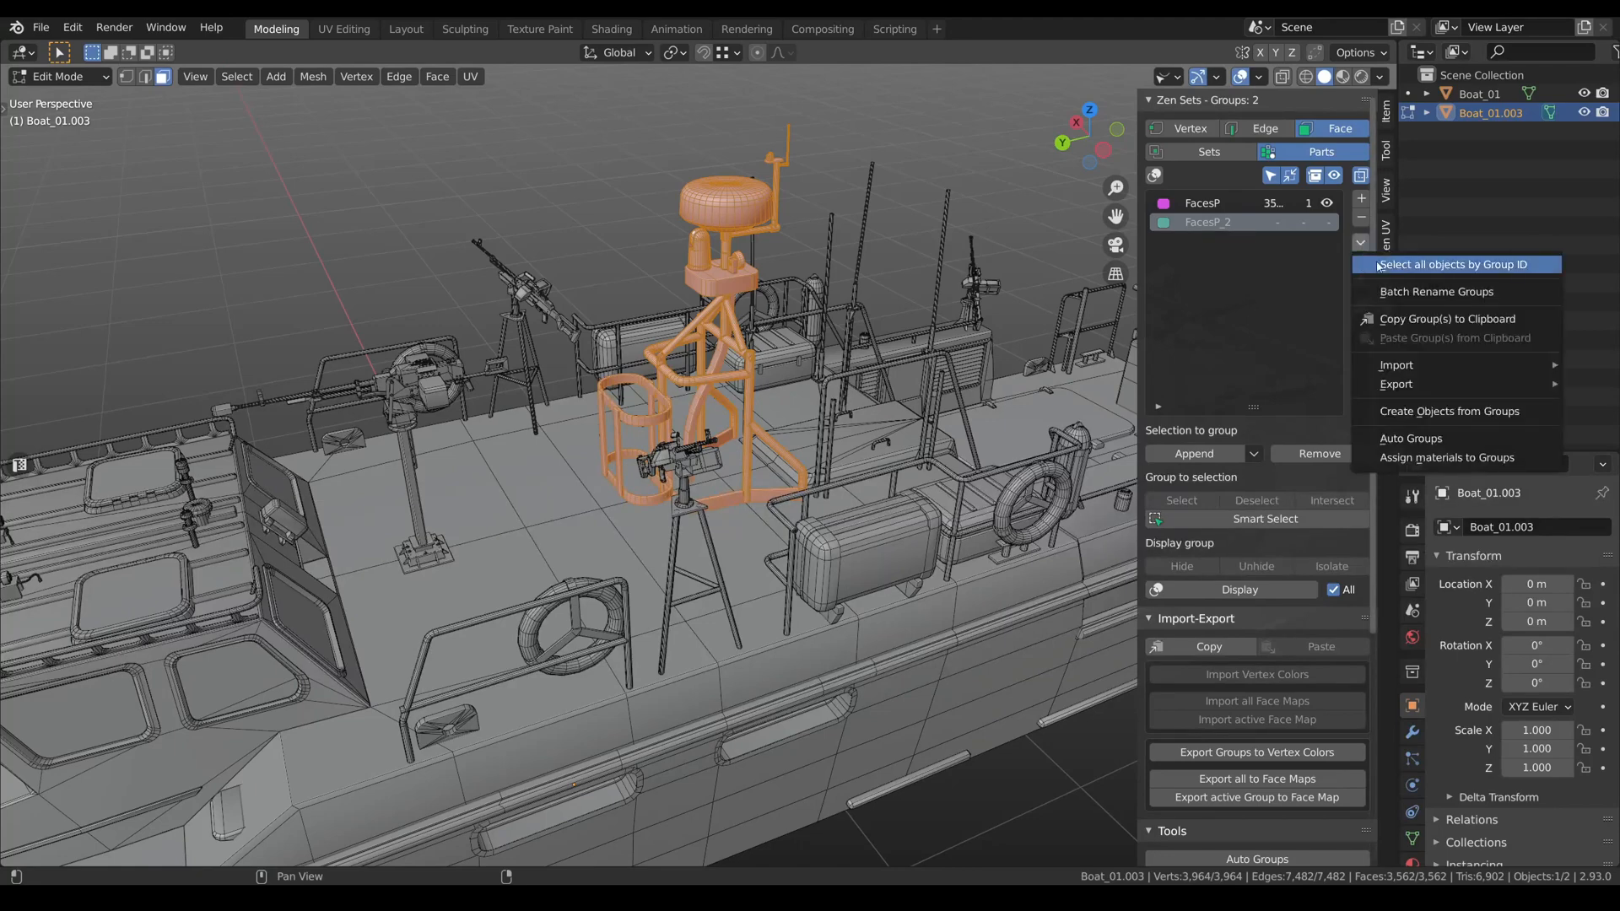
click(1455, 264)
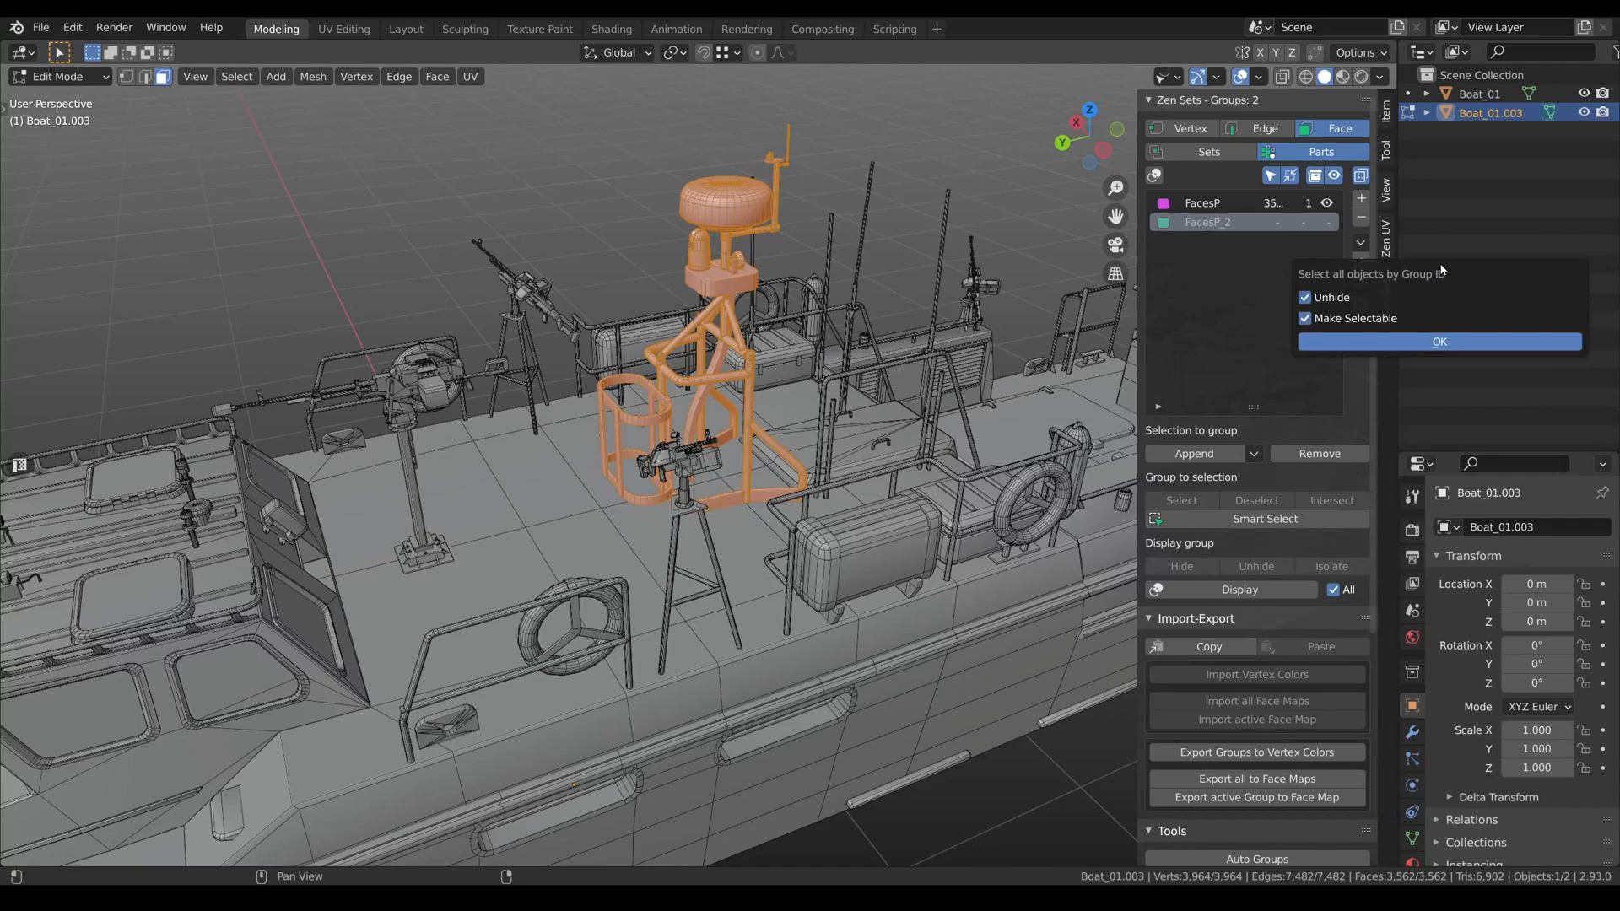
click(1438, 340)
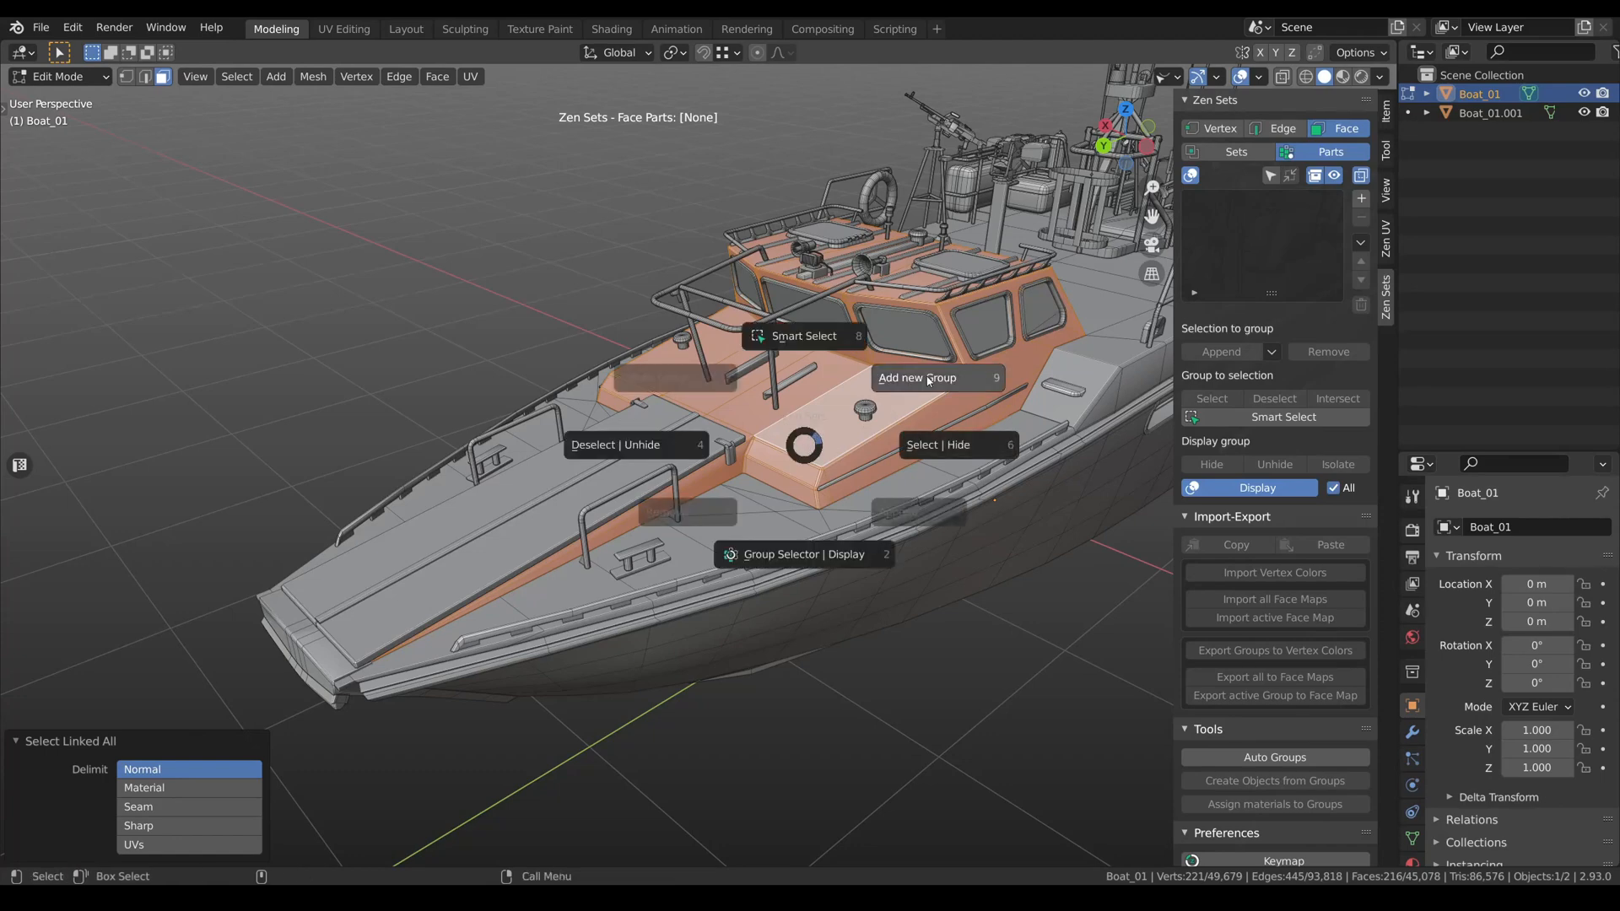
Add a new group from the selected cabin faces via the Zen Sets pie menu.
click(916, 376)
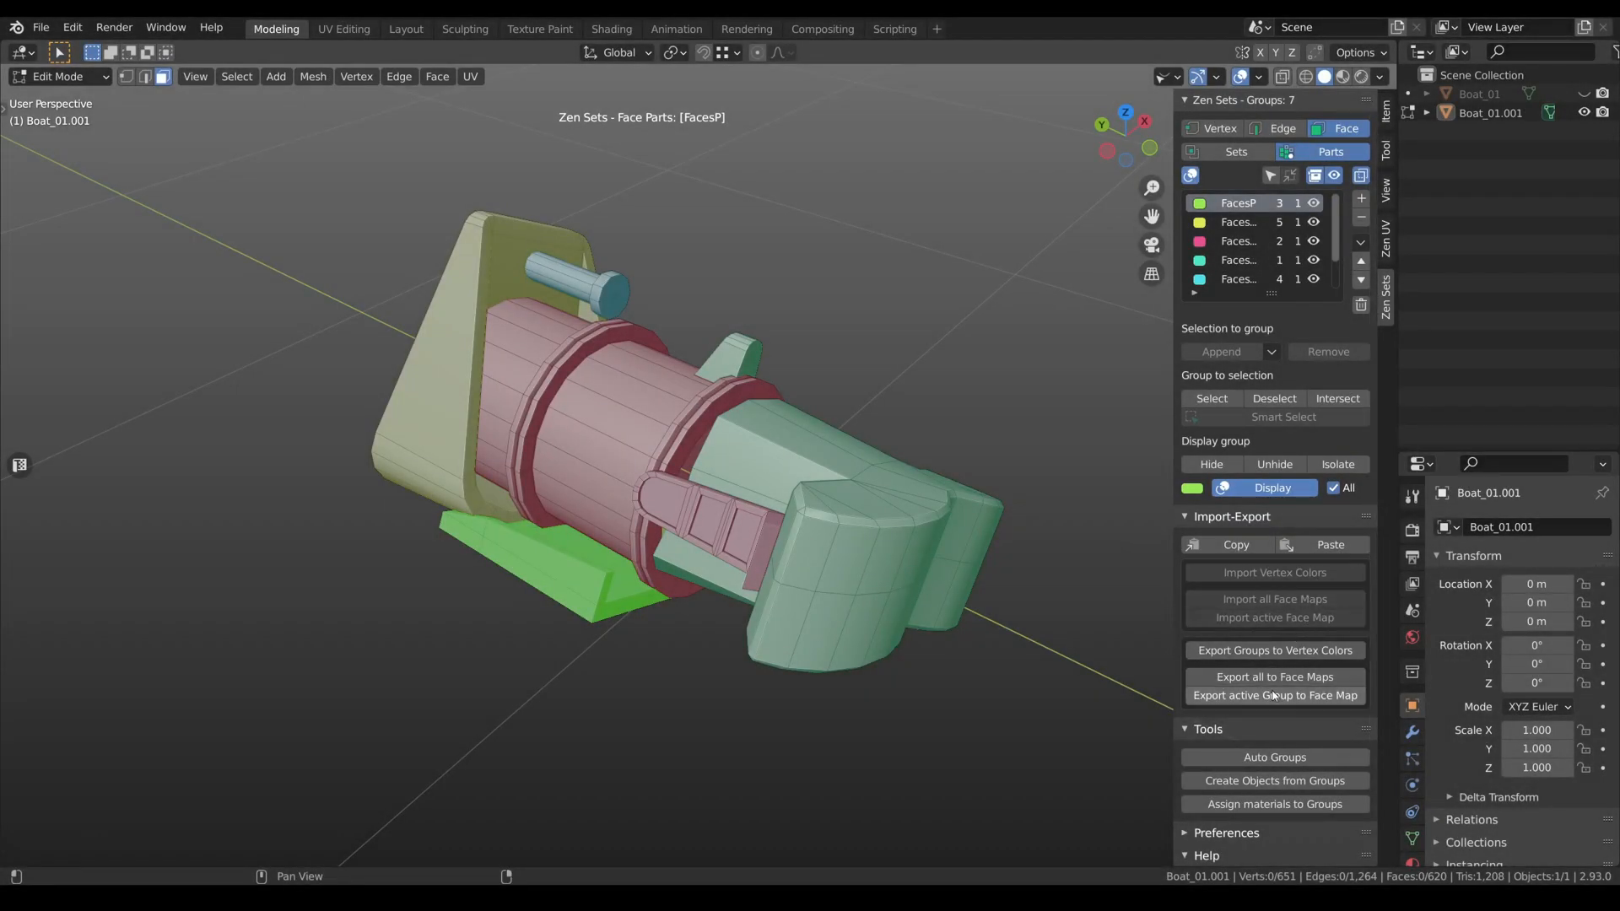
mouse_move(1278, 516)
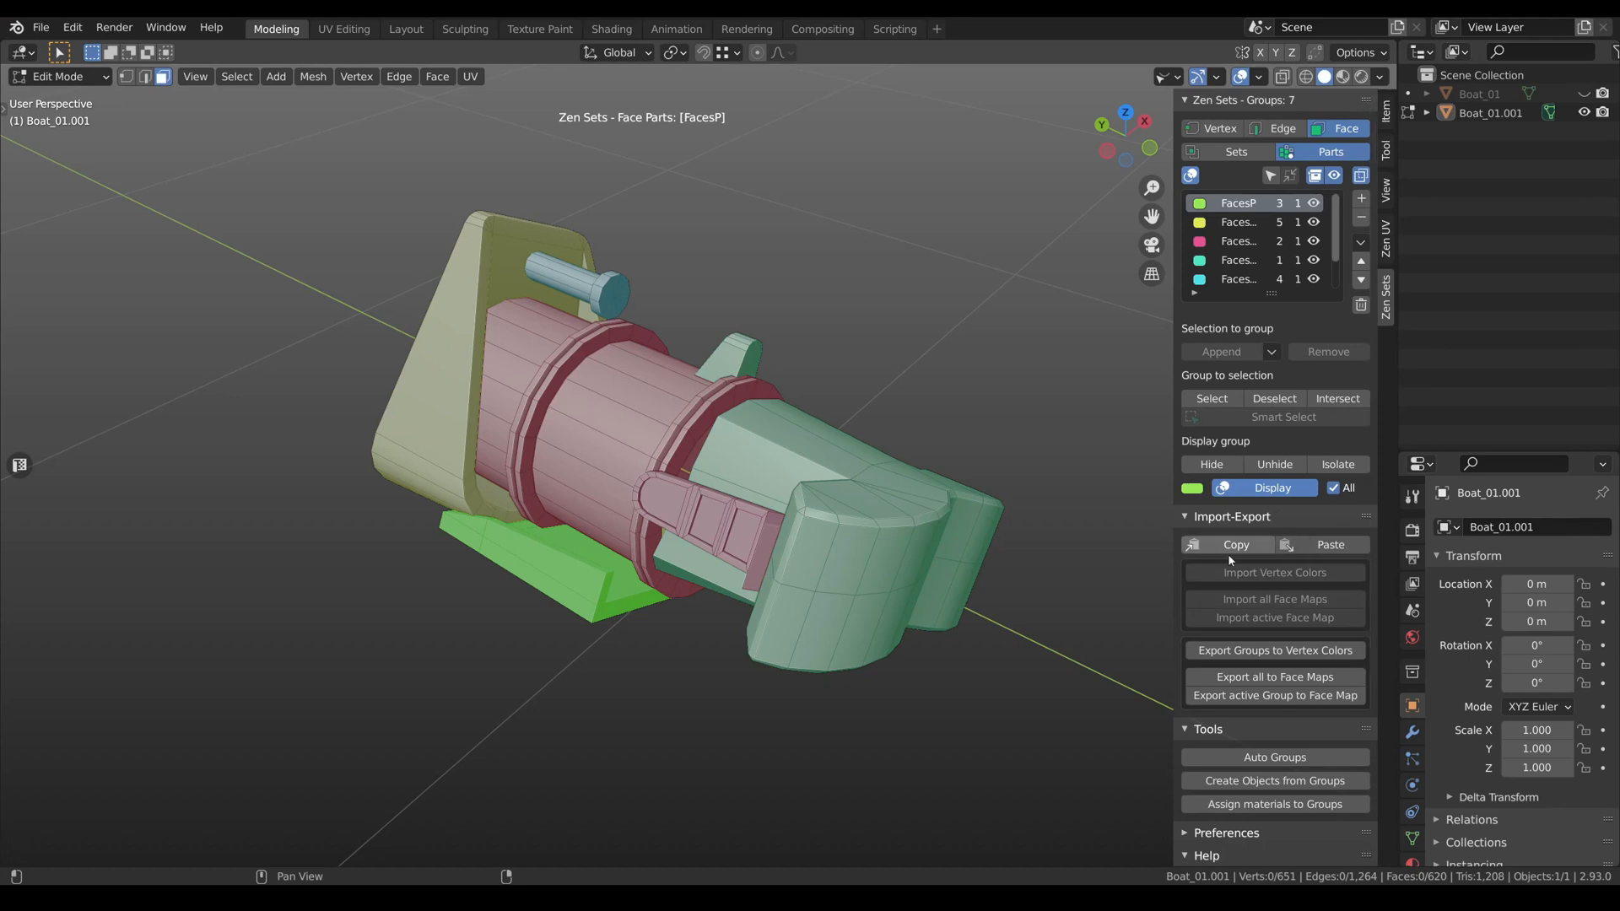
mouse_move(1331, 545)
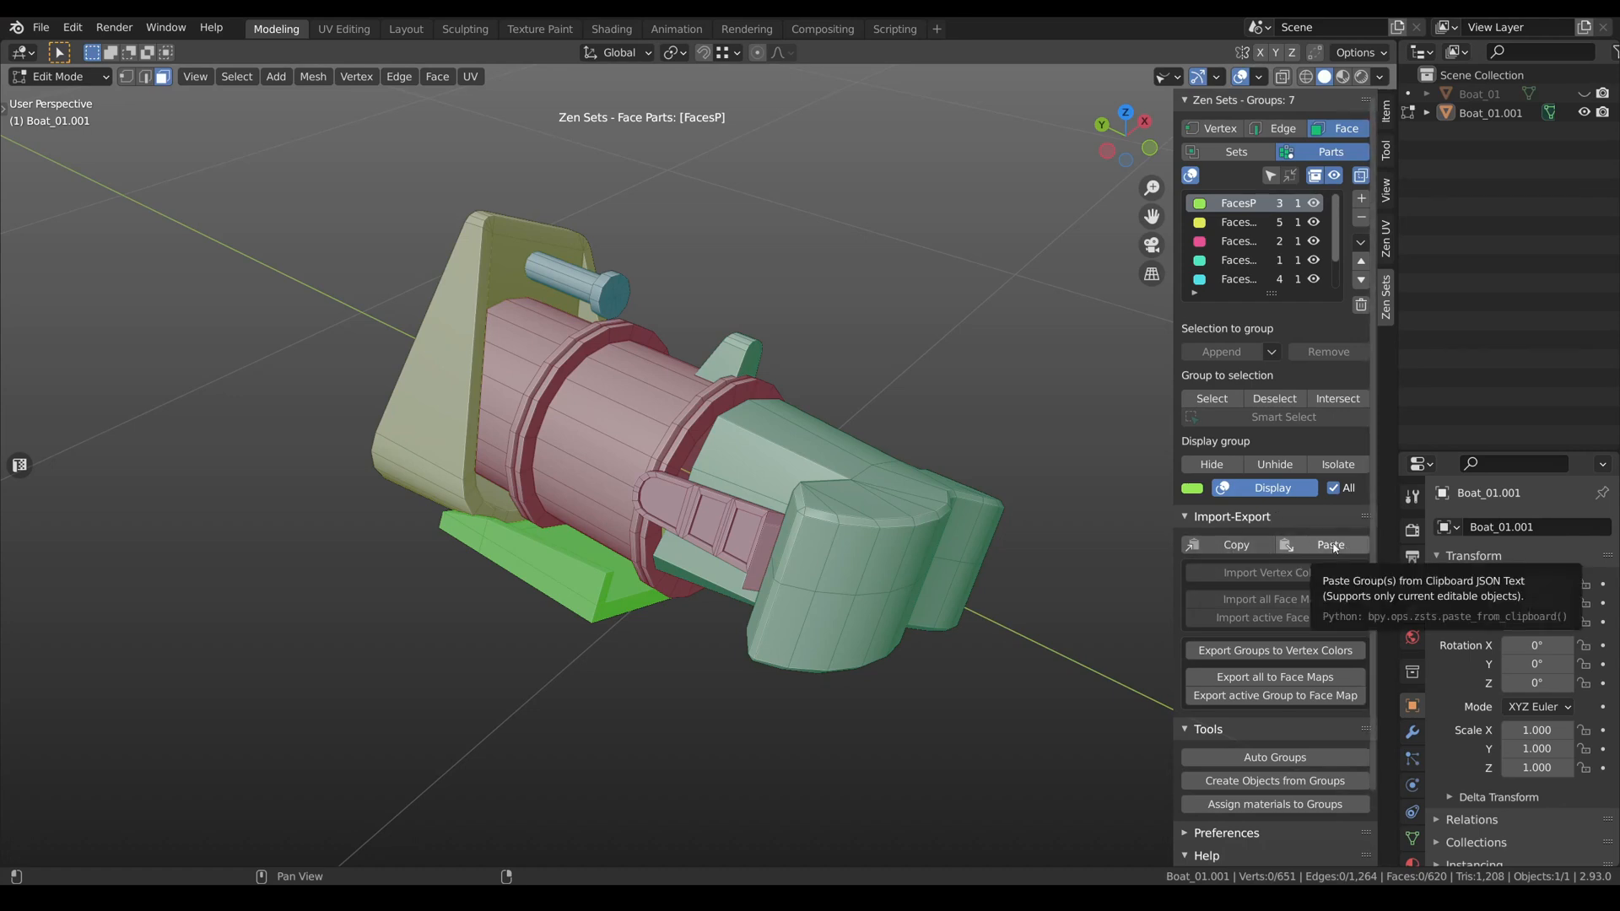
mouse_move(1235, 545)
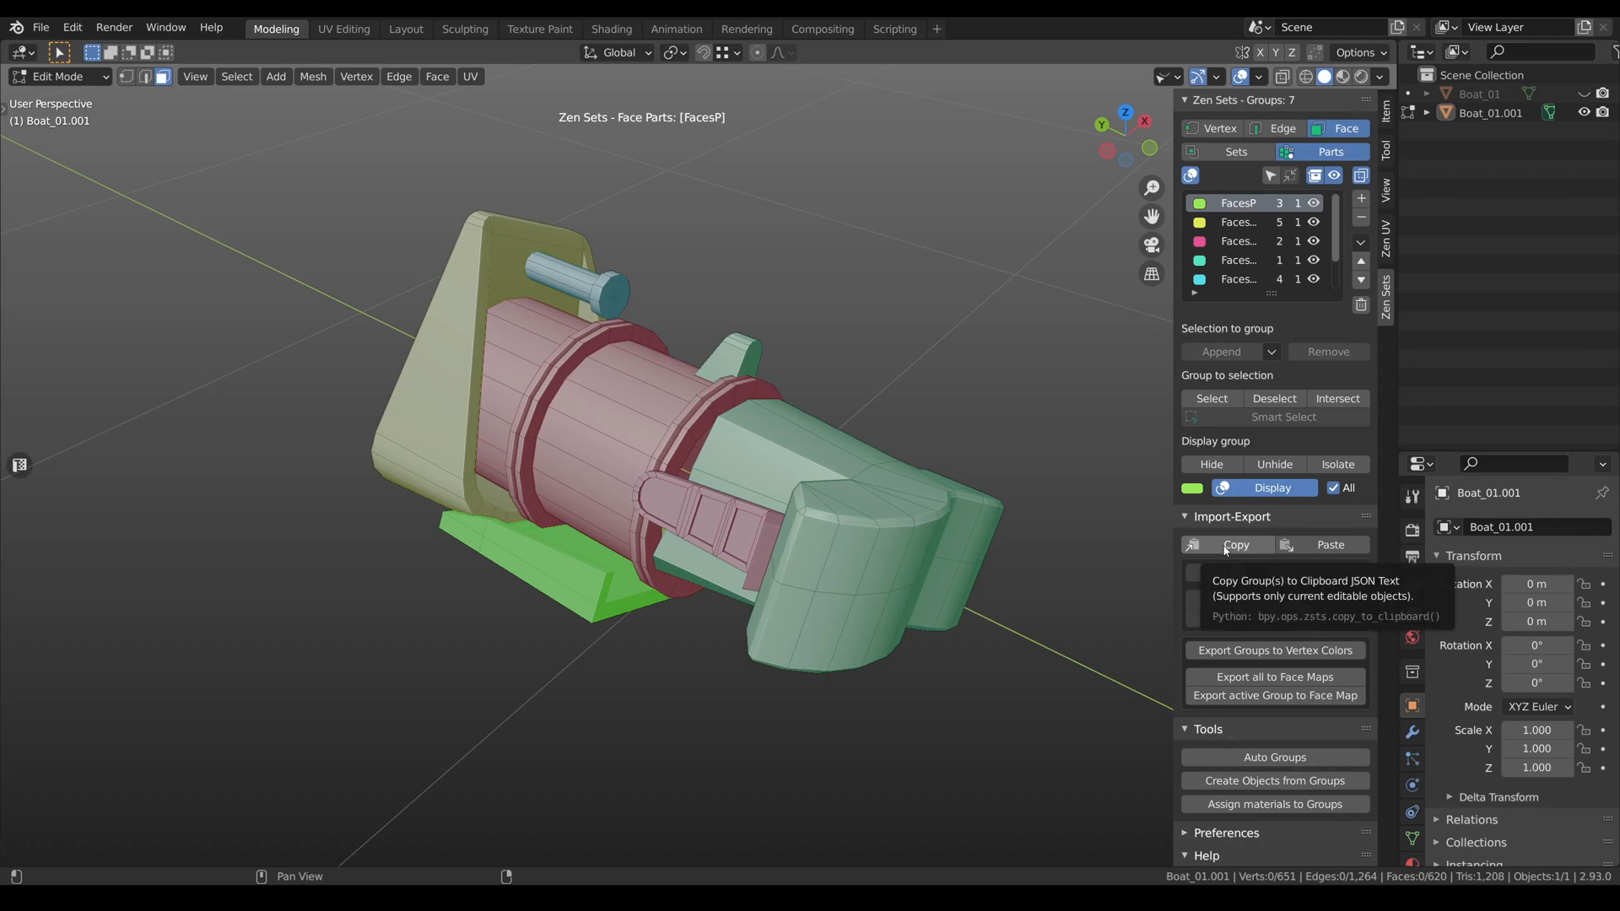
mouse_move(1235, 560)
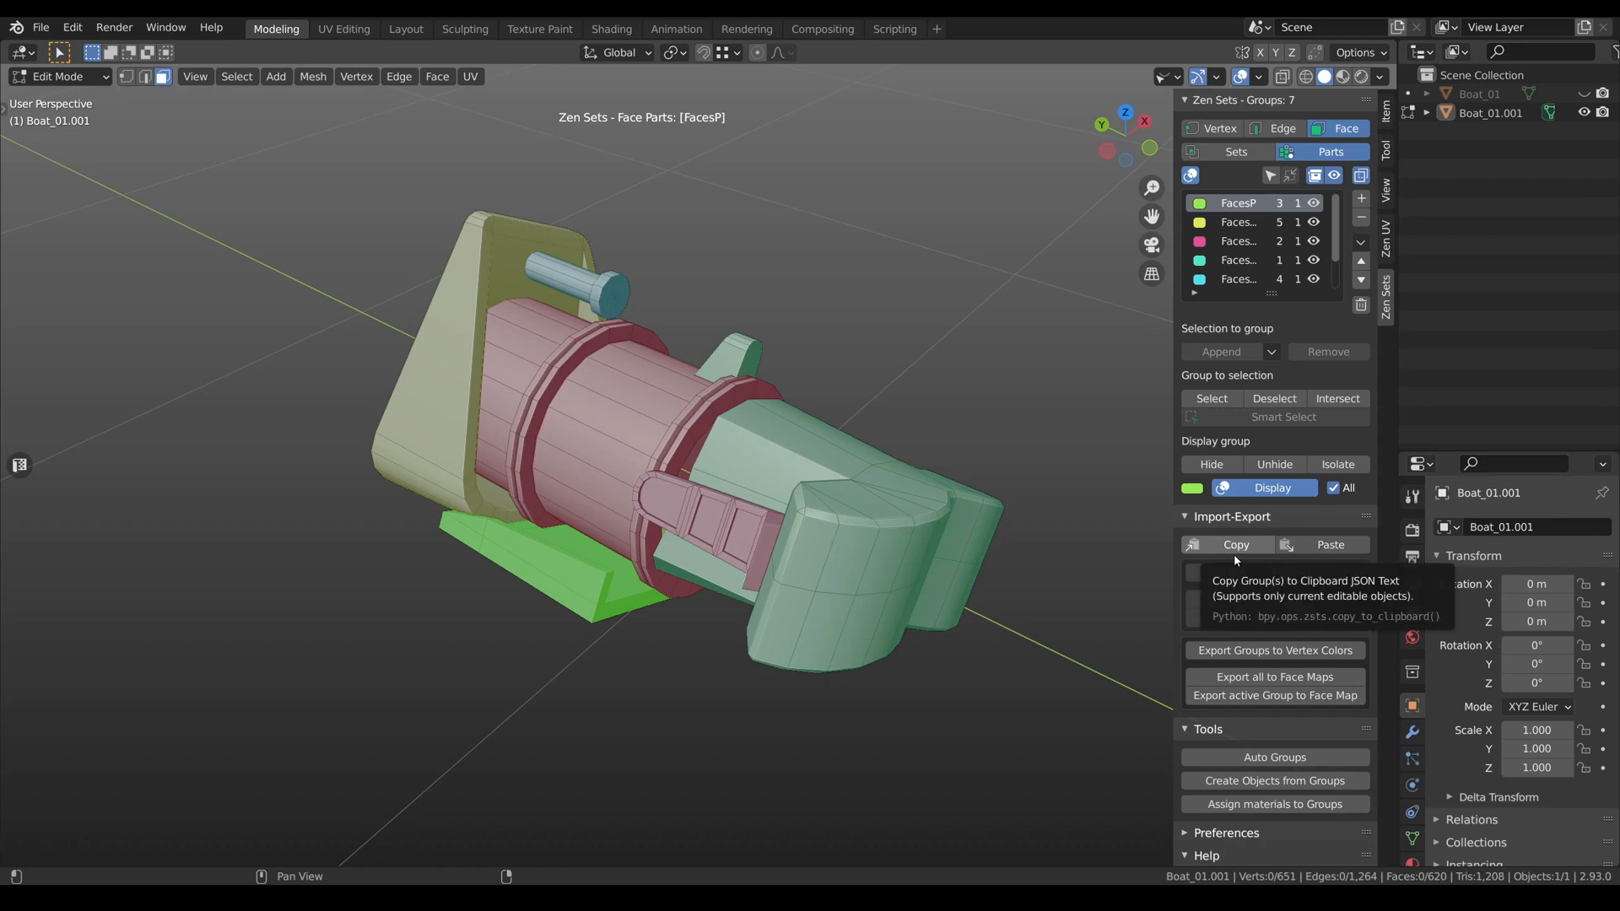
Copy all face part groups to the clipboard from the Import-Export panel.
click(1236, 545)
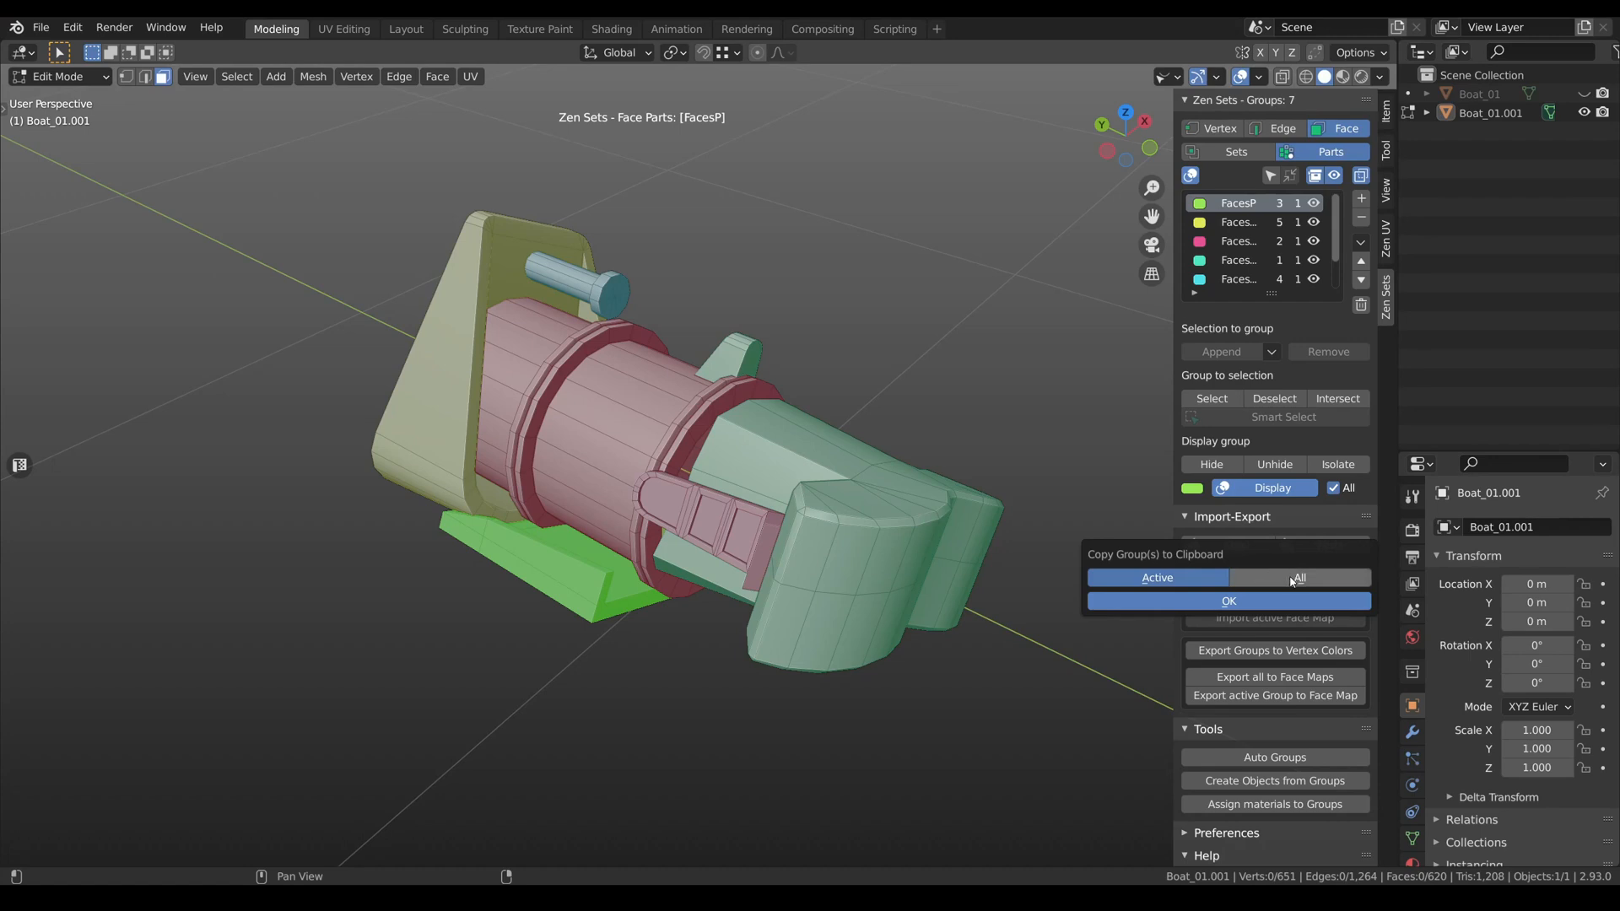
click(1299, 577)
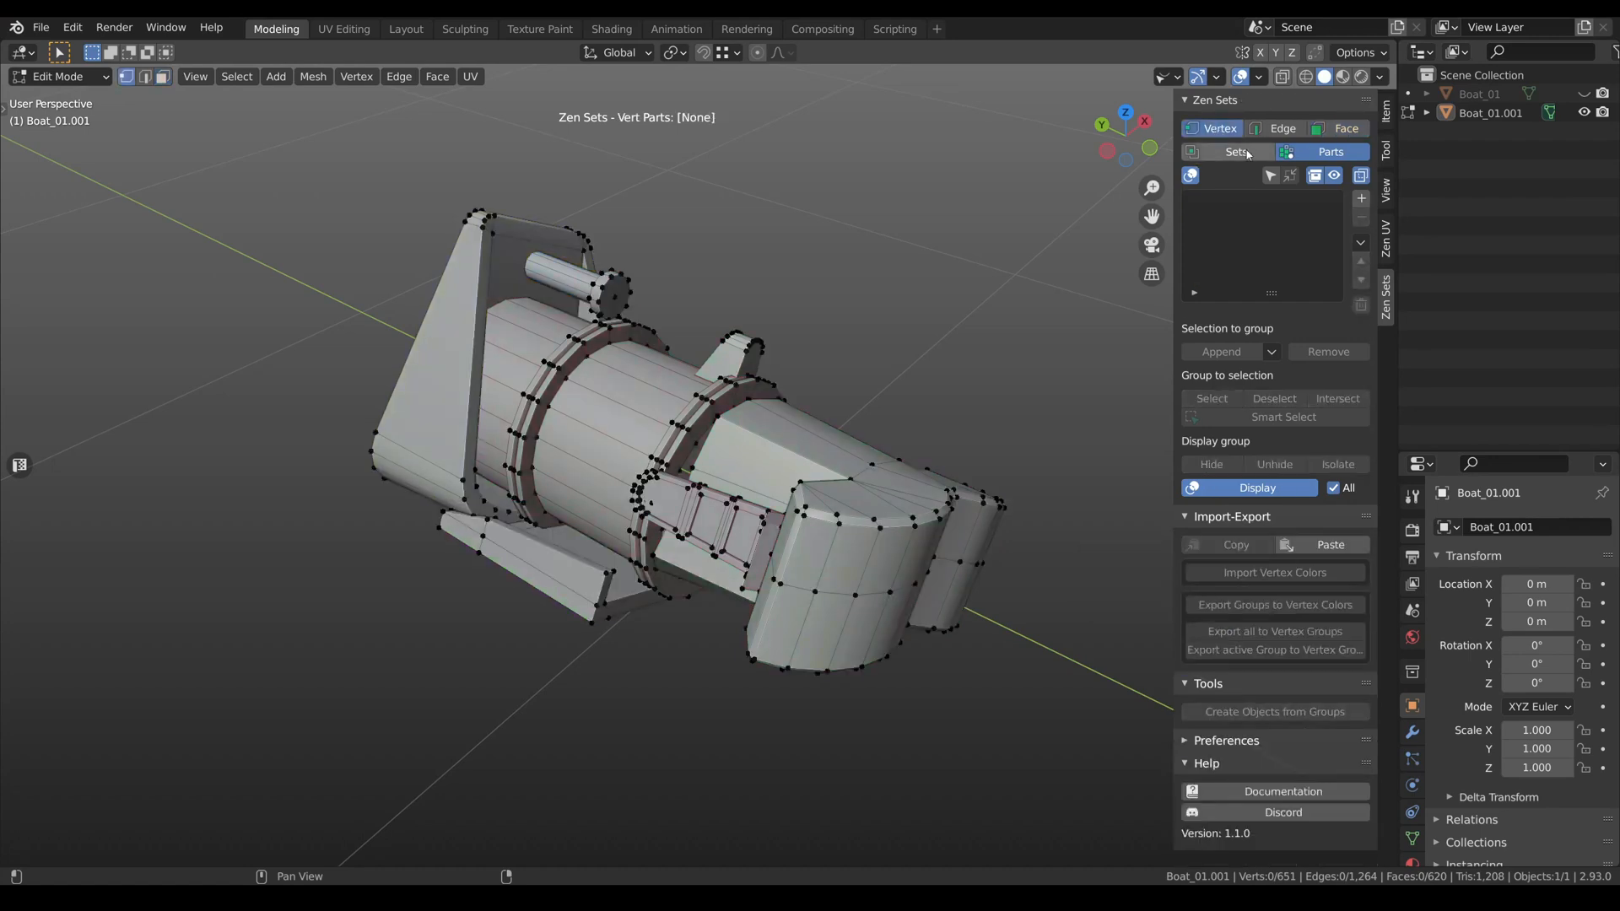
Switch to vertex sets and paste the copied groups in as seven vertex sets.
click(1235, 152)
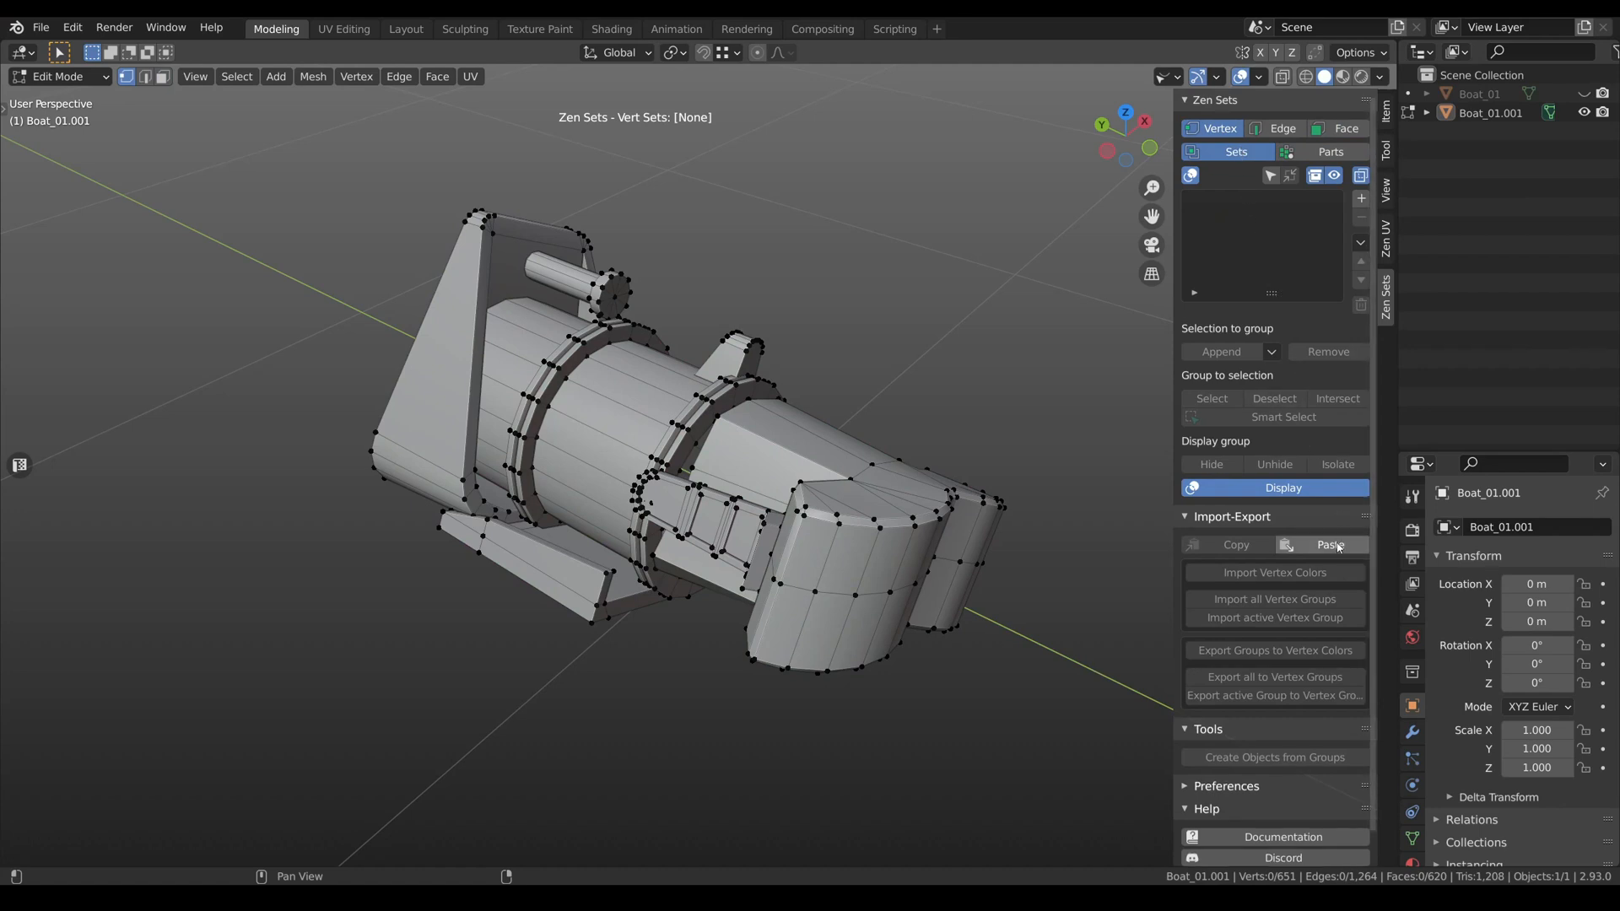
click(1330, 545)
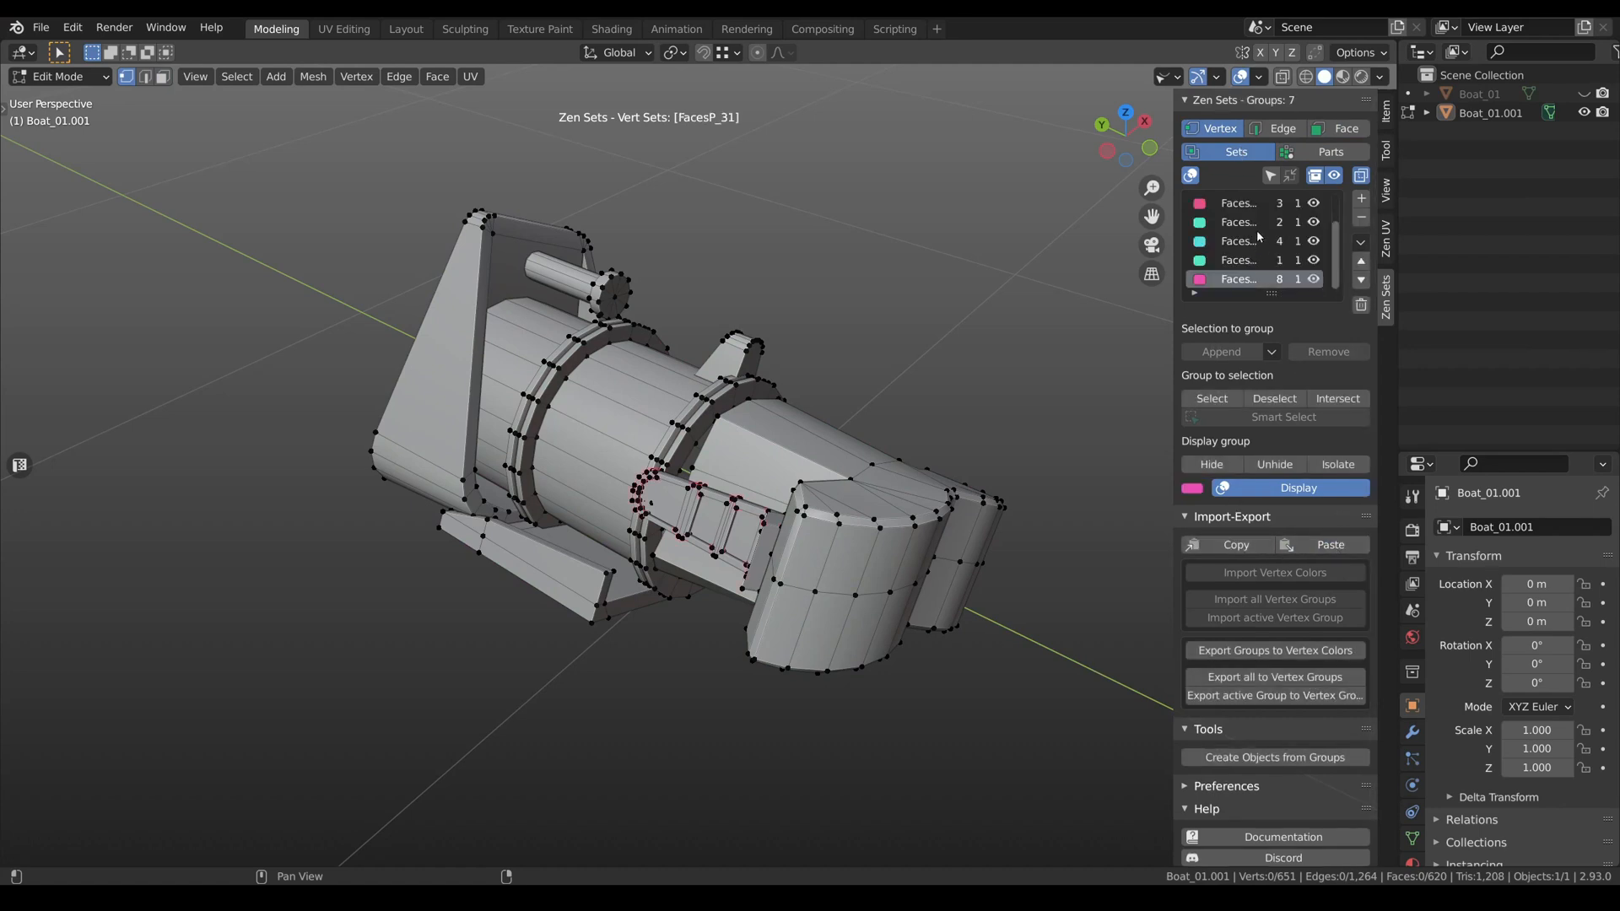
Copy one pasted vertex set to the clipboard with the Active option.
click(1237, 260)
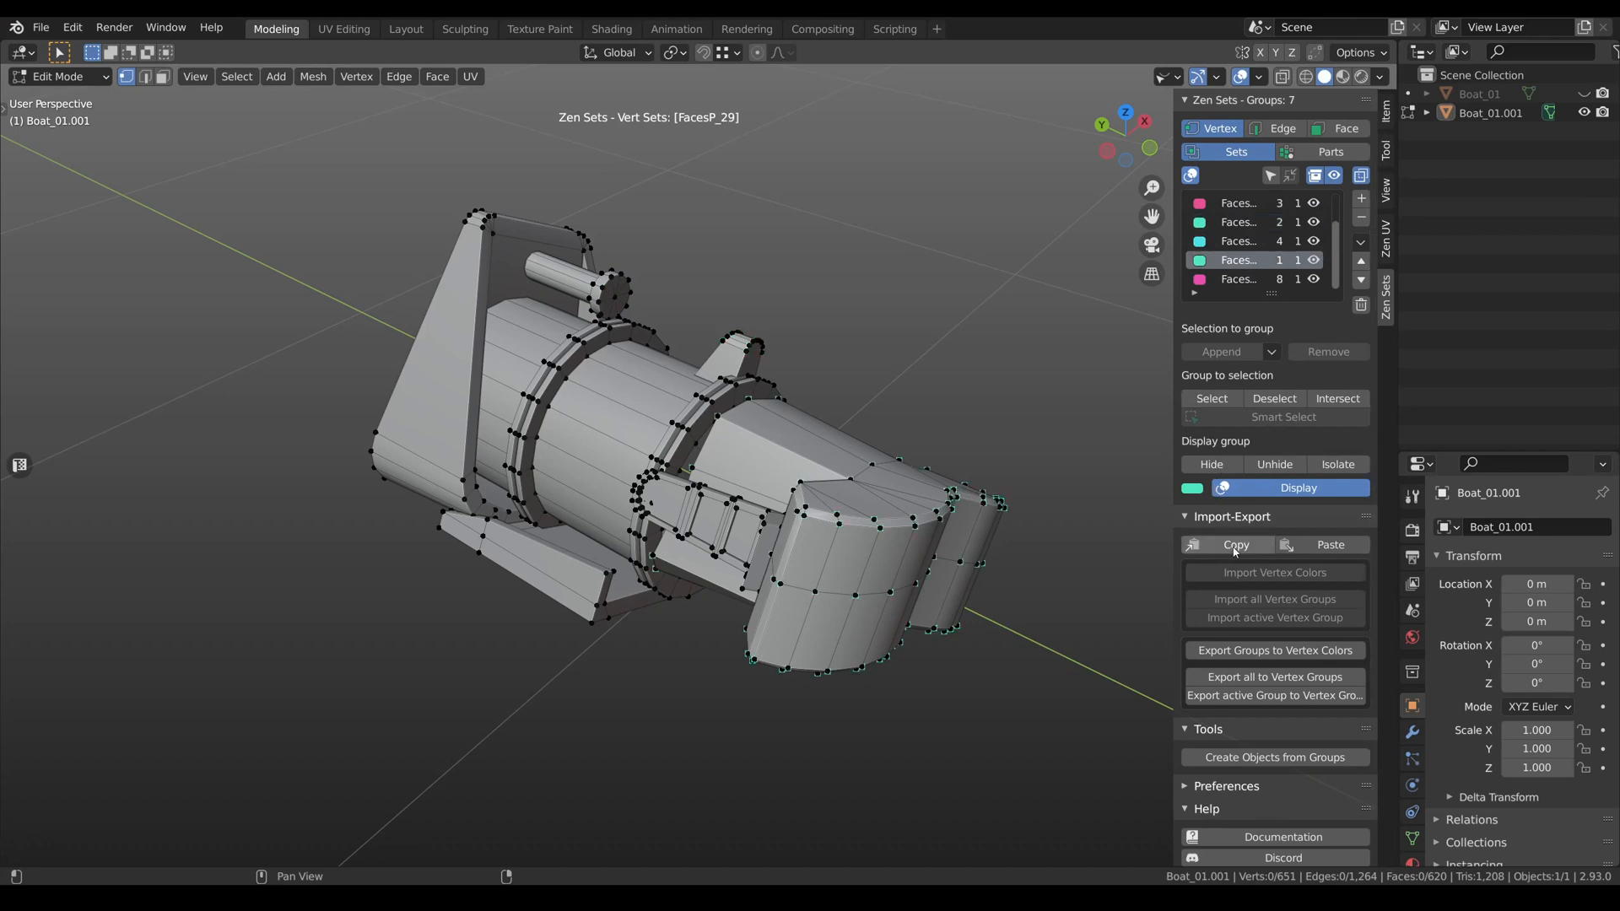
click(1235, 545)
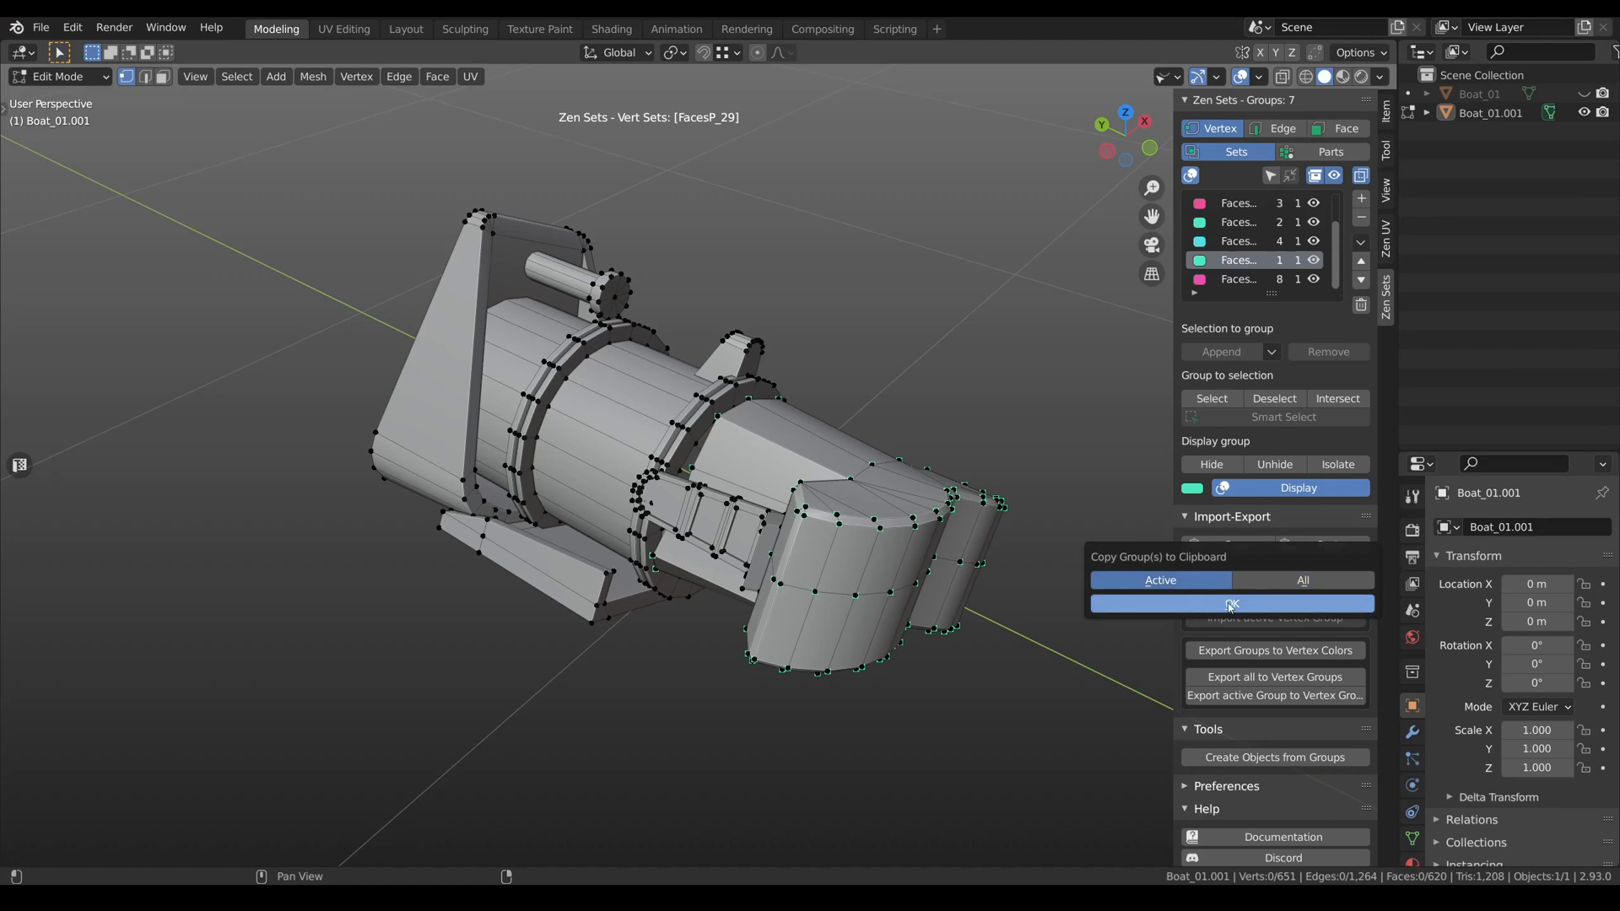
click(1282, 129)
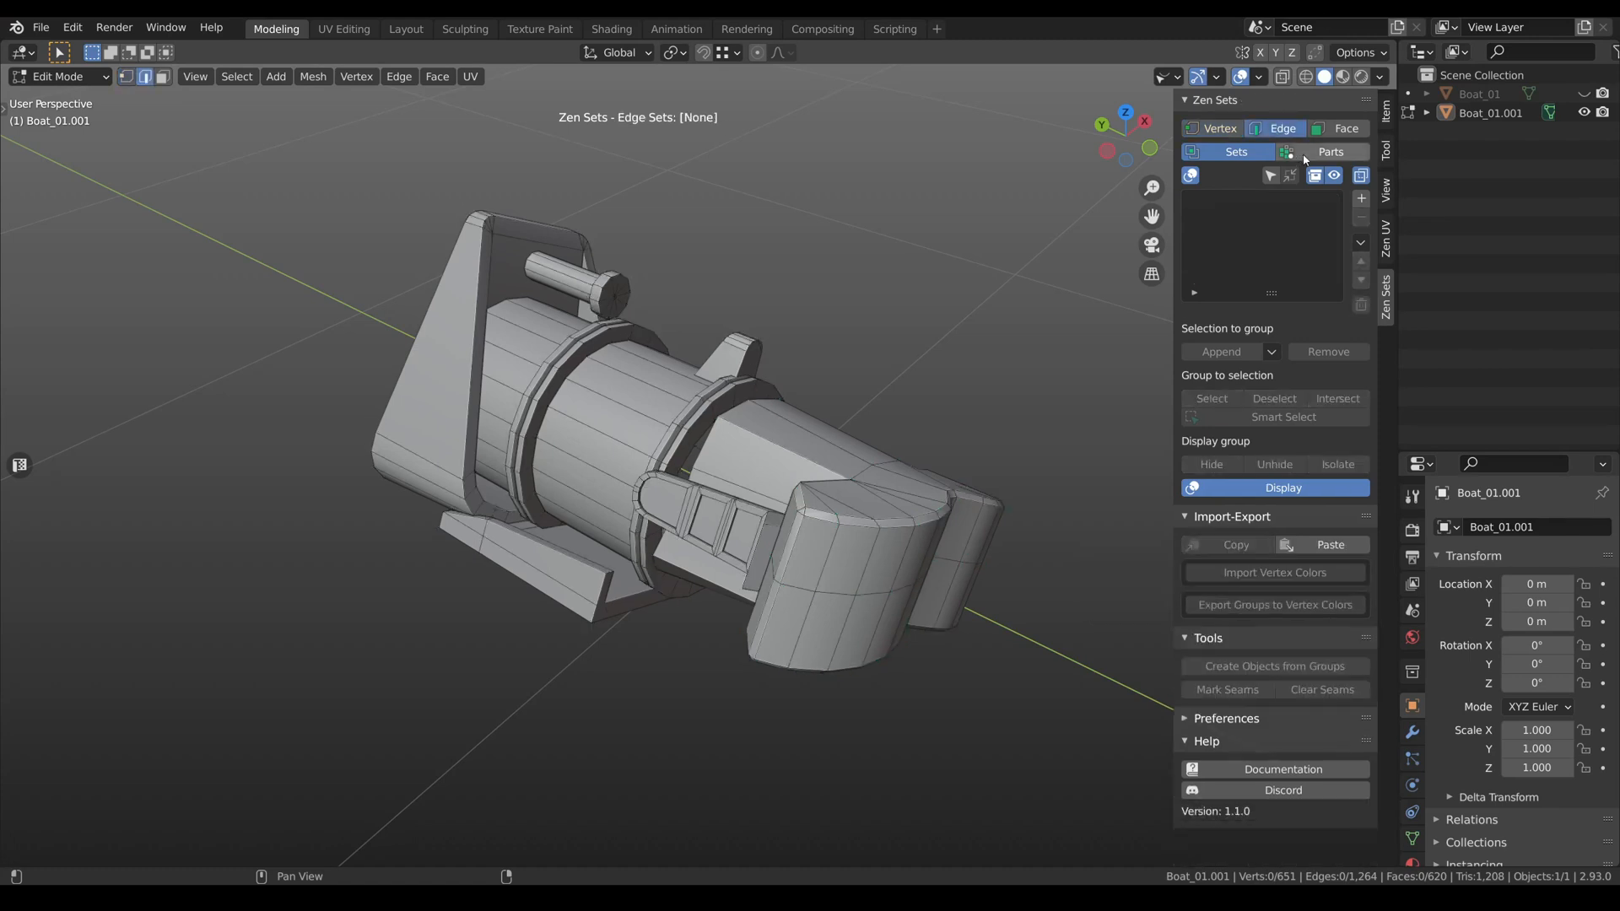
Switch the Zen Sets element mode to edge parts, then to face parts.
click(1331, 152)
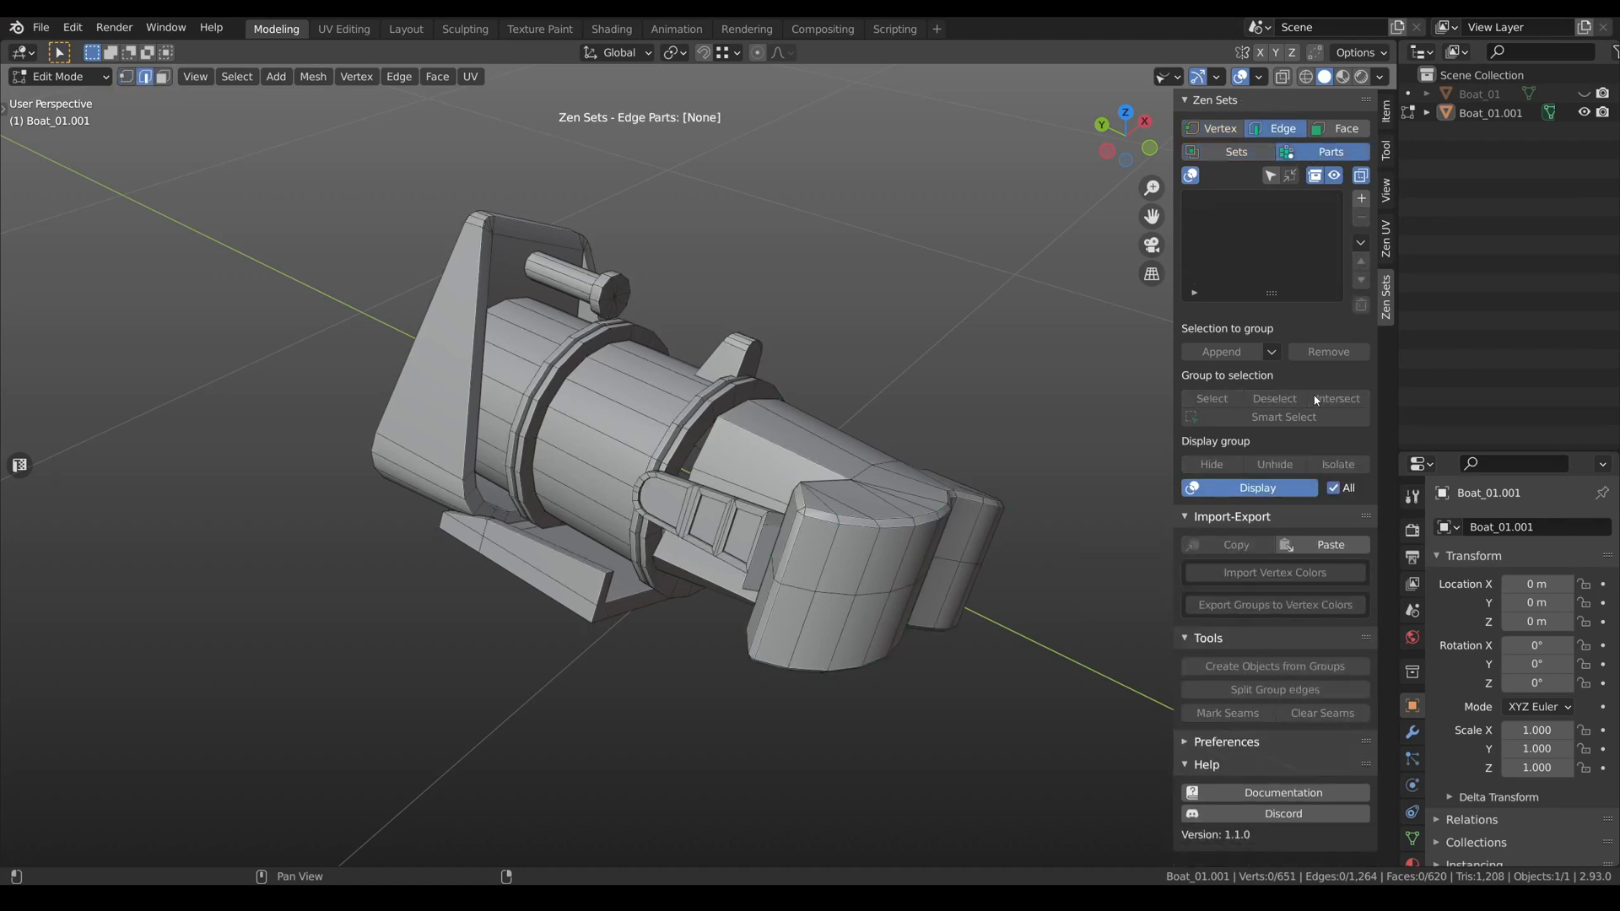
click(1344, 127)
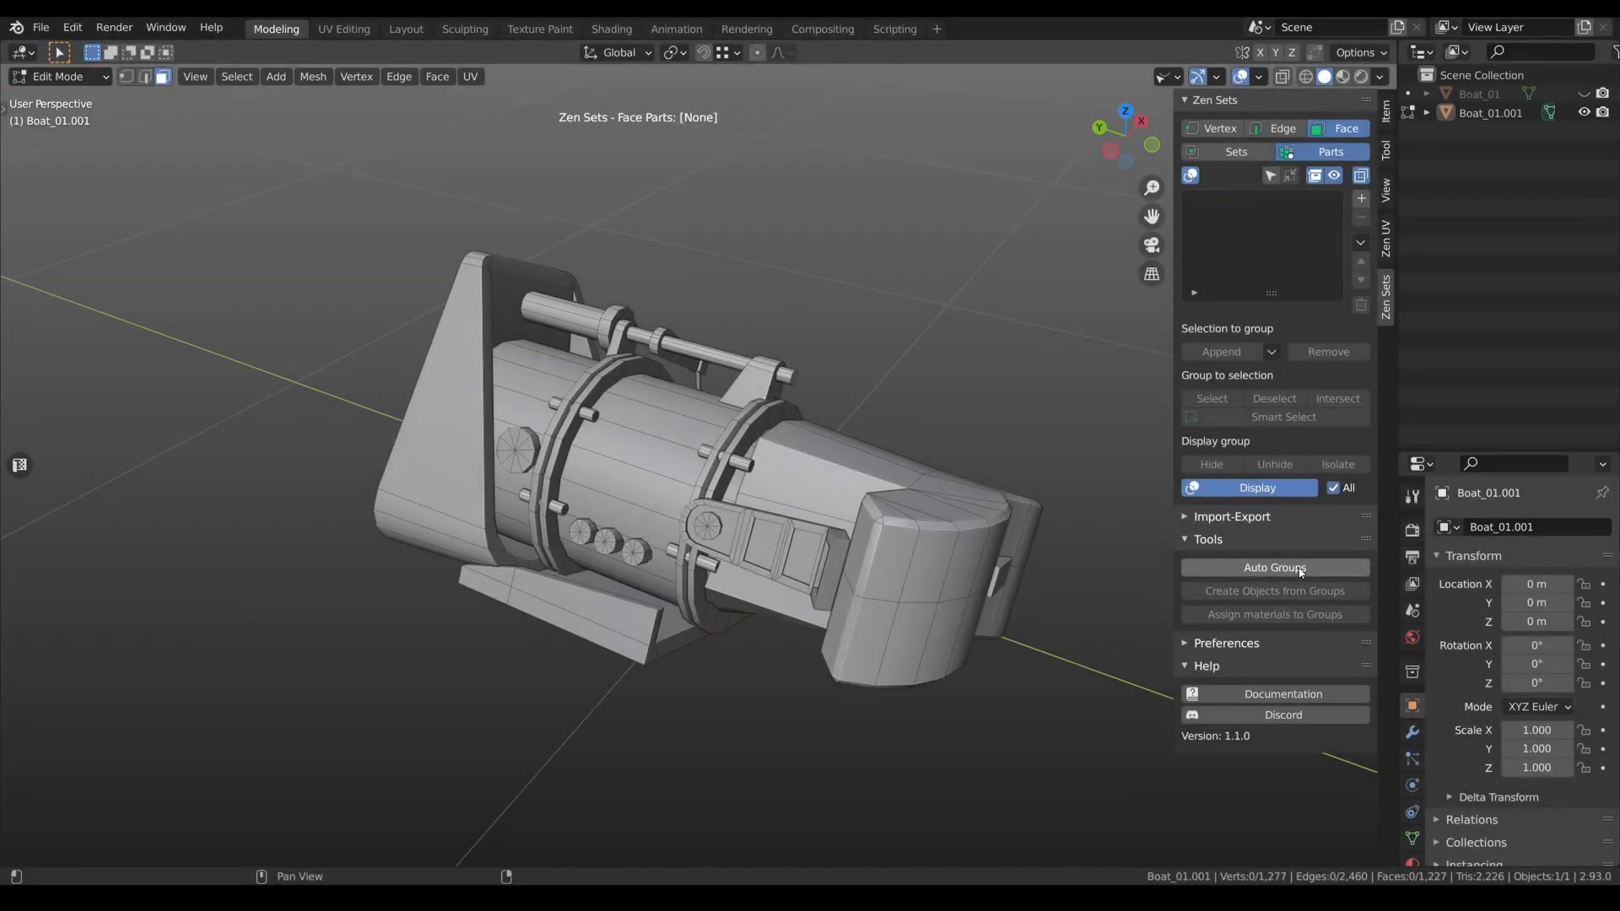
Run Auto Groups with the Material delimiter, then redo it delimited by UVs for 89 face groups.
click(1274, 567)
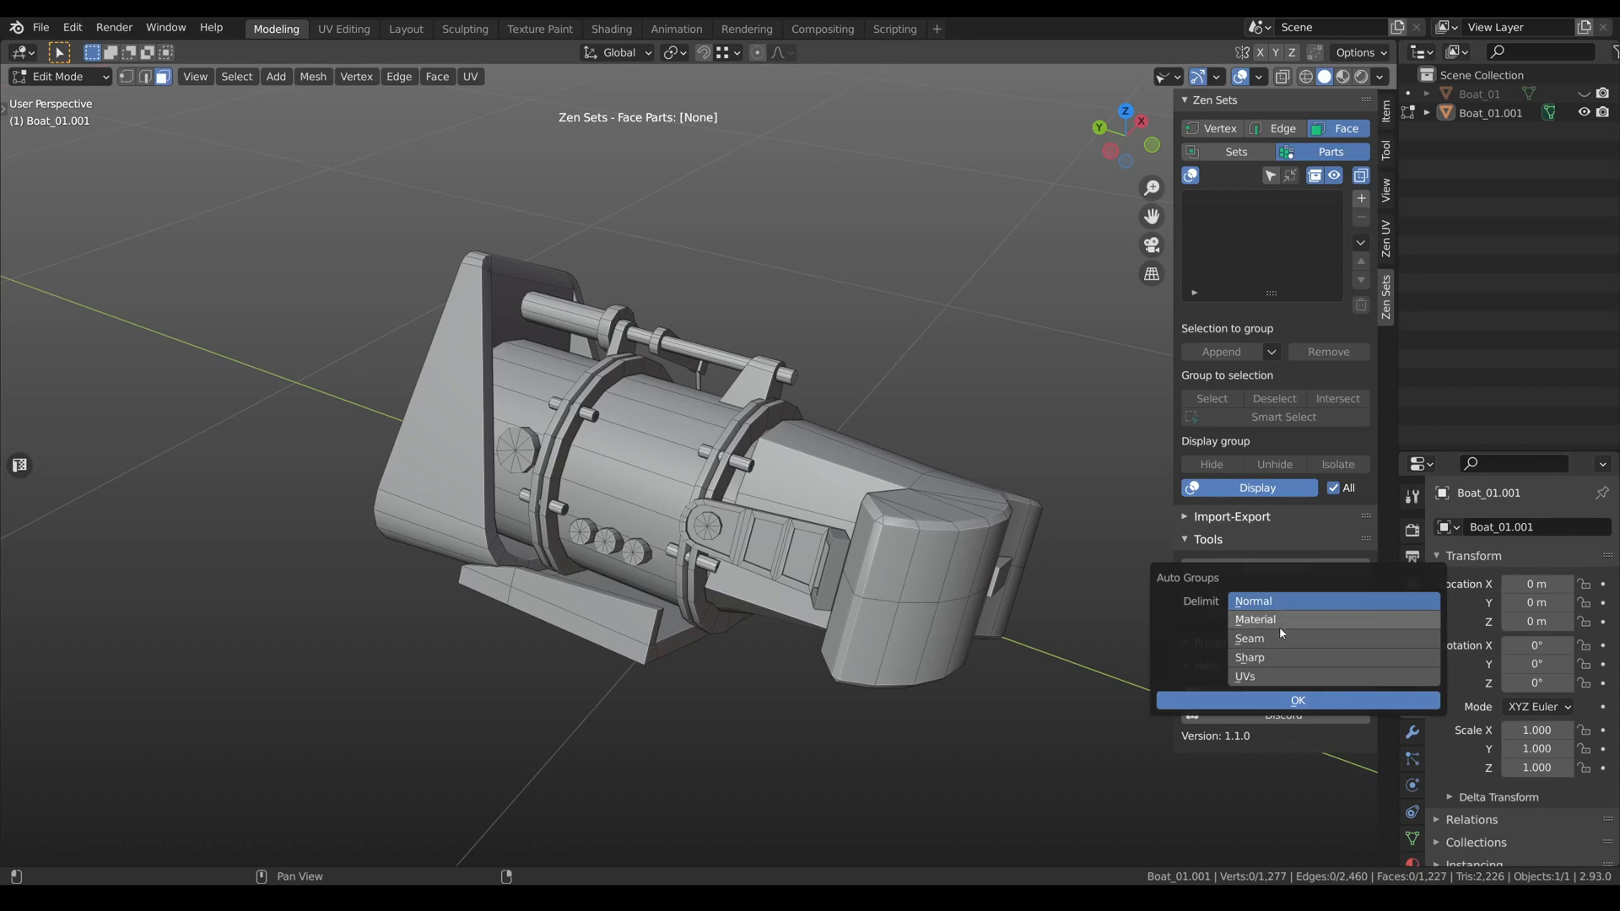
click(1296, 701)
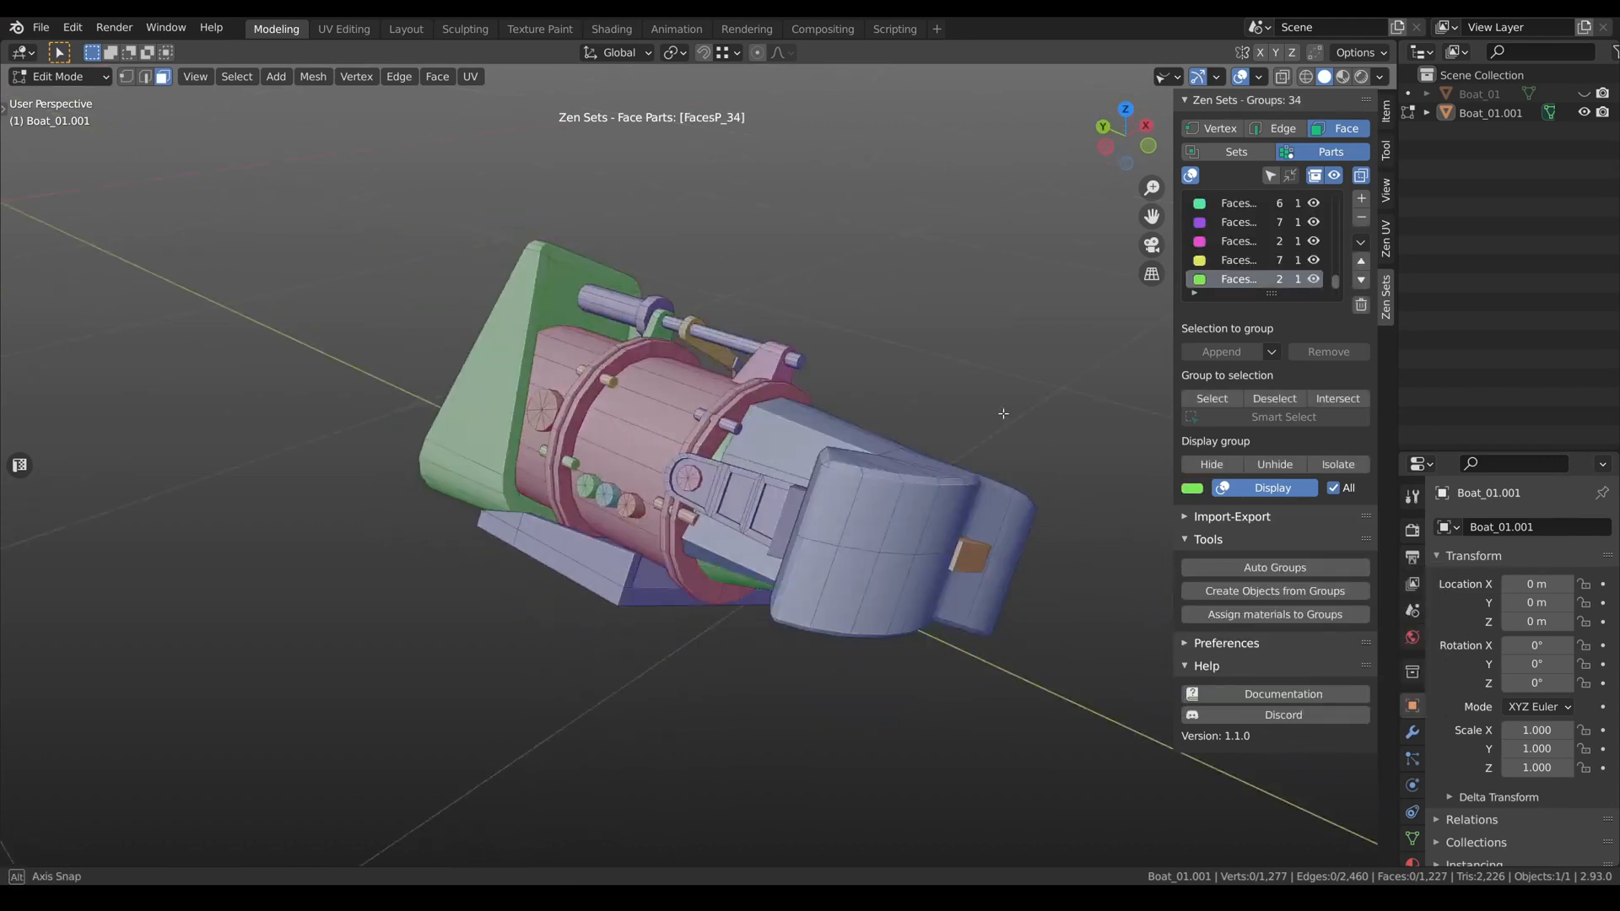
click(1274, 567)
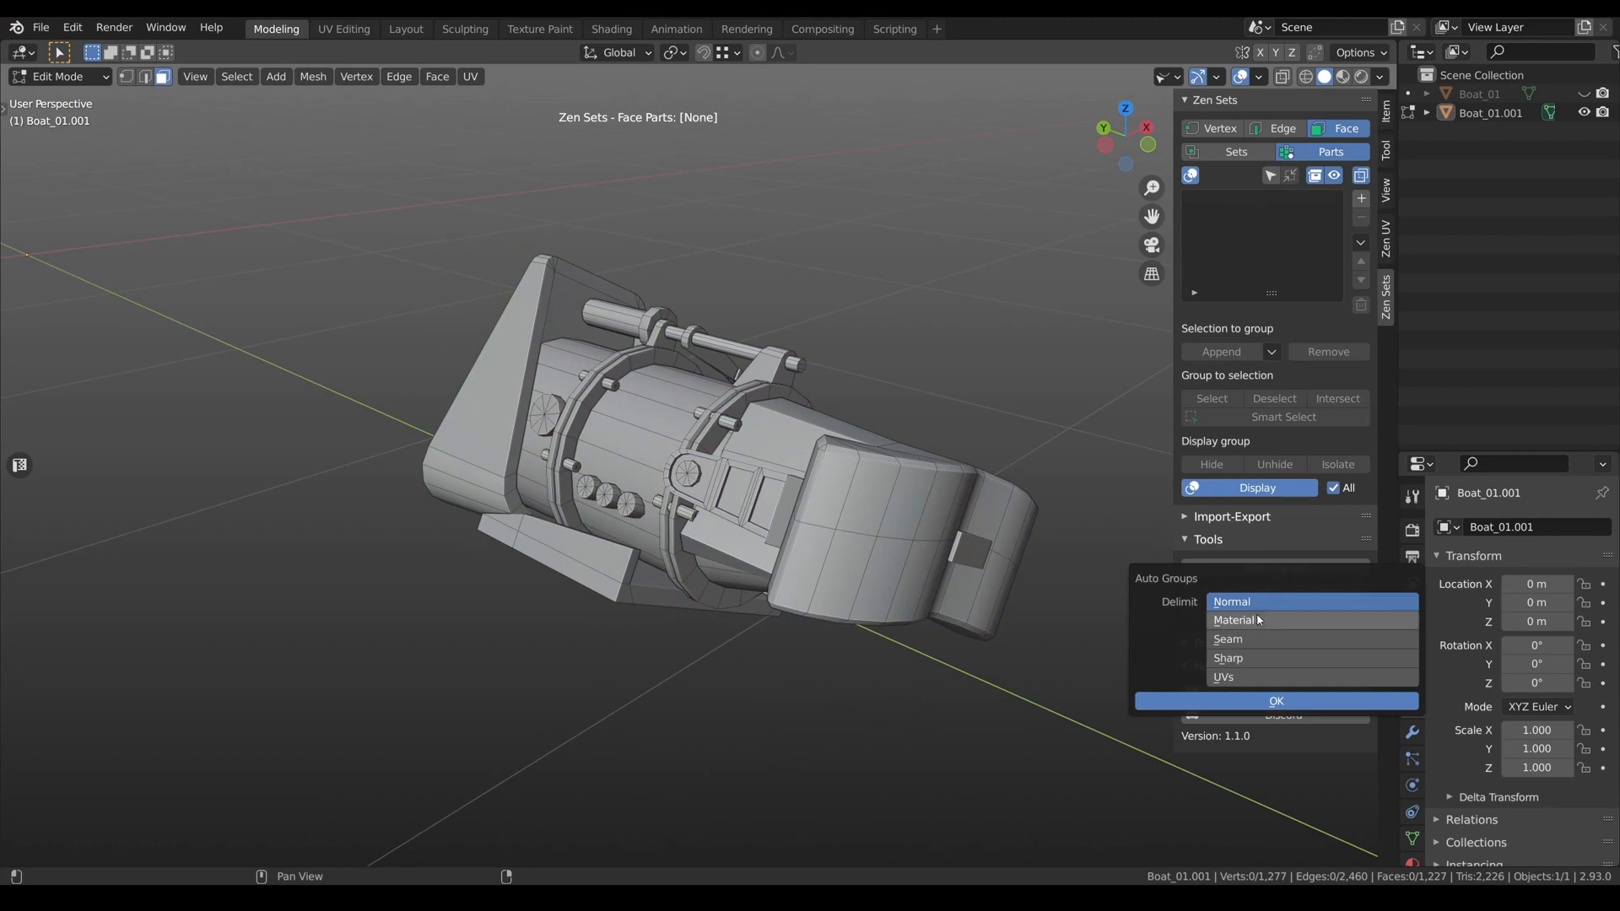
mouse_move(1241, 661)
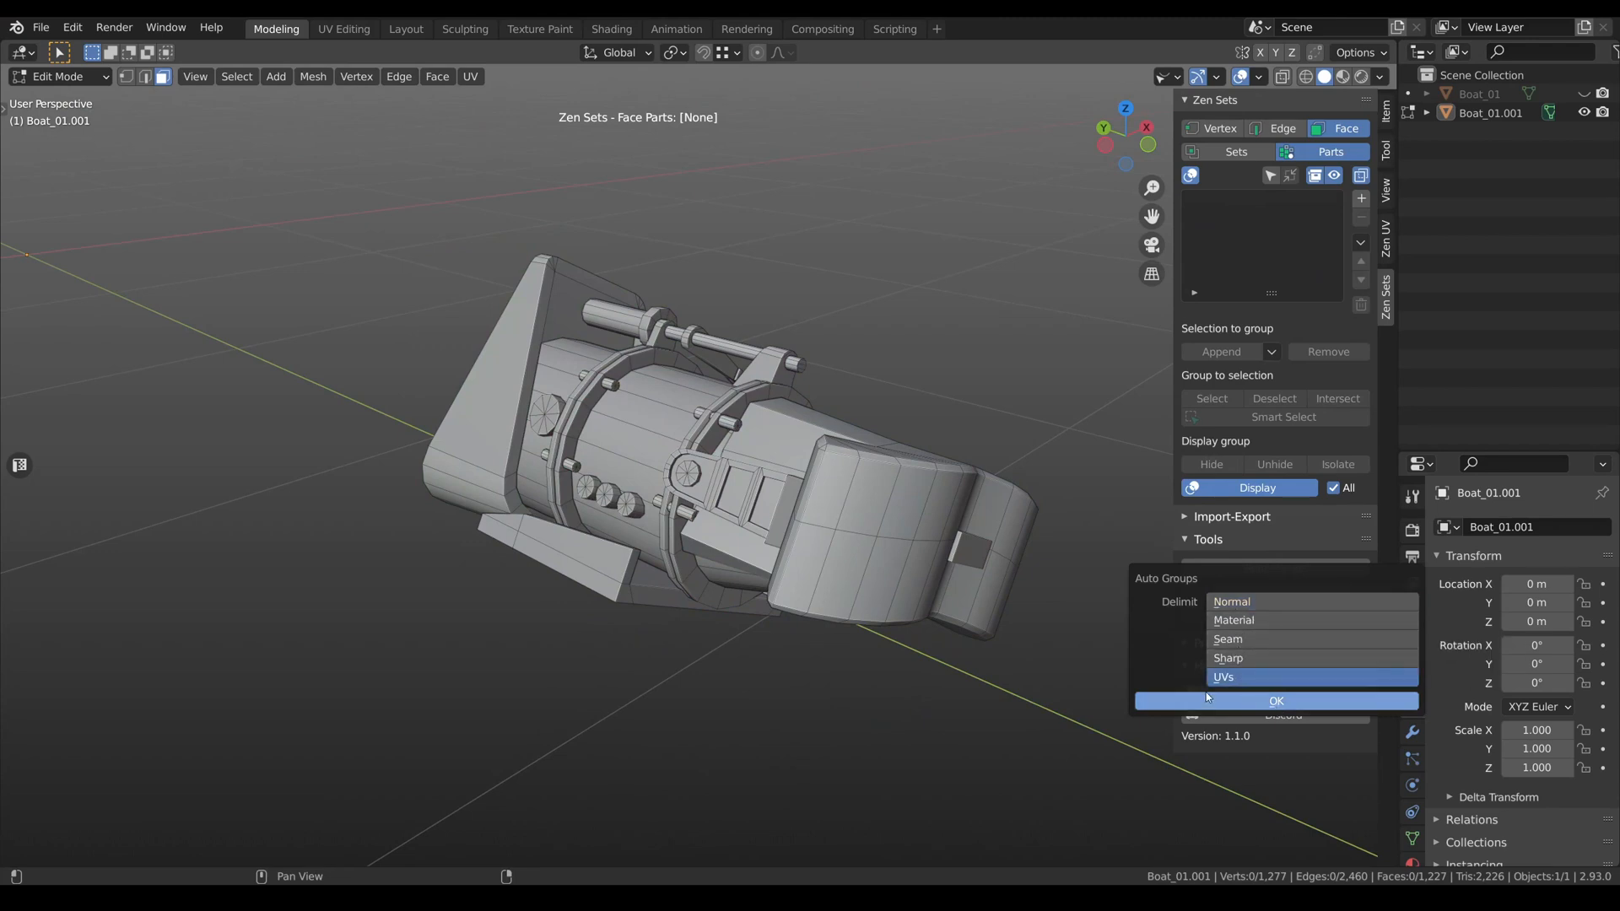
mouse_move(1275, 700)
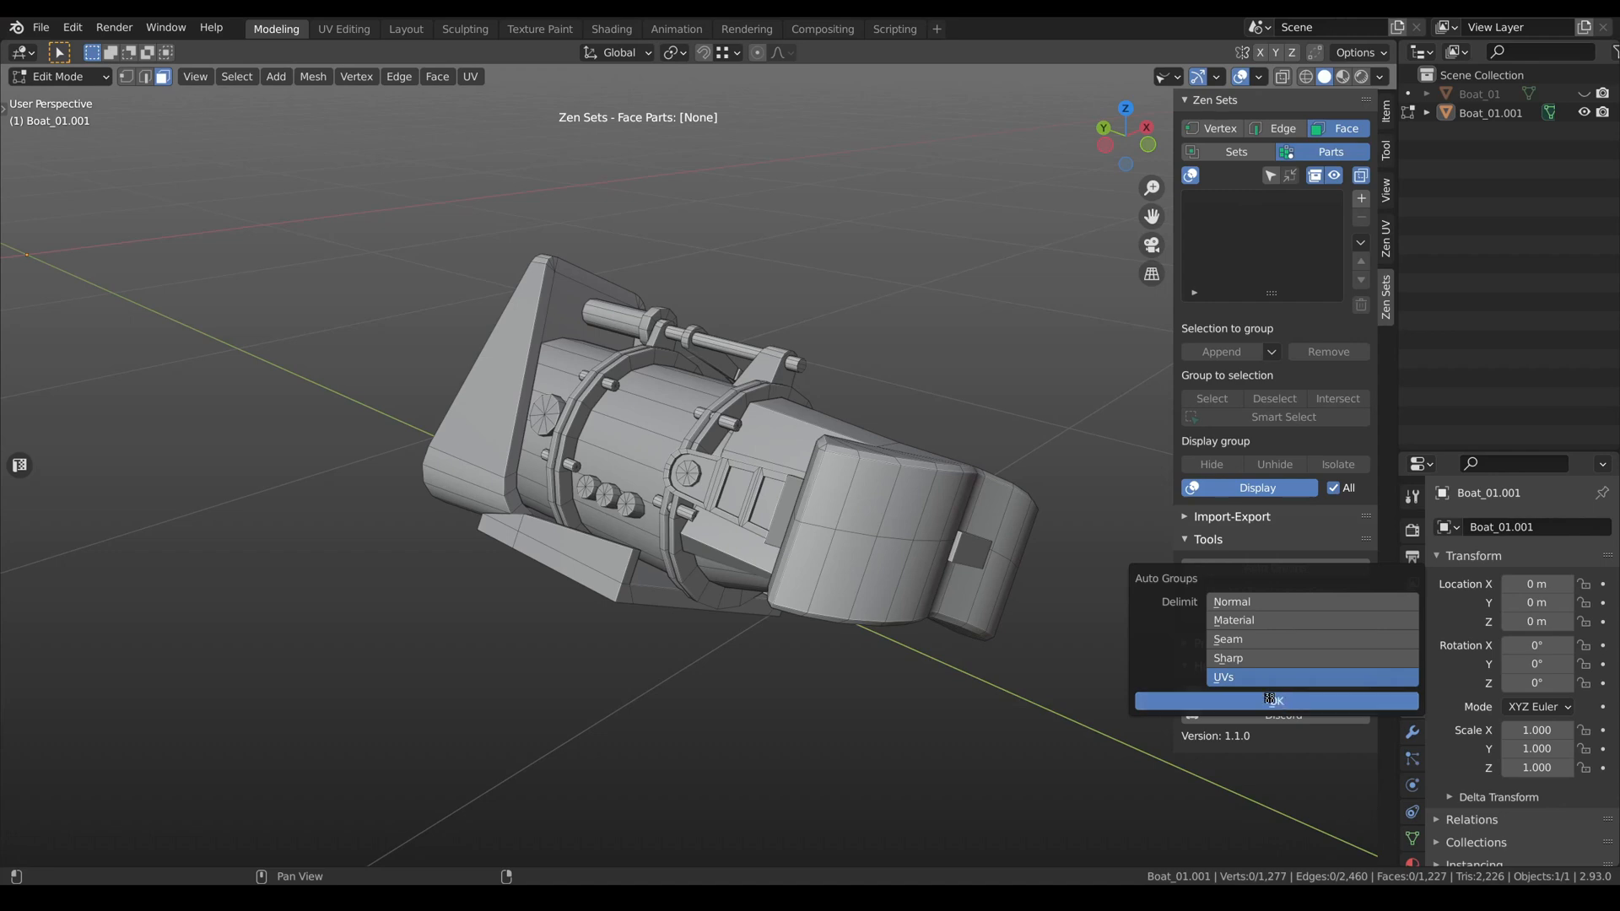
click(1274, 699)
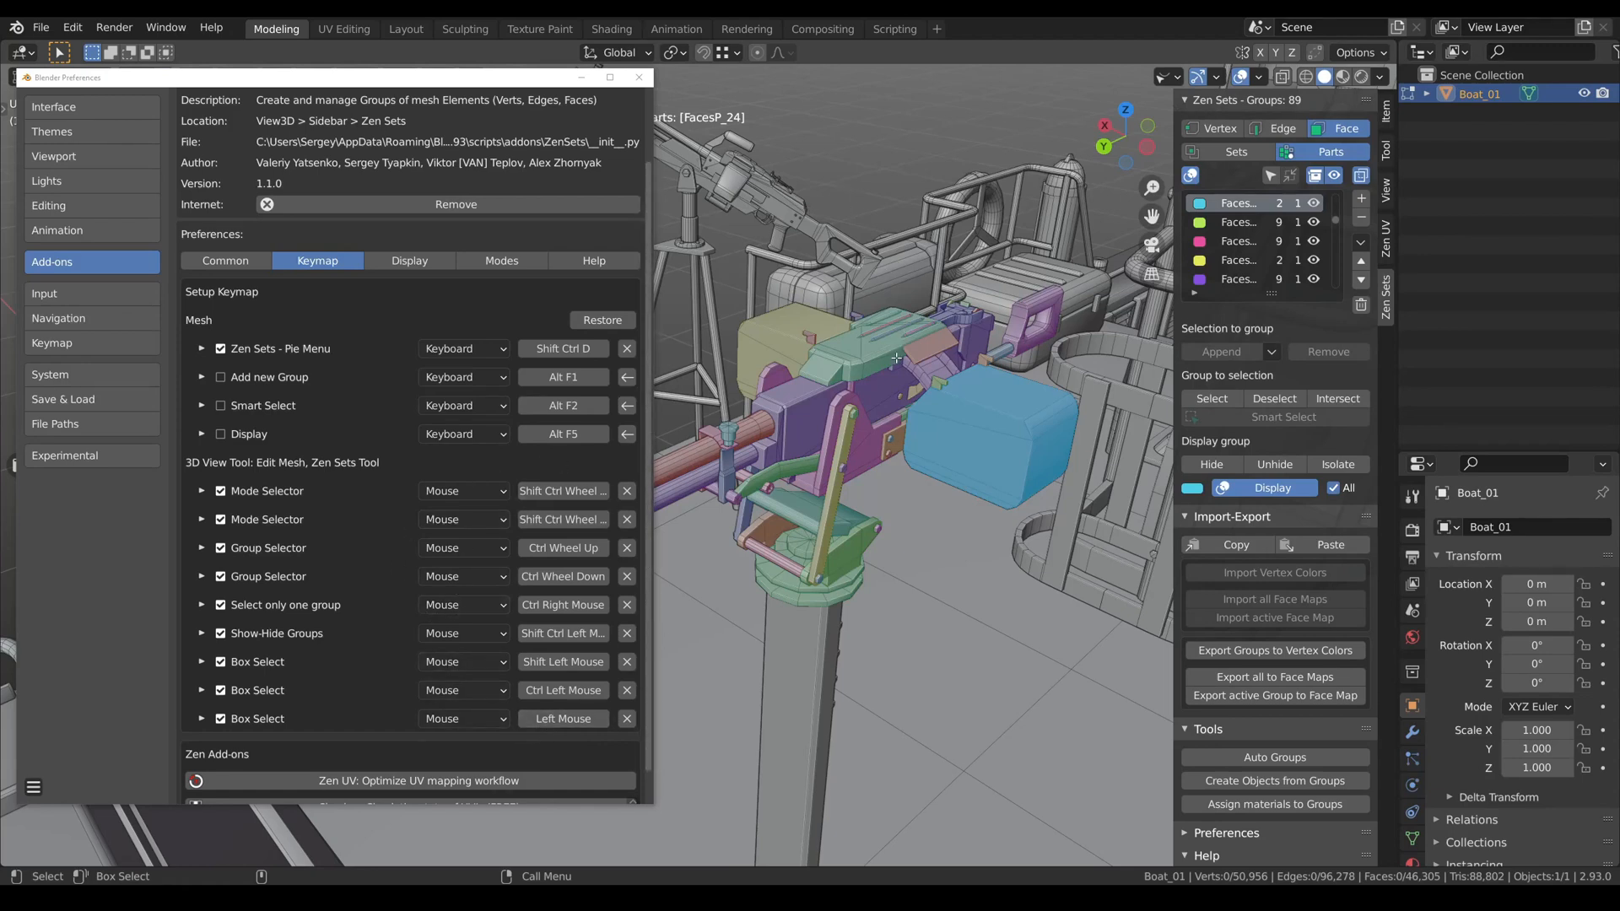
mouse_move(891, 385)
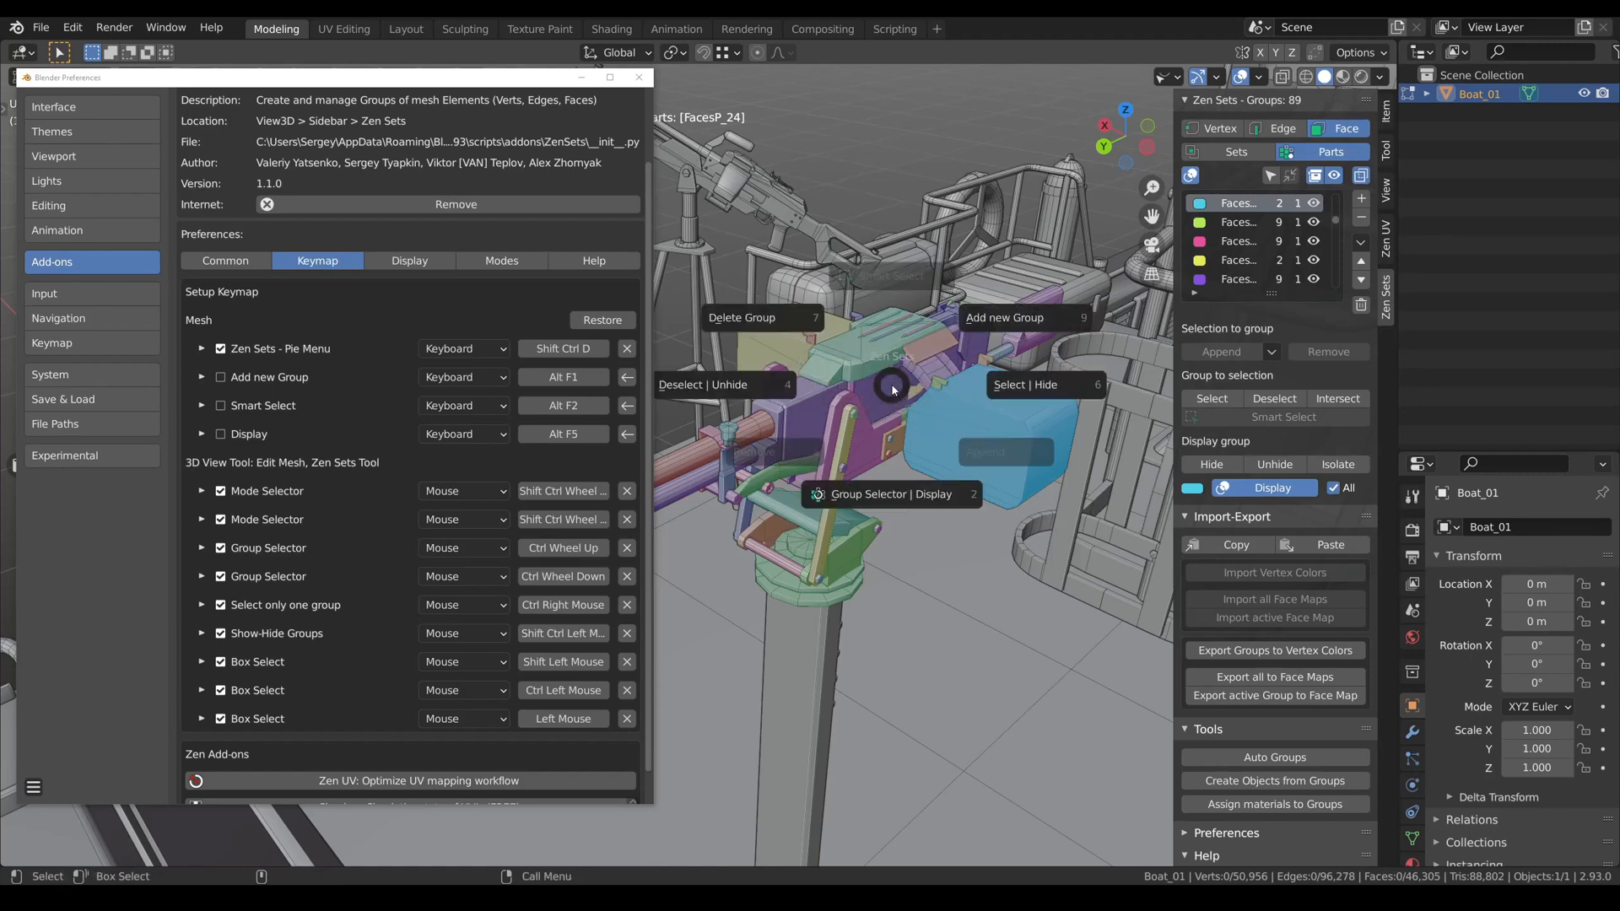
Enable the Group Selector, switch to another part group and show only the box-shaped groups.
click(891, 388)
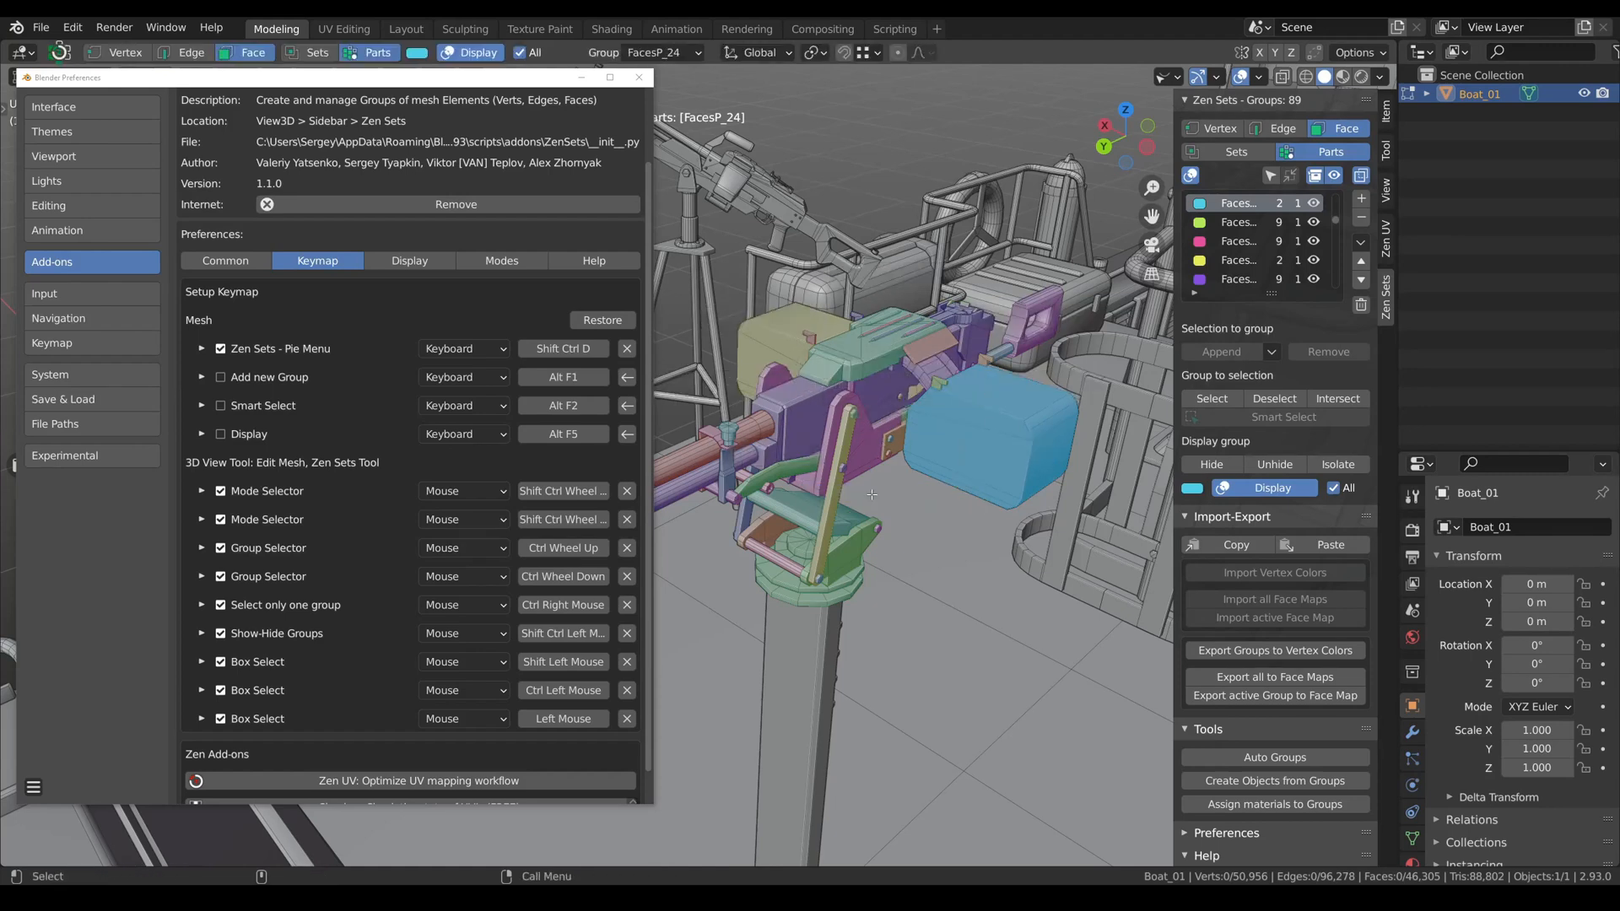
click(1237, 278)
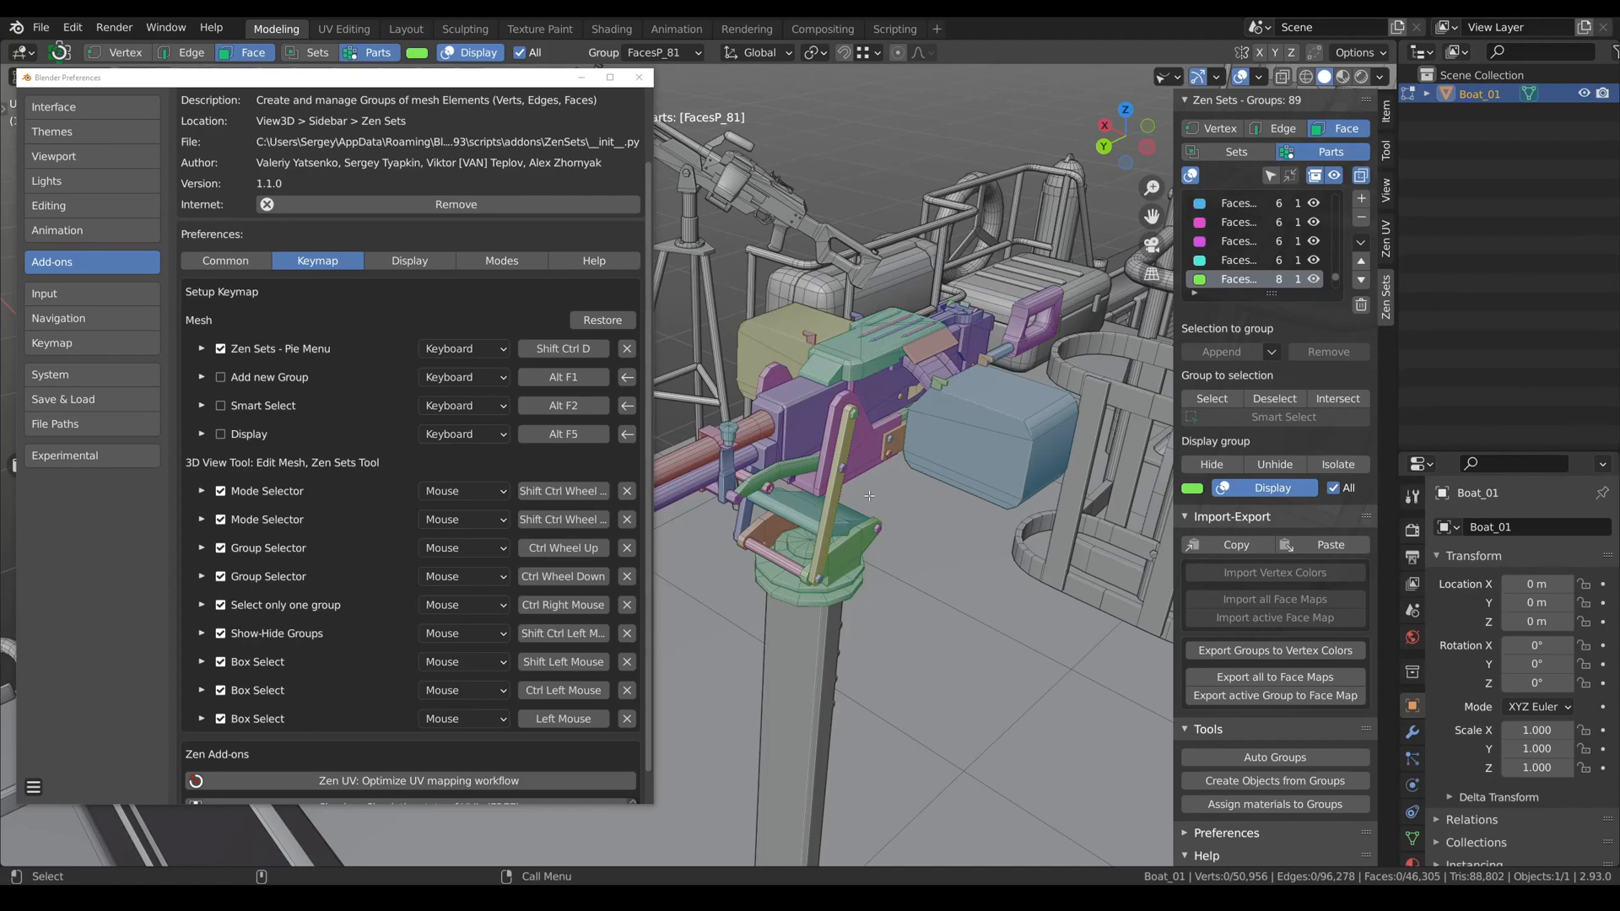
mouse_move(969, 424)
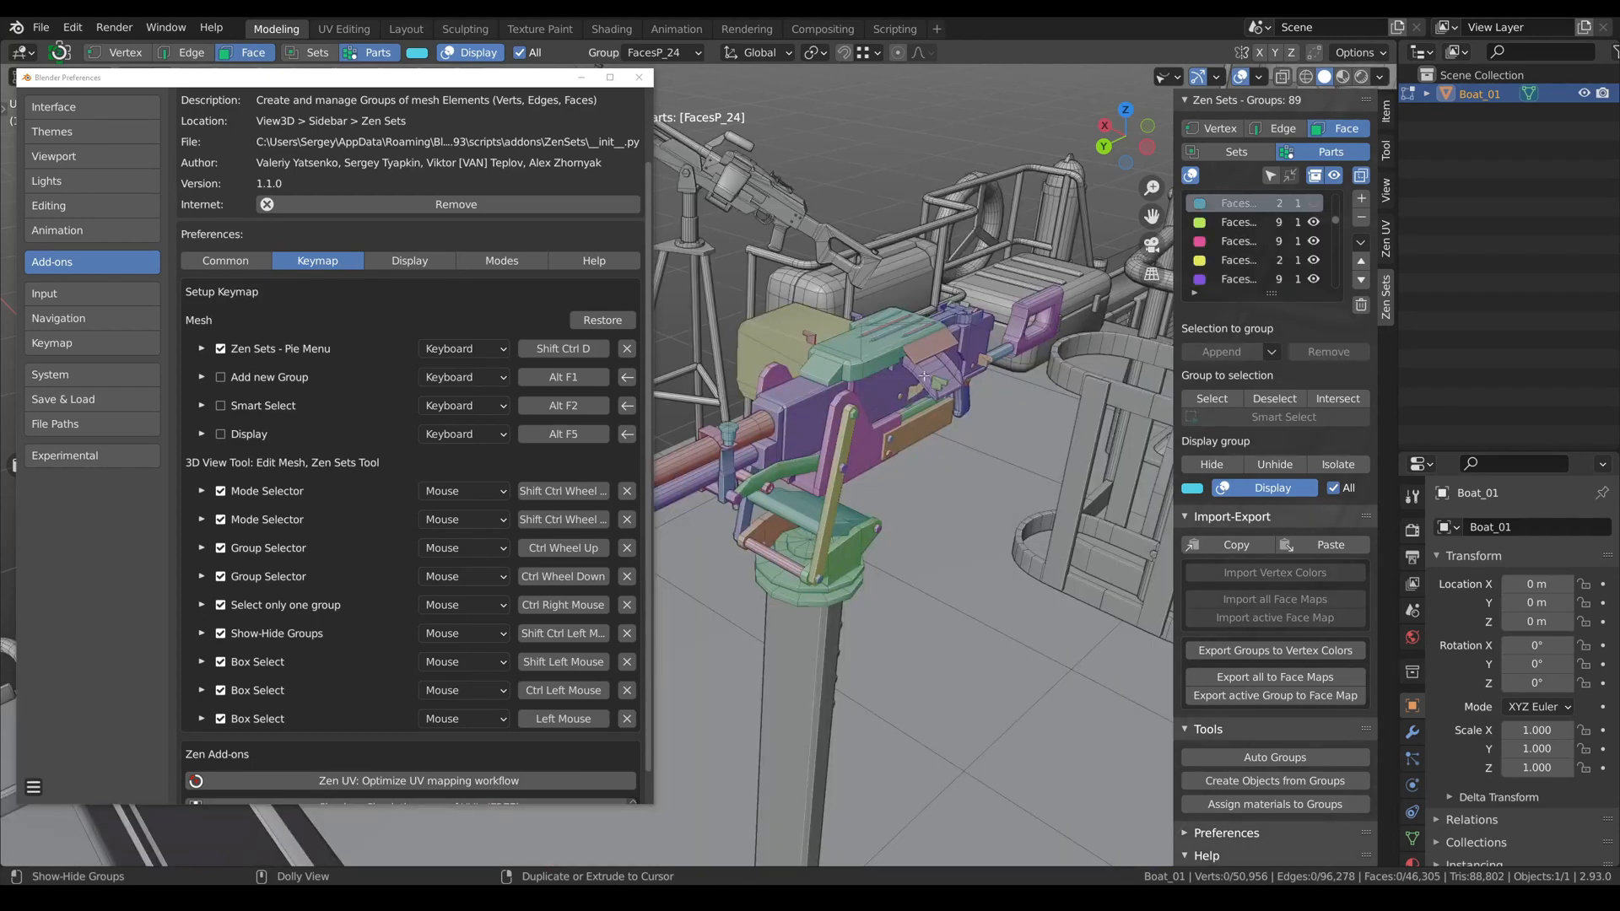
mouse_move(769, 336)
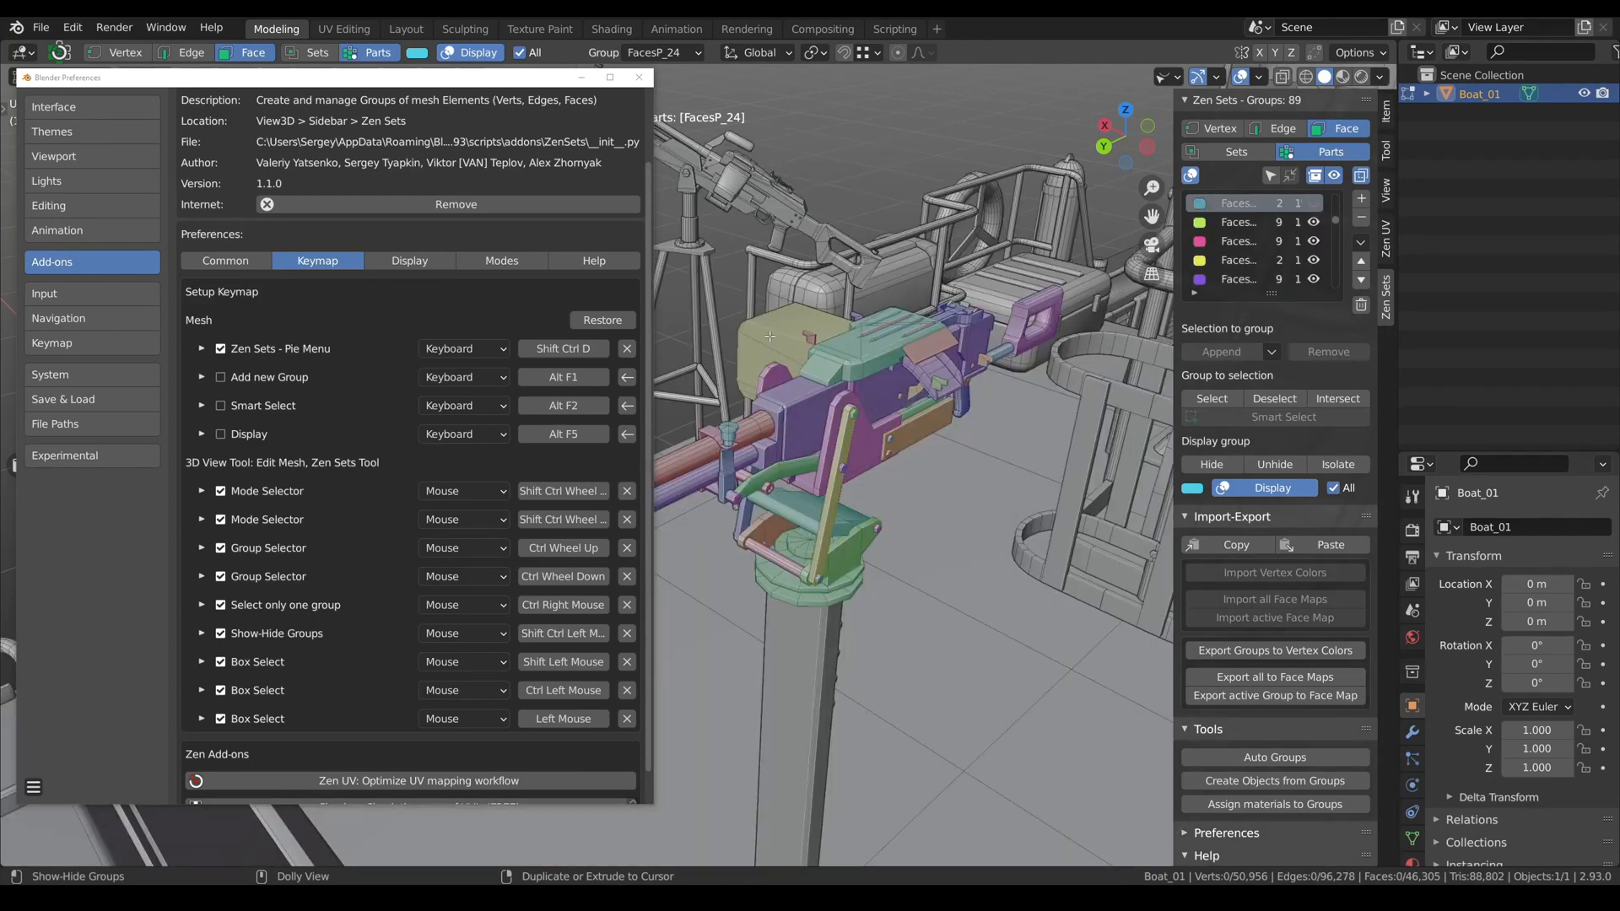
click(1237, 259)
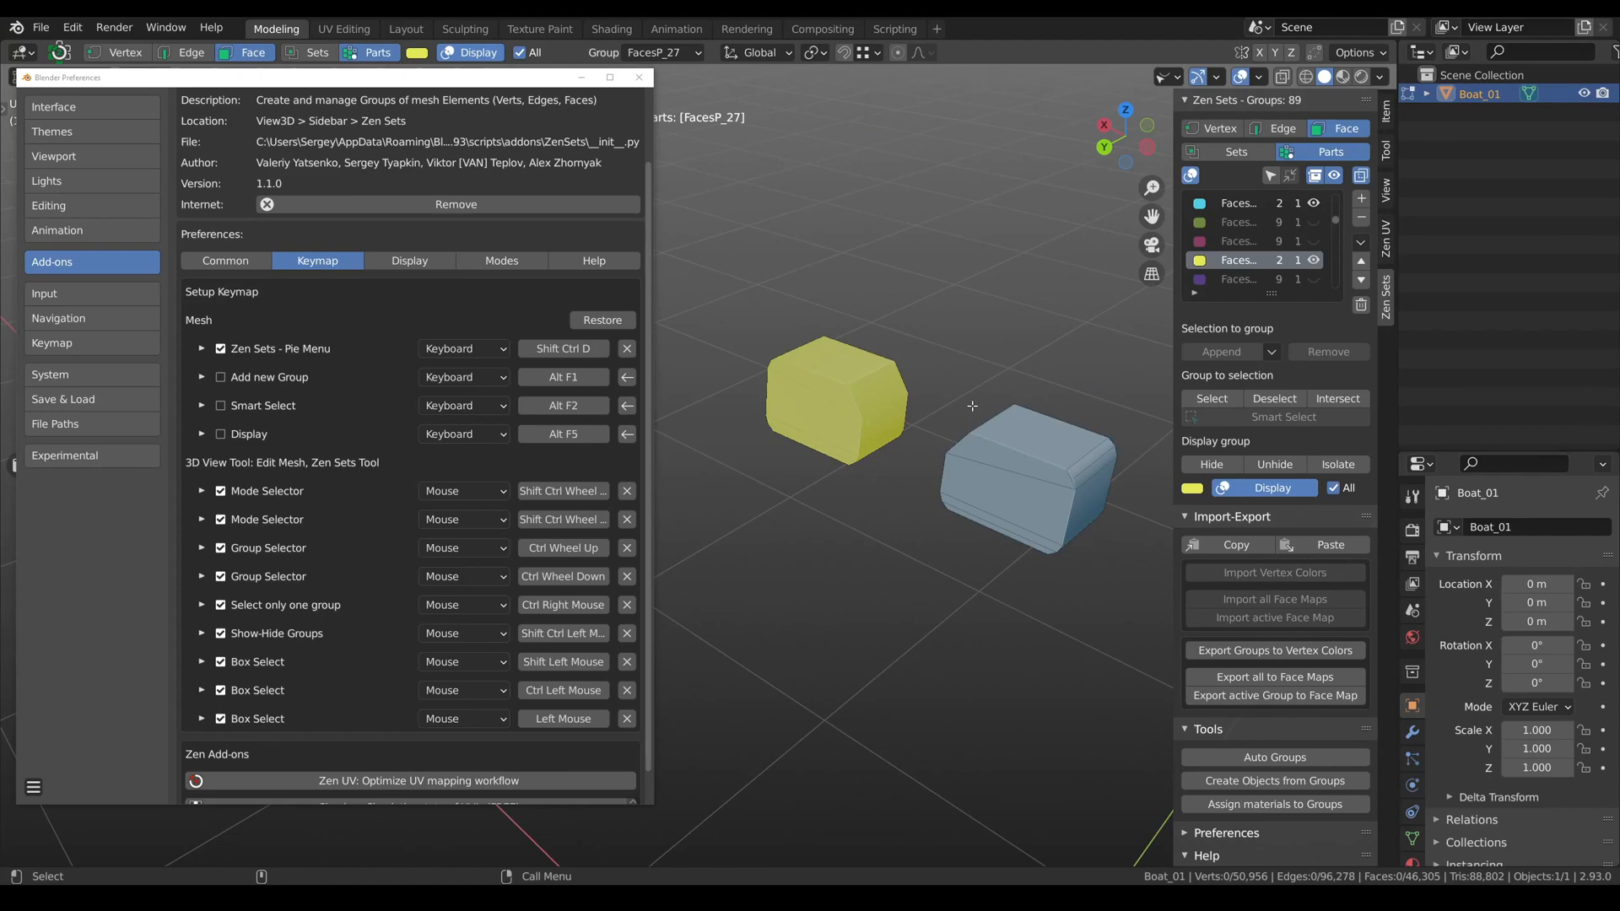
click(408, 260)
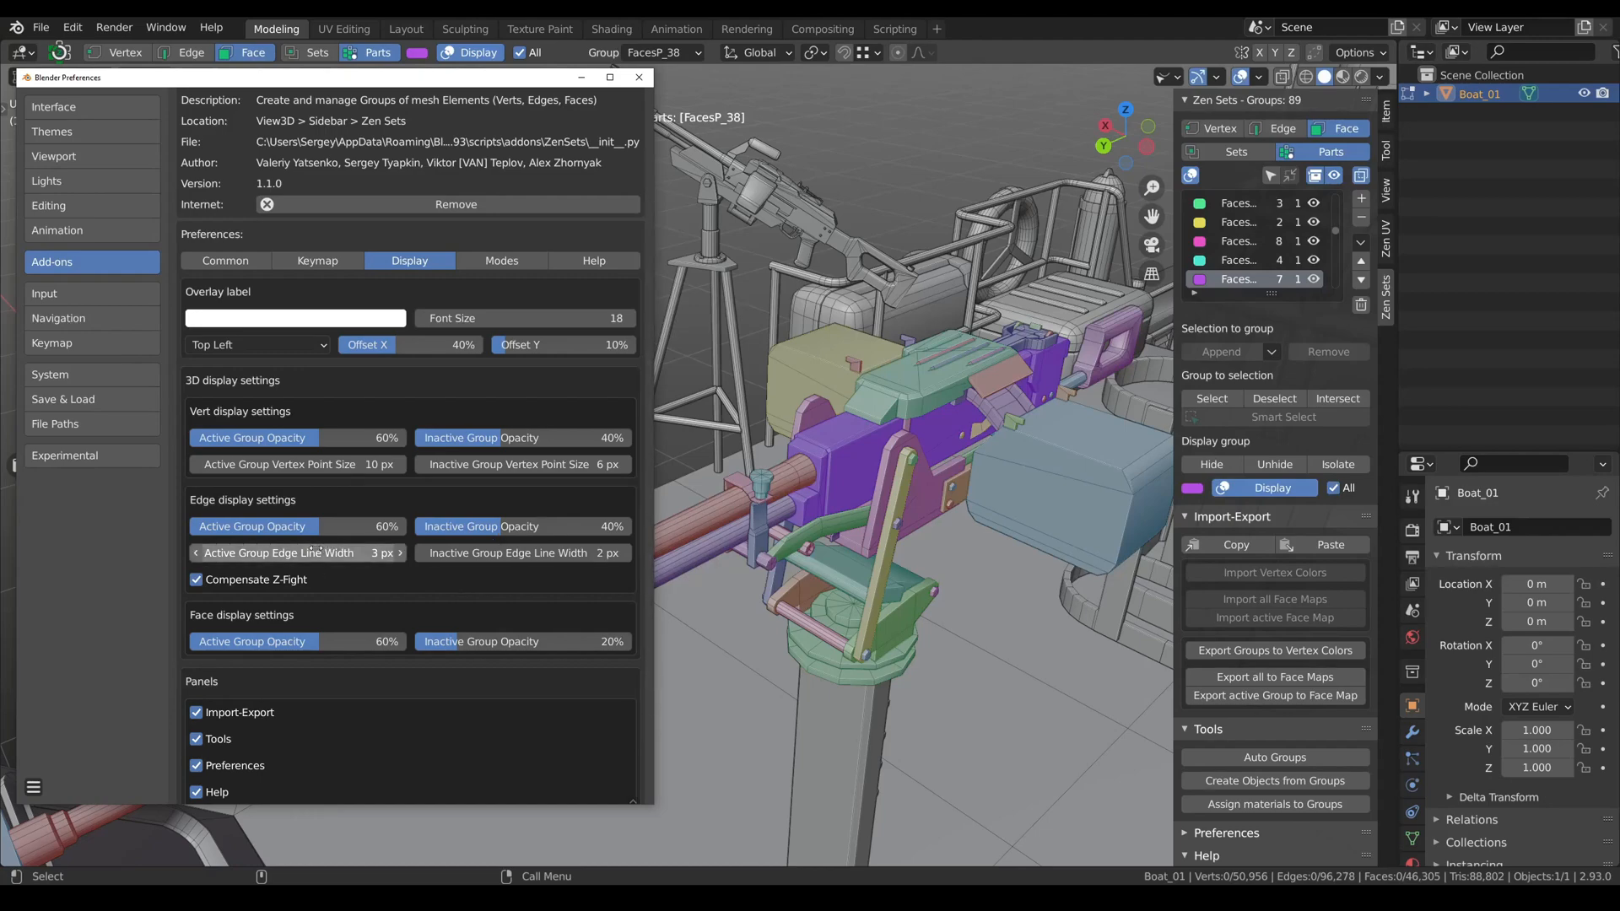
Show the Zen Sets Display settings for group overlay opacity and line width.
click(638, 76)
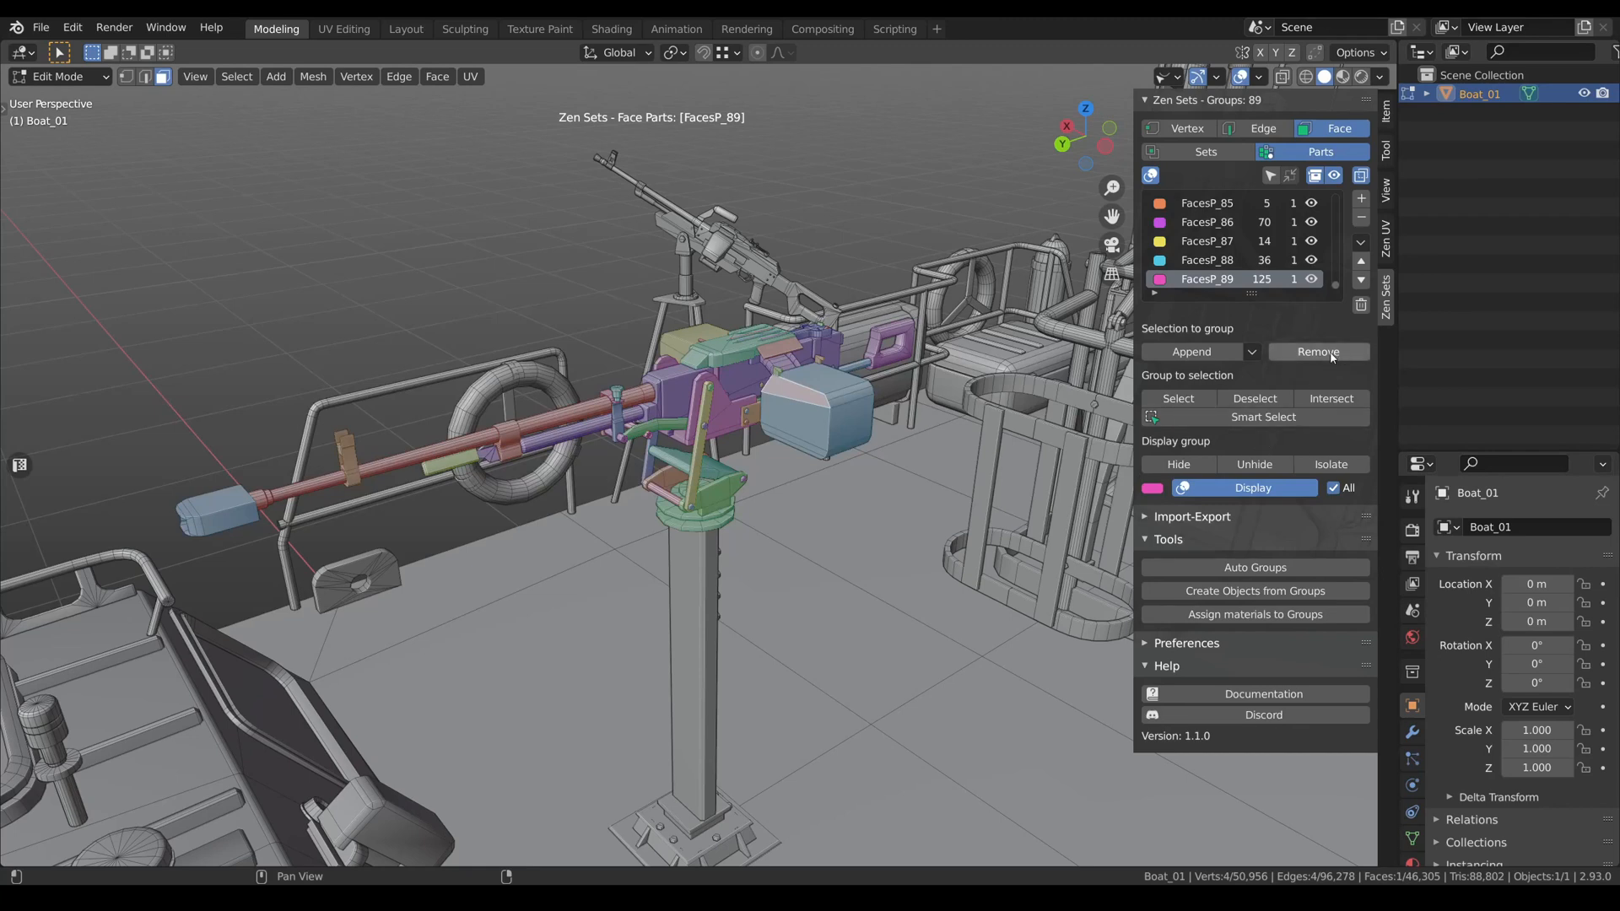
mouse_move(1318, 353)
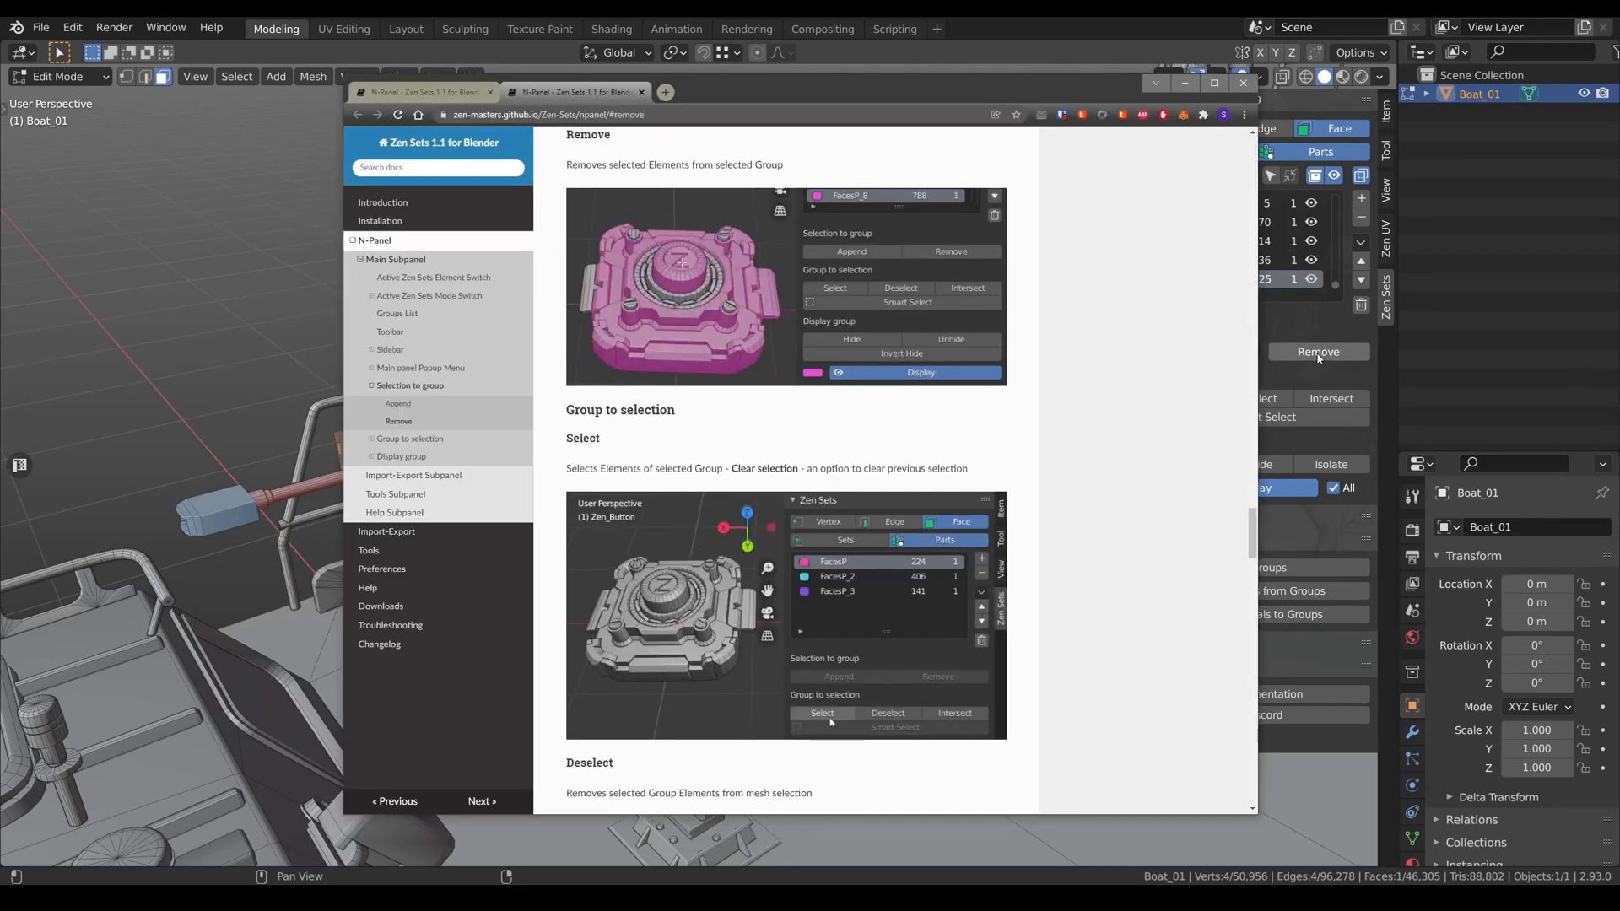
Go to the Changelog page listing what is new in version 1.1.0.
scroll(down, 3)
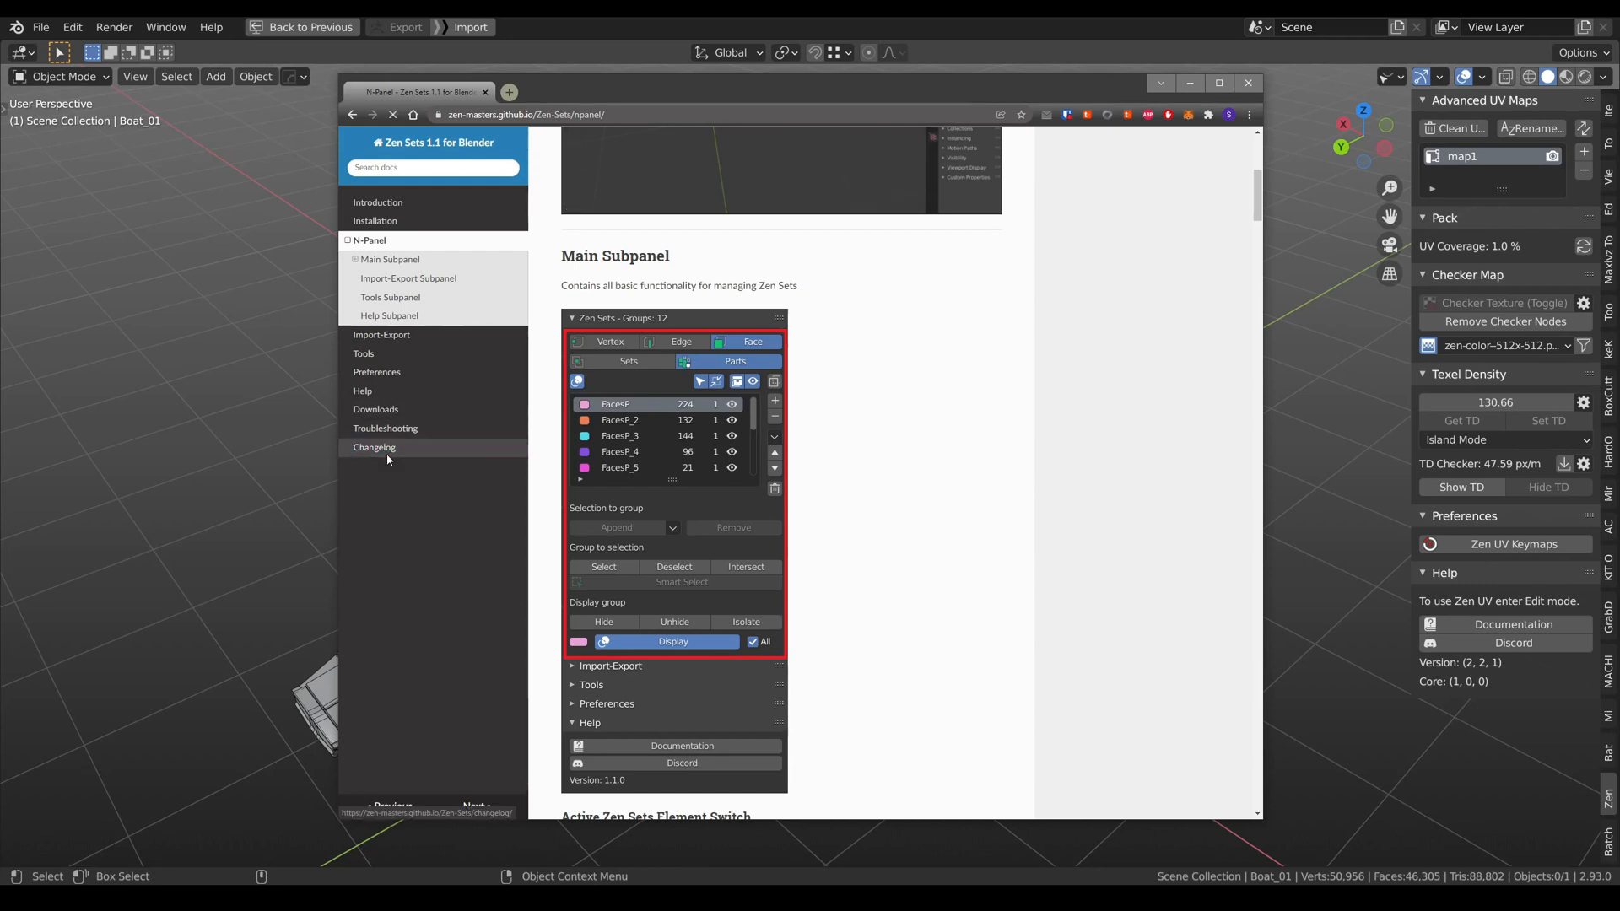
click(374, 448)
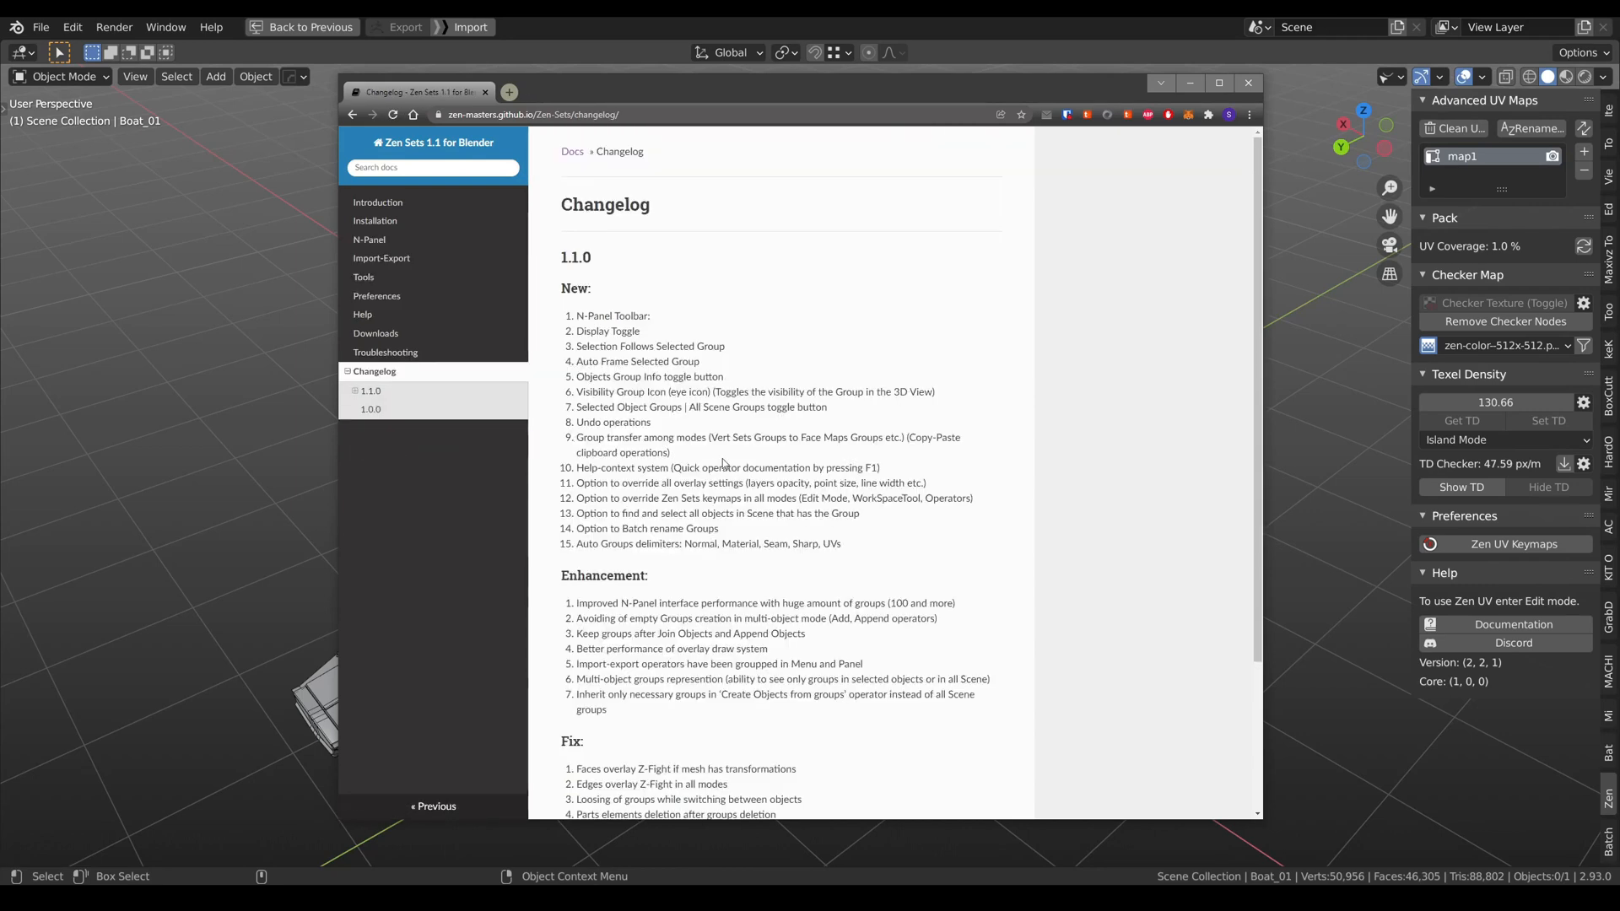